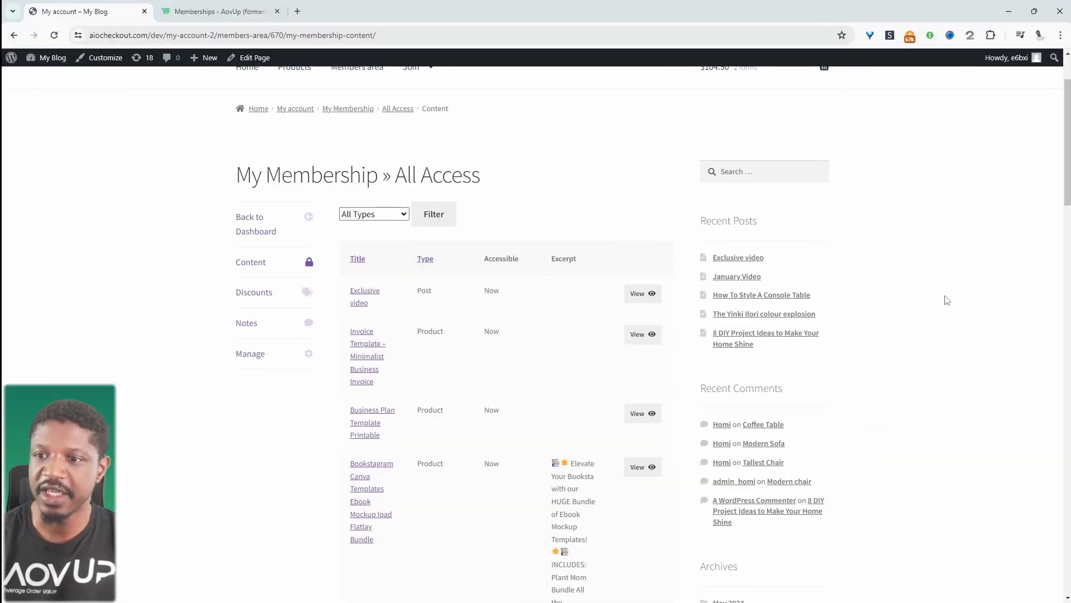
# - Scroll the page and open the Exclusive video post privately as a visitor
pyautogui.click(374, 214)
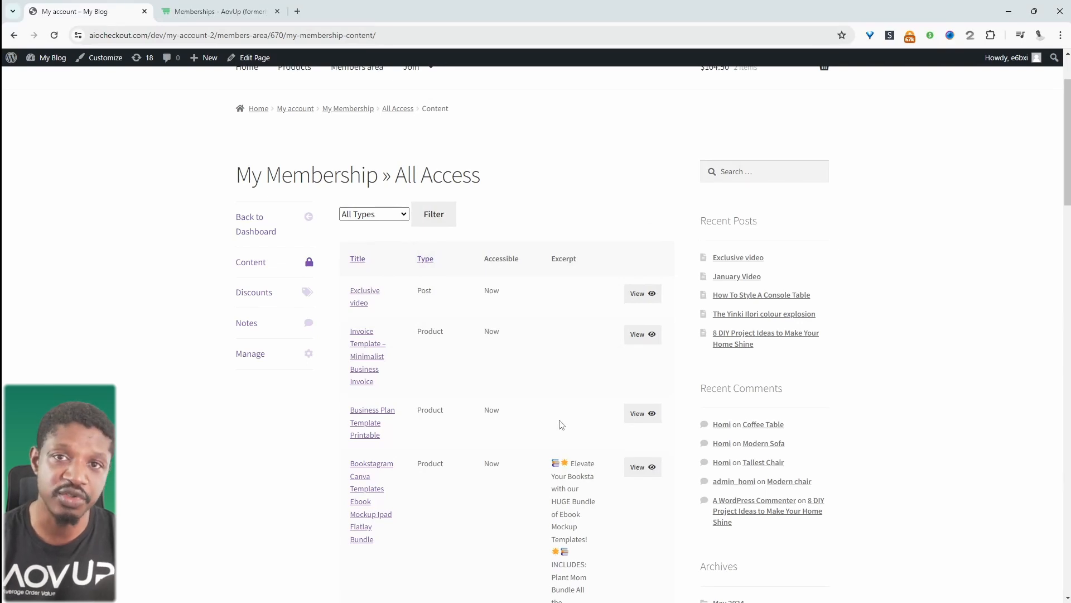
pyautogui.scroll(-3)
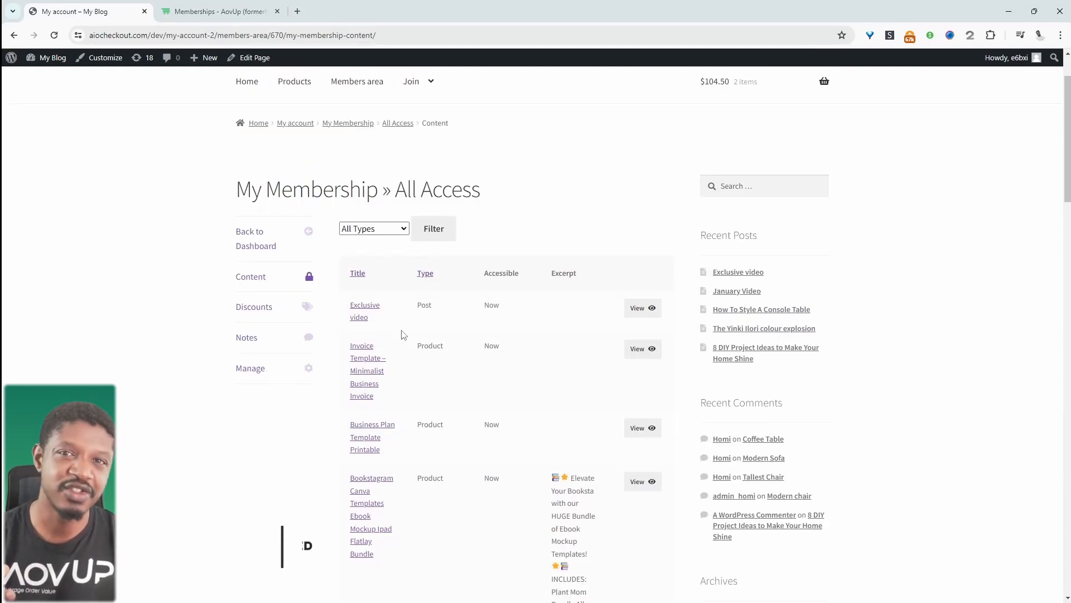
pyautogui.scroll(-3)
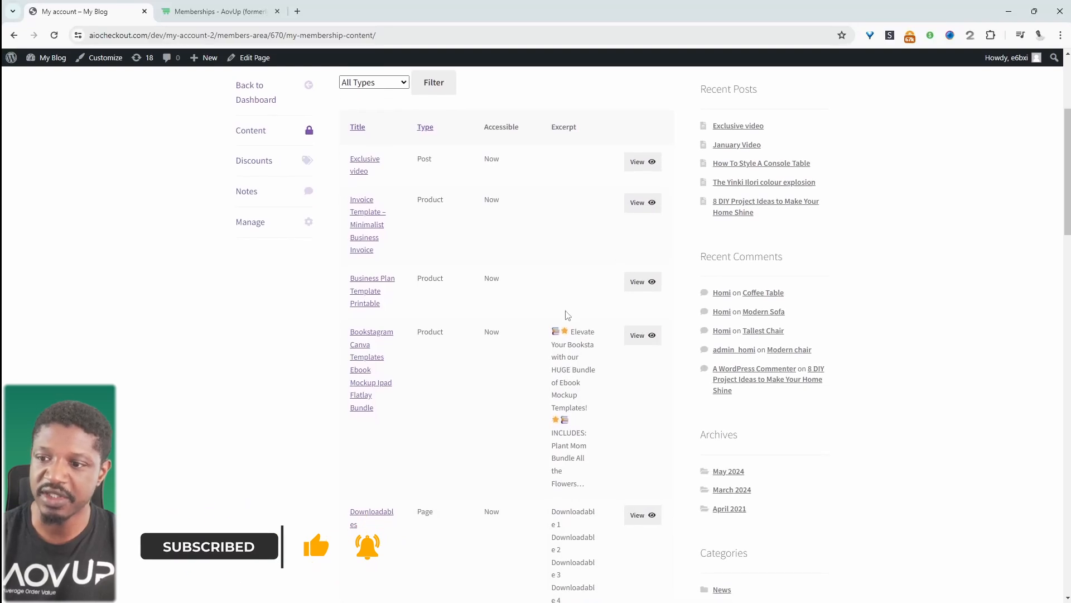
pyautogui.scroll(-3)
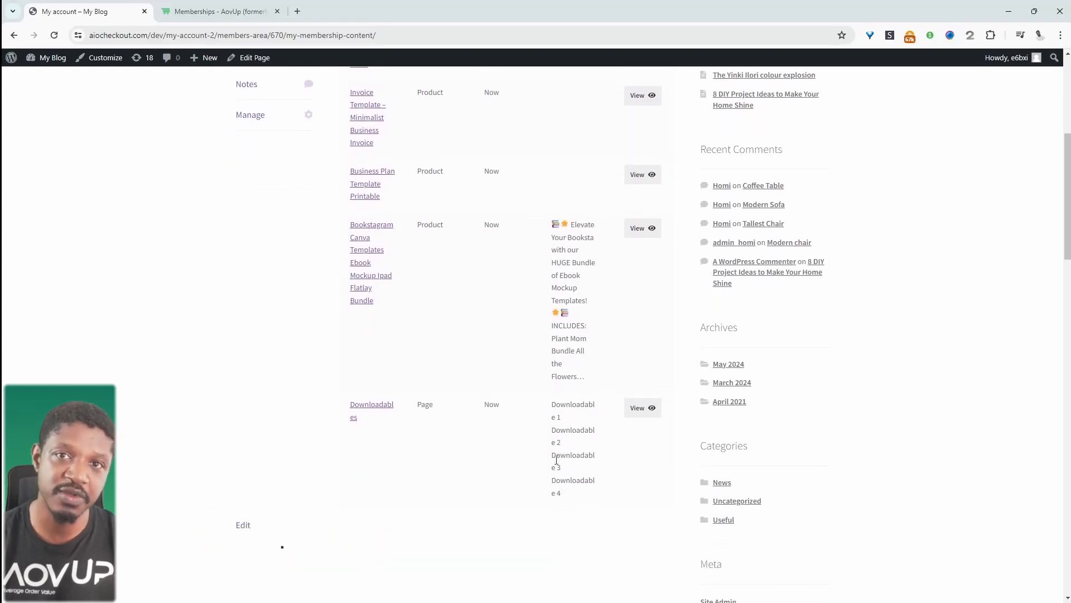
pyautogui.scroll(3)
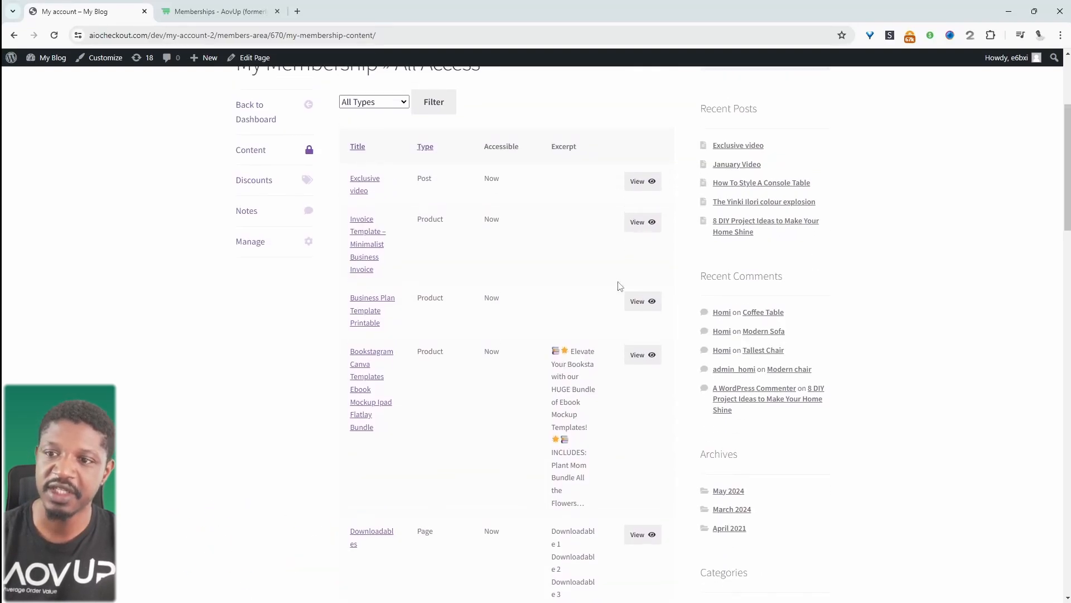
pyautogui.moveTo(618, 192)
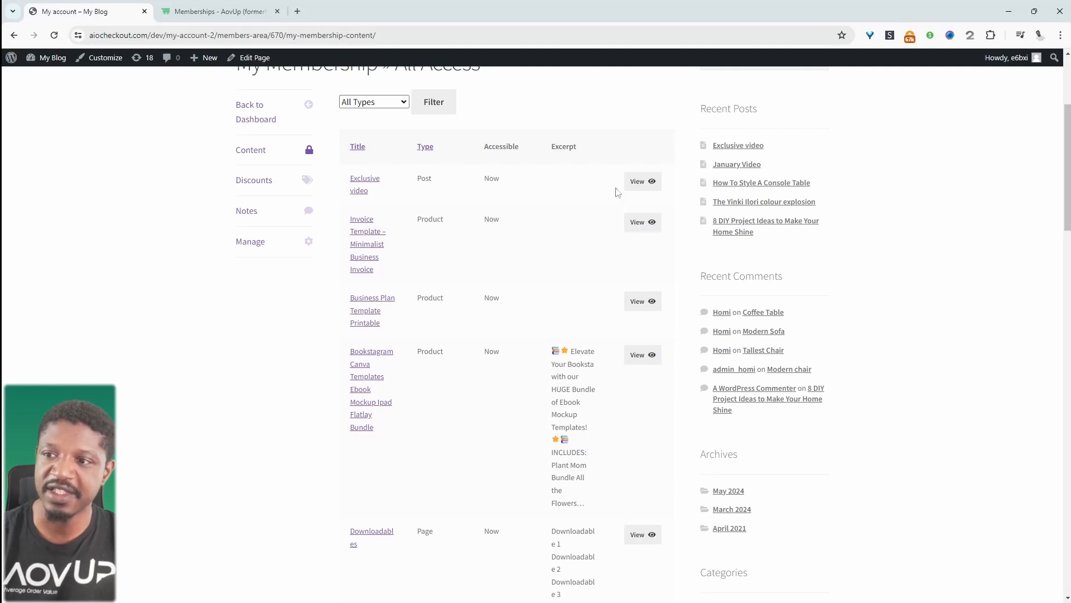
pyautogui.rightClick(637, 181)
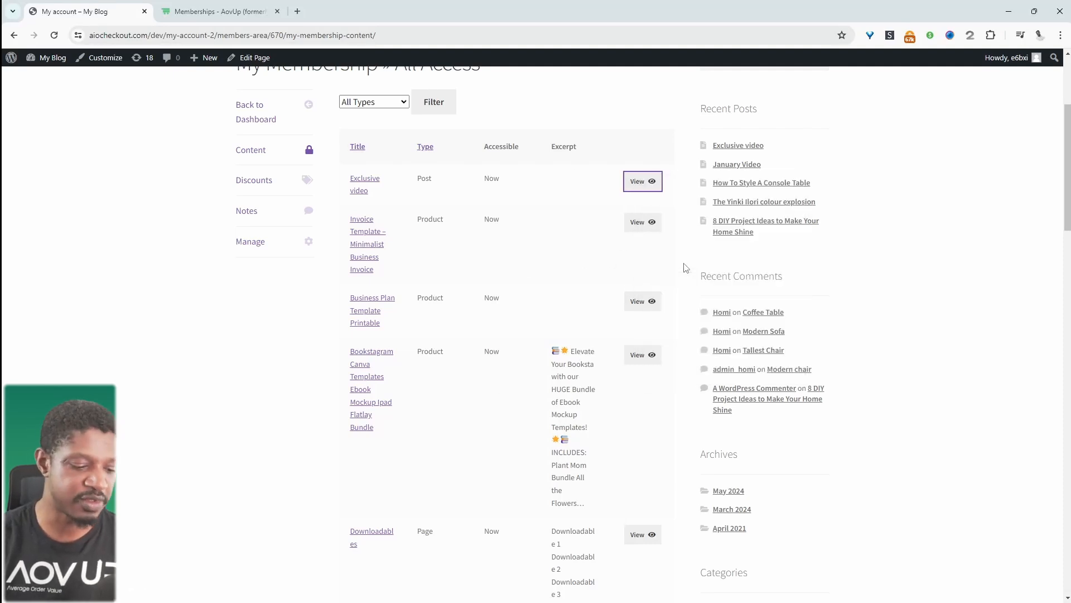
pyautogui.click(643, 181)
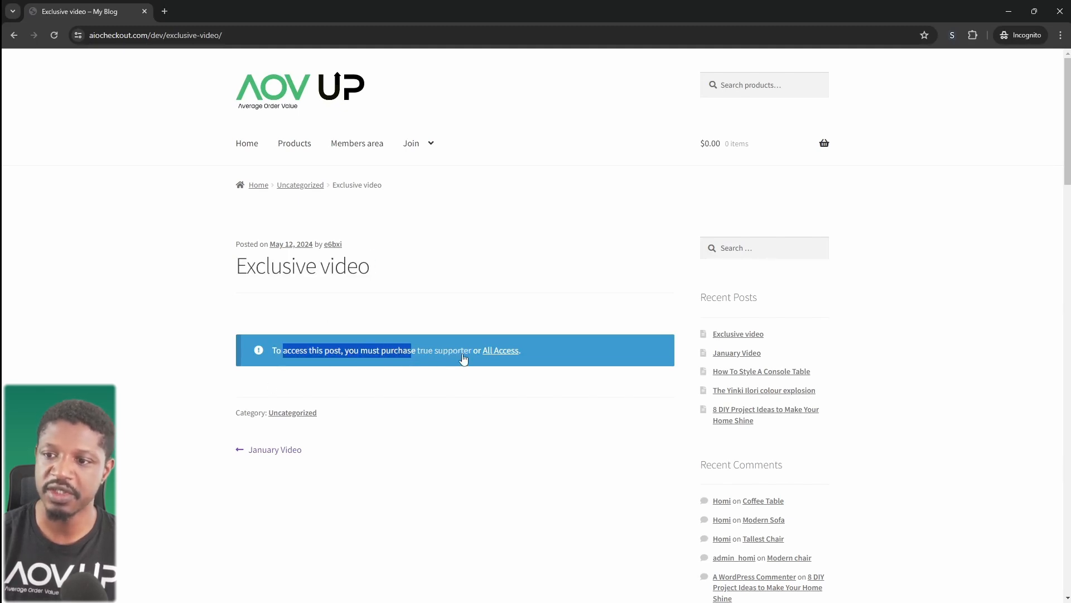
pyautogui.moveTo(434, 345)
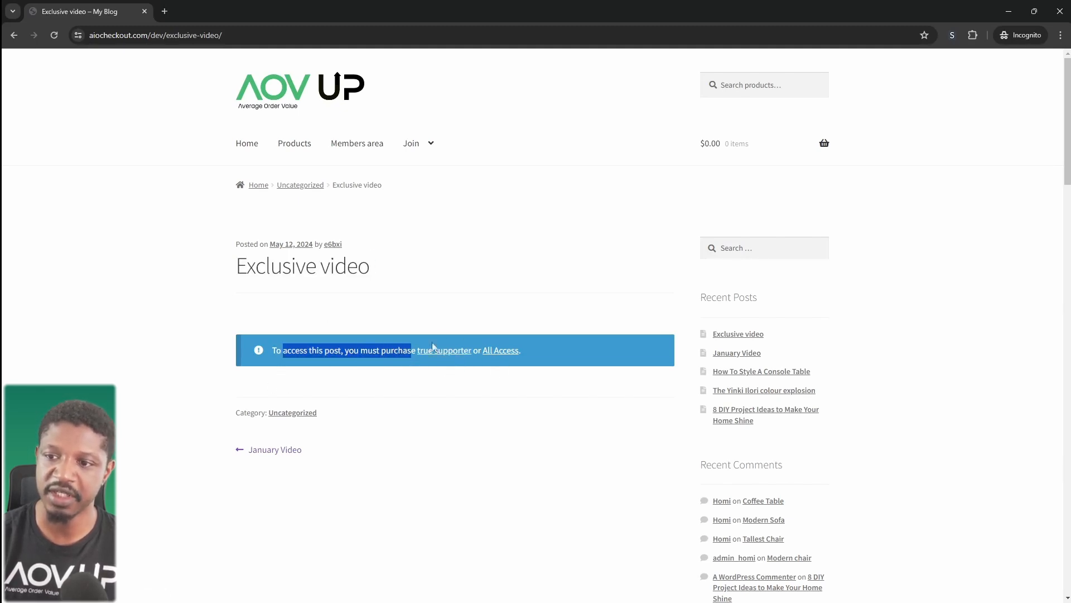
pyautogui.moveTo(464, 391)
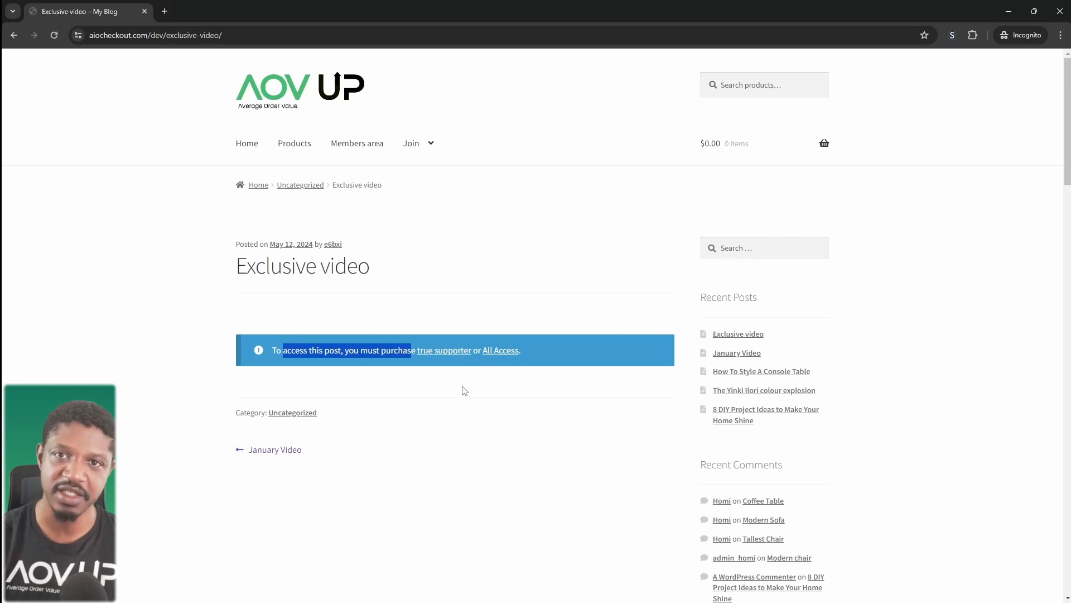
pyautogui.moveTo(356, 374)
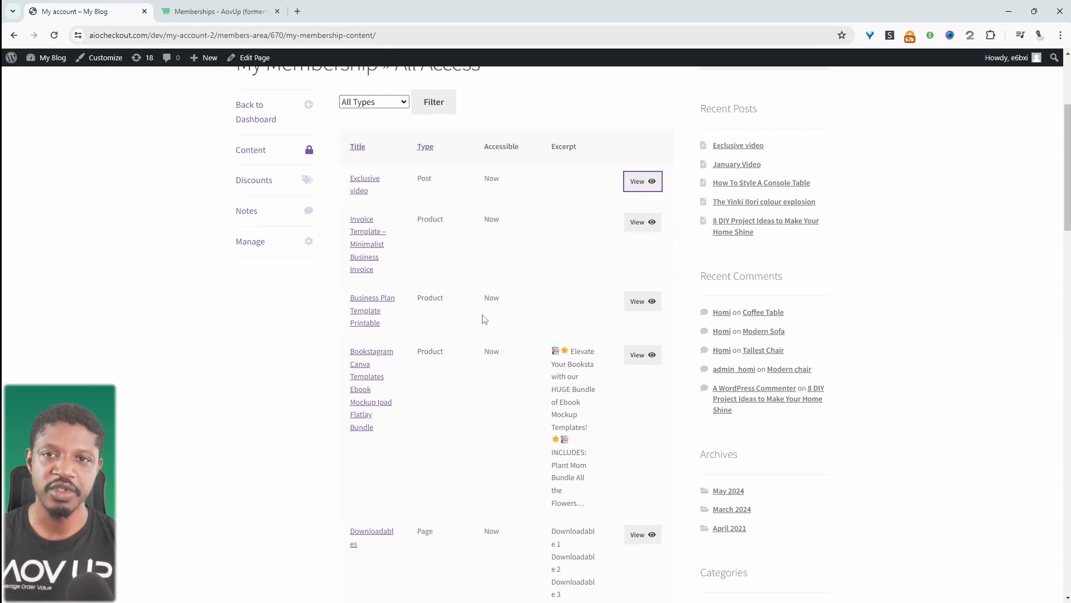
# - Review the membership's notes and content list, then switch to the AovUp Memberships tab
pyautogui.click(246, 210)
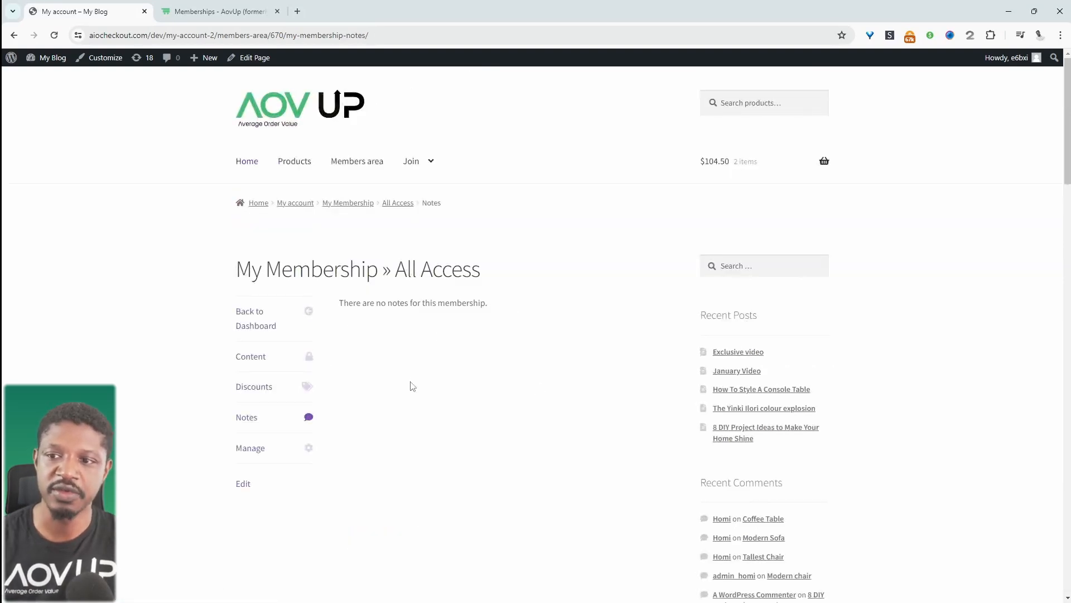
pyautogui.moveTo(441, 357)
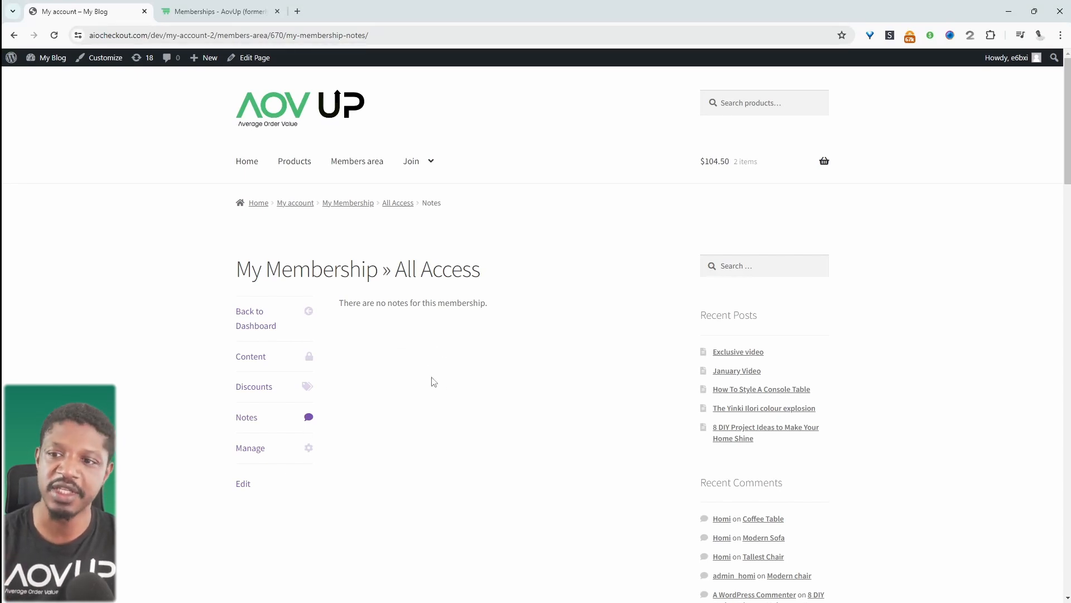
pyautogui.moveTo(478, 394)
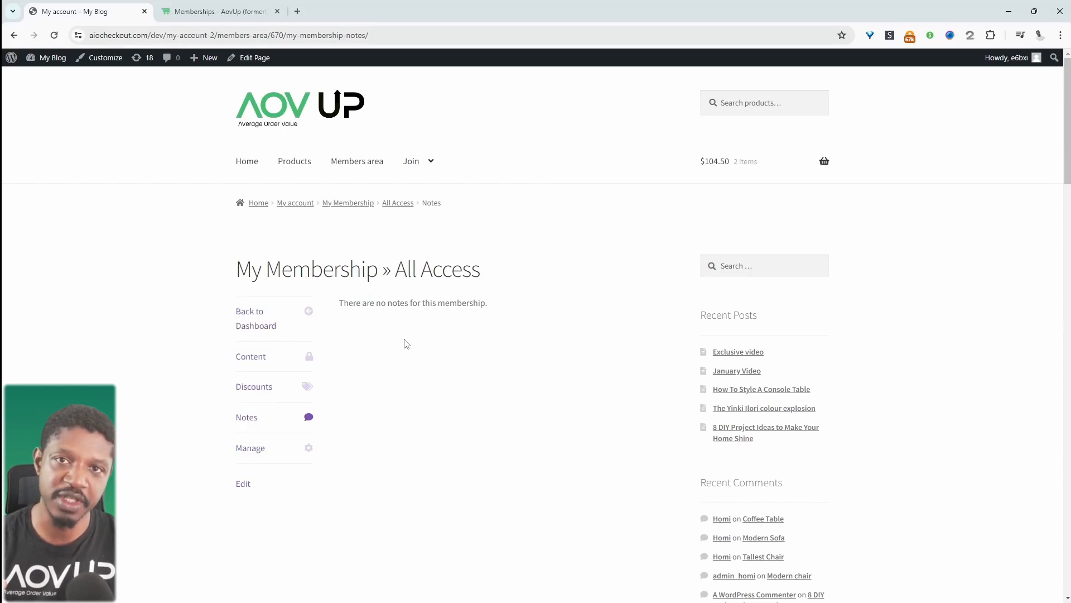
pyautogui.click(251, 356)
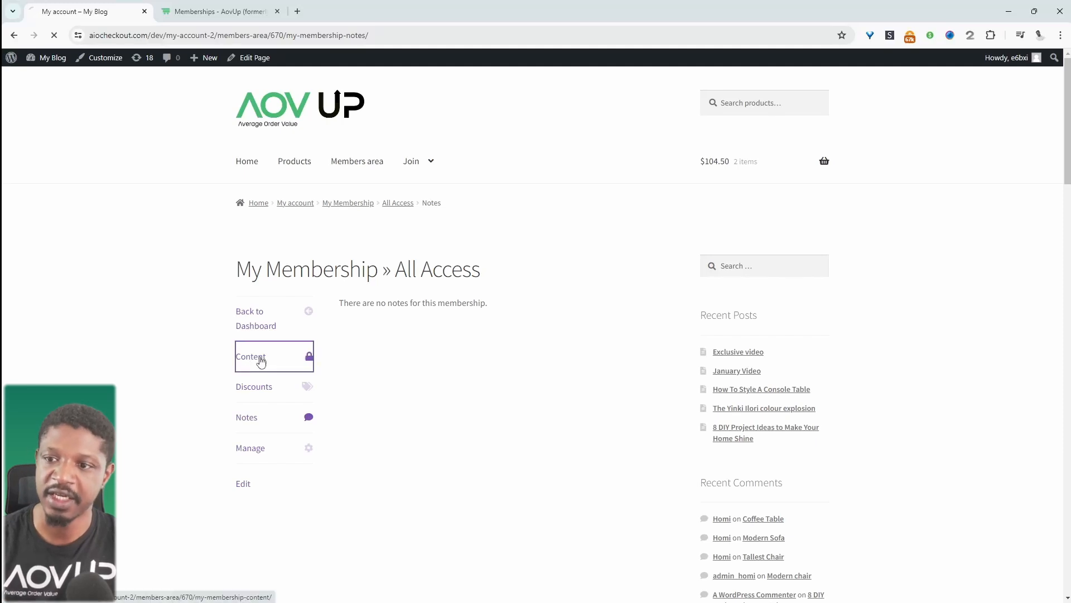
pyautogui.click(250, 356)
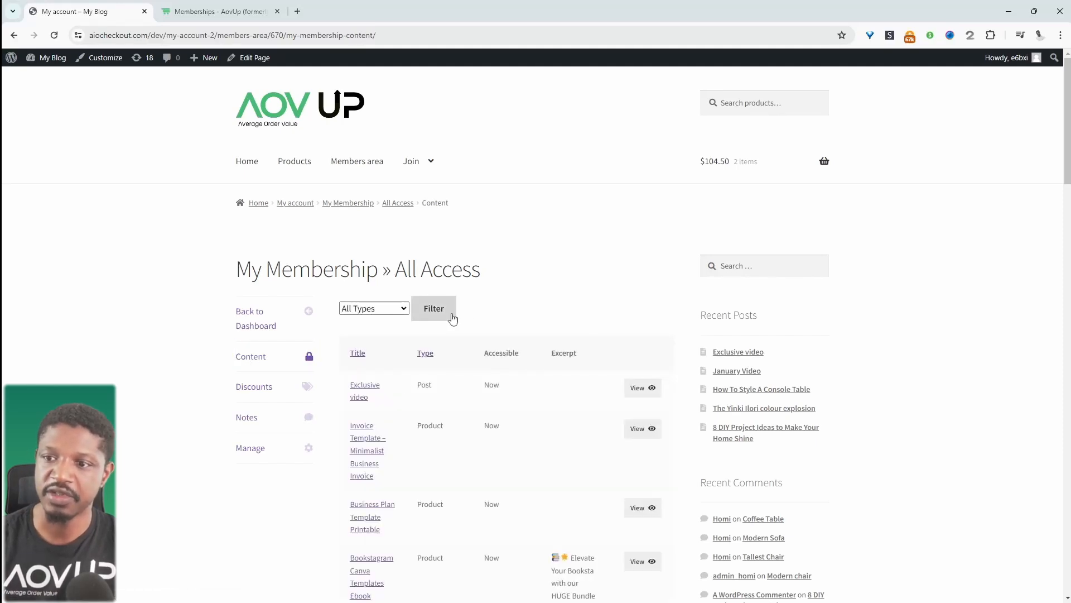
pyautogui.moveTo(409, 324)
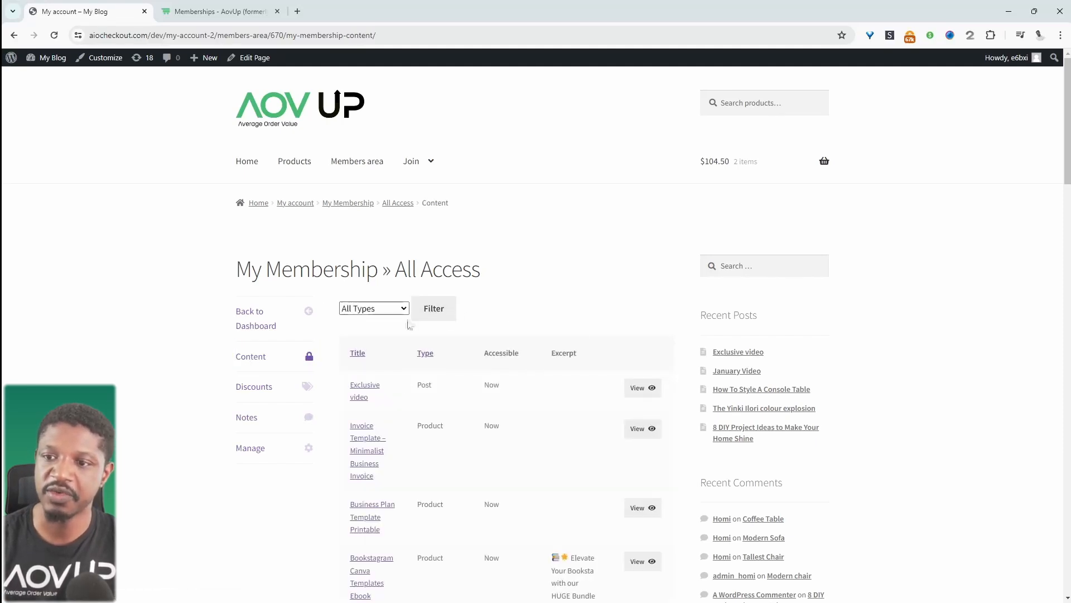
pyautogui.moveTo(547, 459)
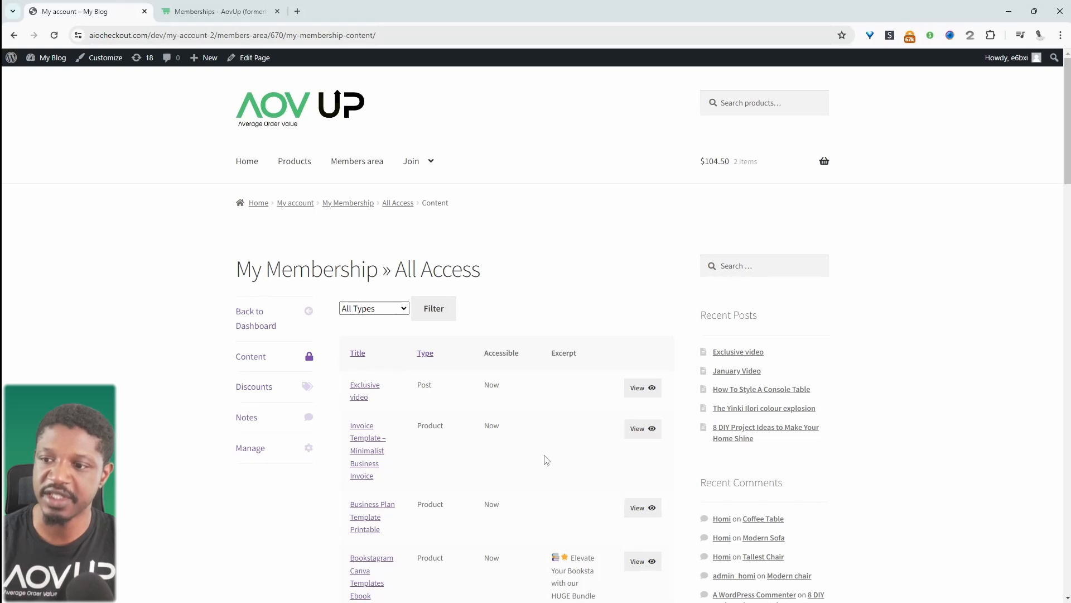
pyautogui.moveTo(402, 328)
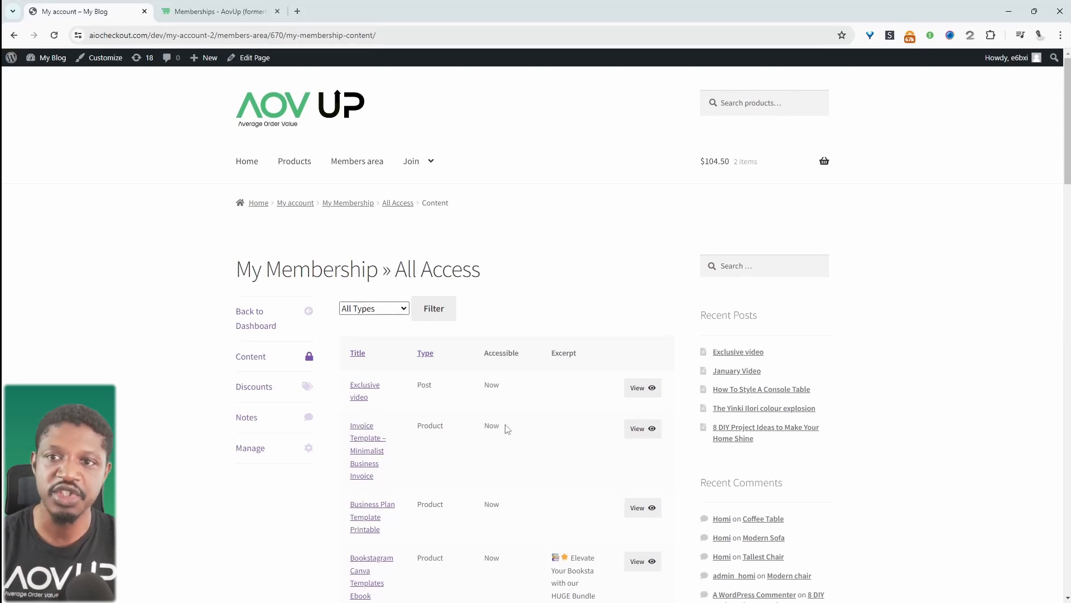
pyautogui.click(224, 11)
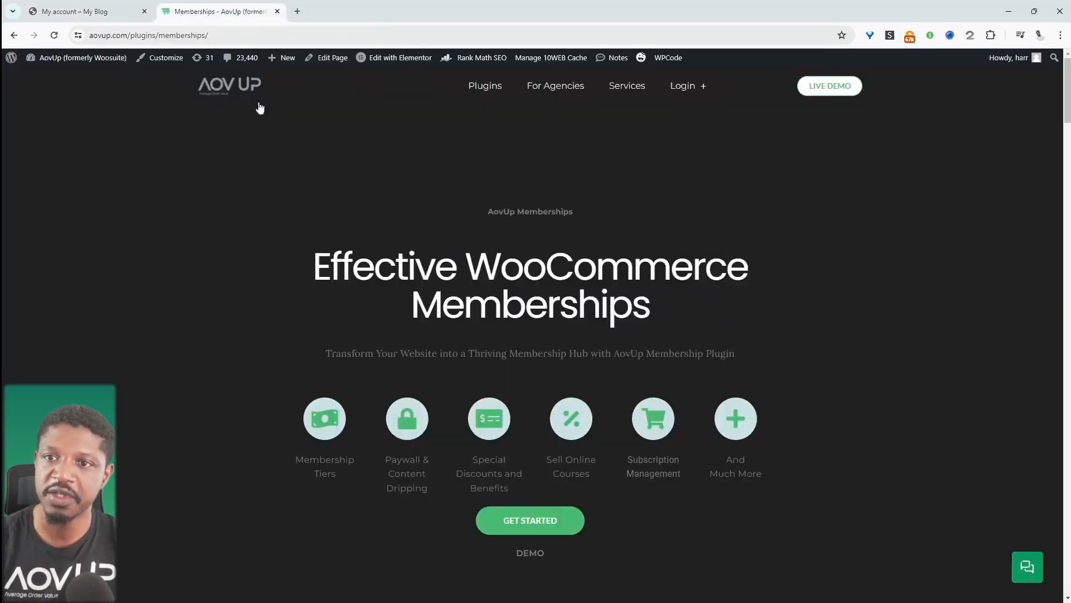
pyautogui.moveTo(460, 396)
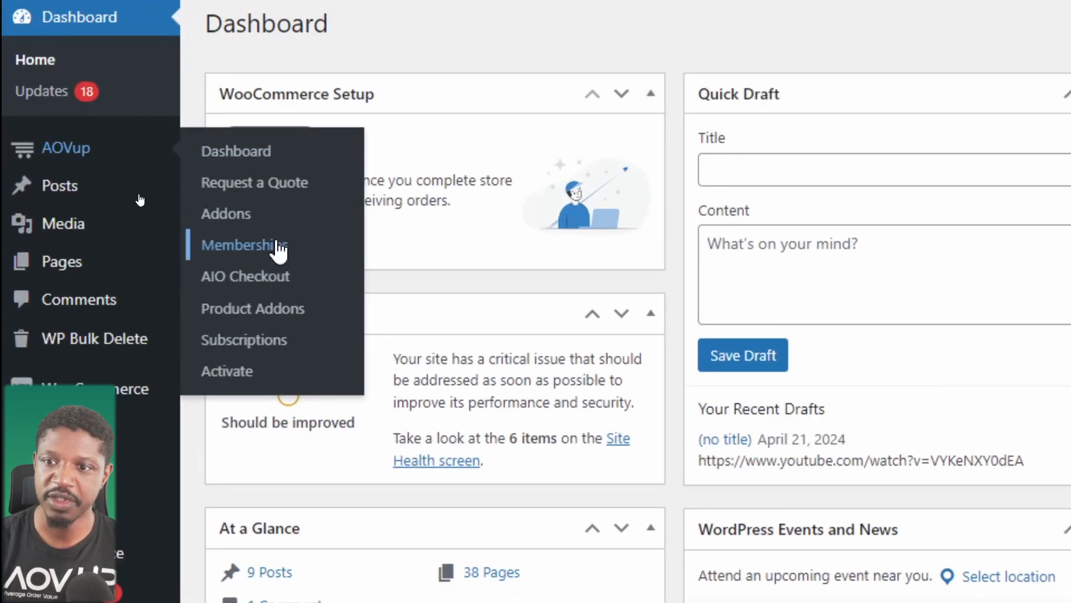
# - Under Memberships > Membership Plans, add a new plan titled 'Standard package'
pyautogui.click(242, 245)
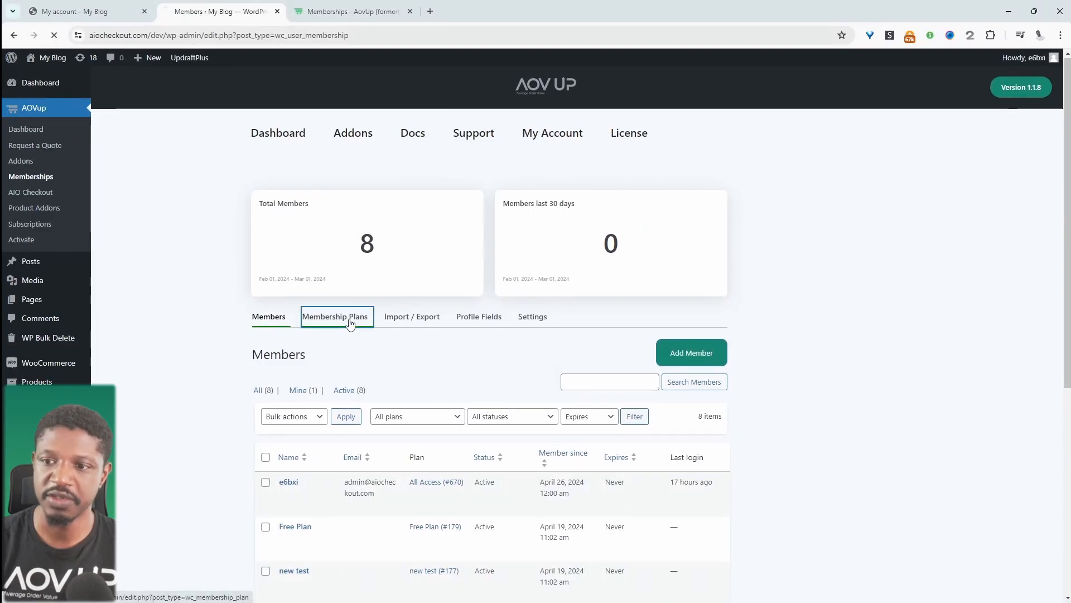
pyautogui.click(335, 316)
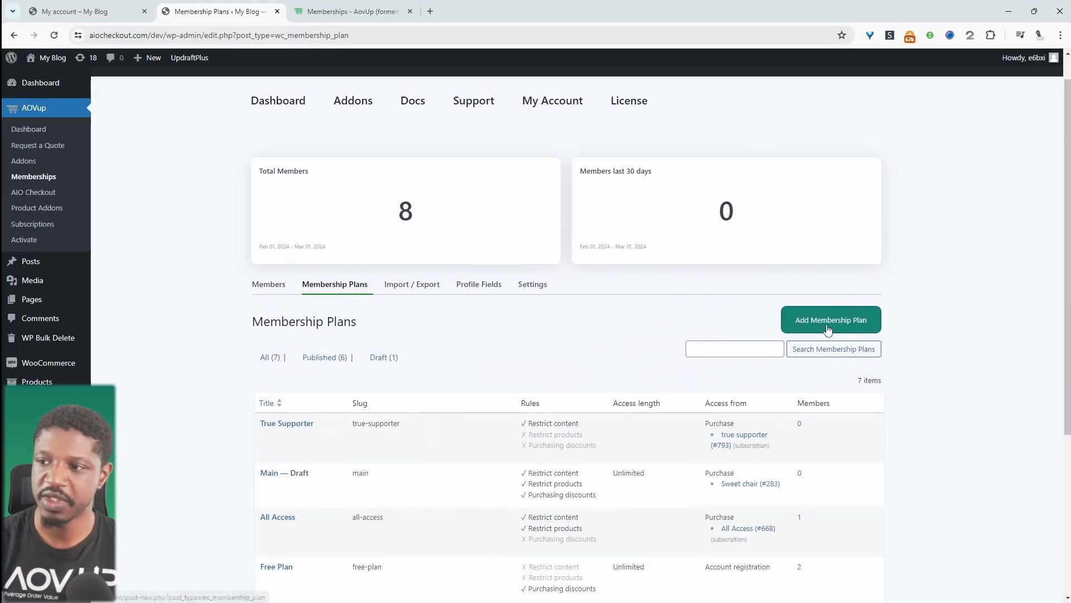
pyautogui.click(831, 319)
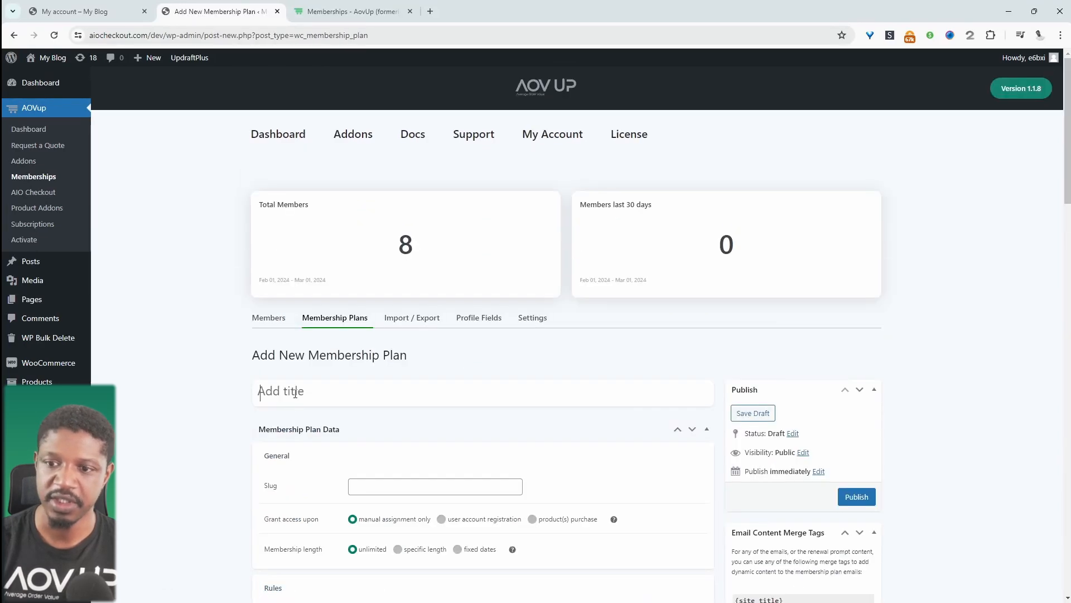
pyautogui.write('Sat')
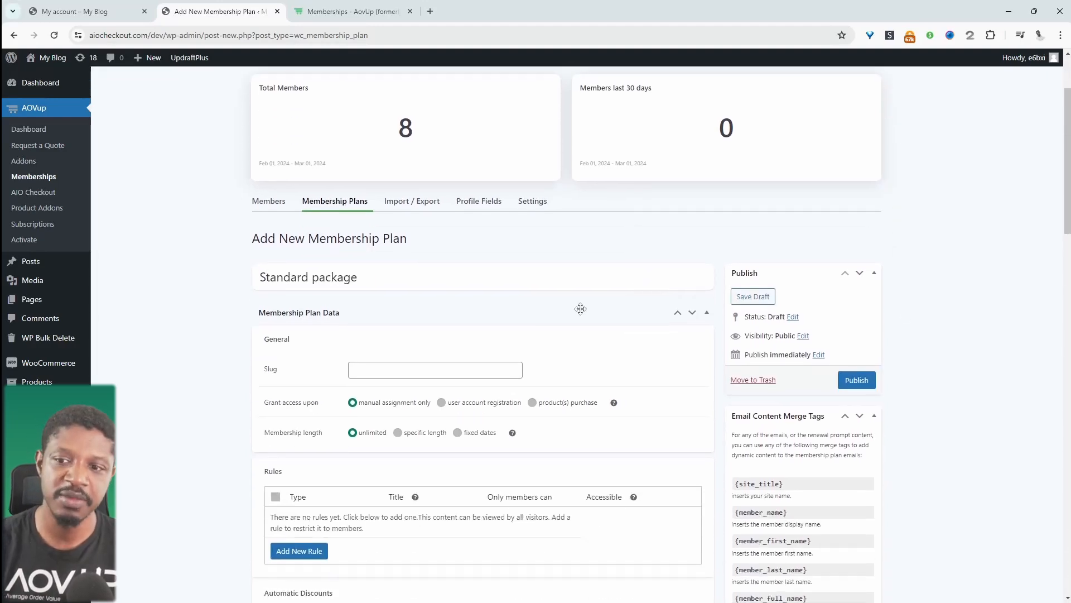
pyautogui.scroll(-3)
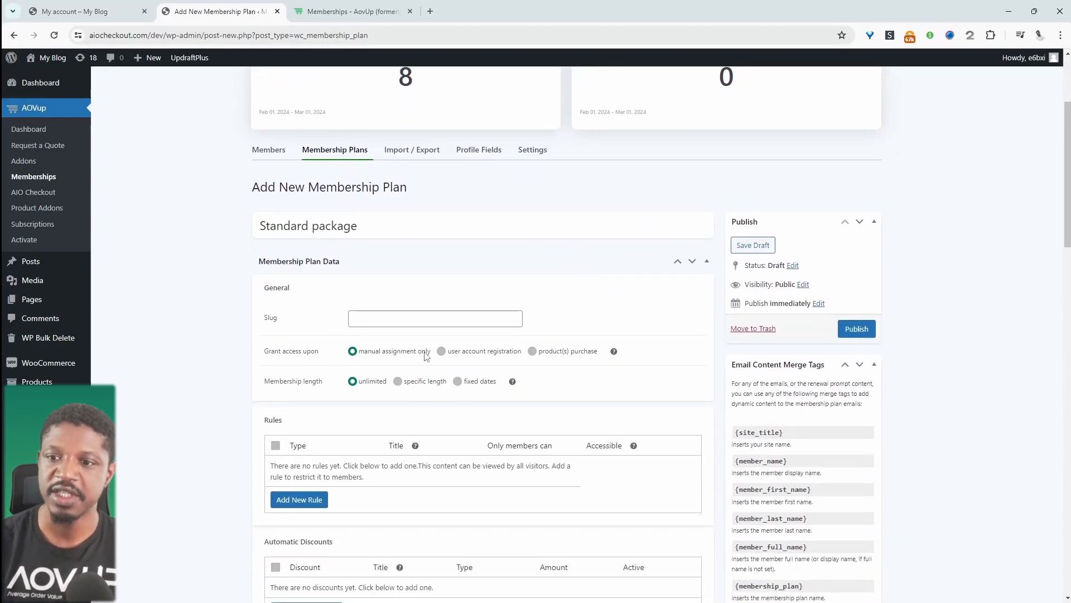
pyautogui.moveTo(497, 369)
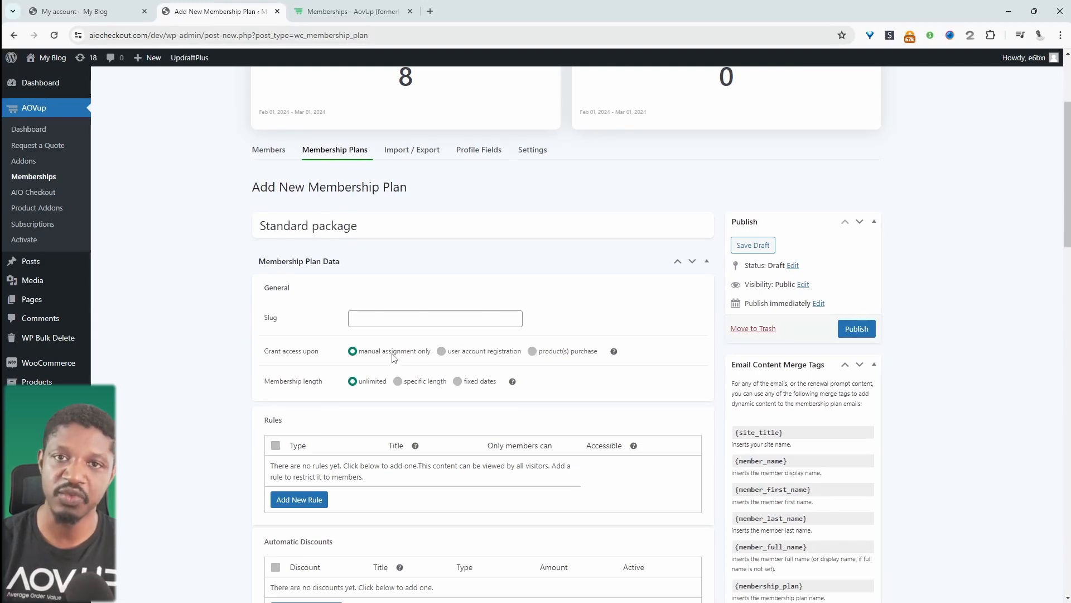
pyautogui.moveTo(456, 353)
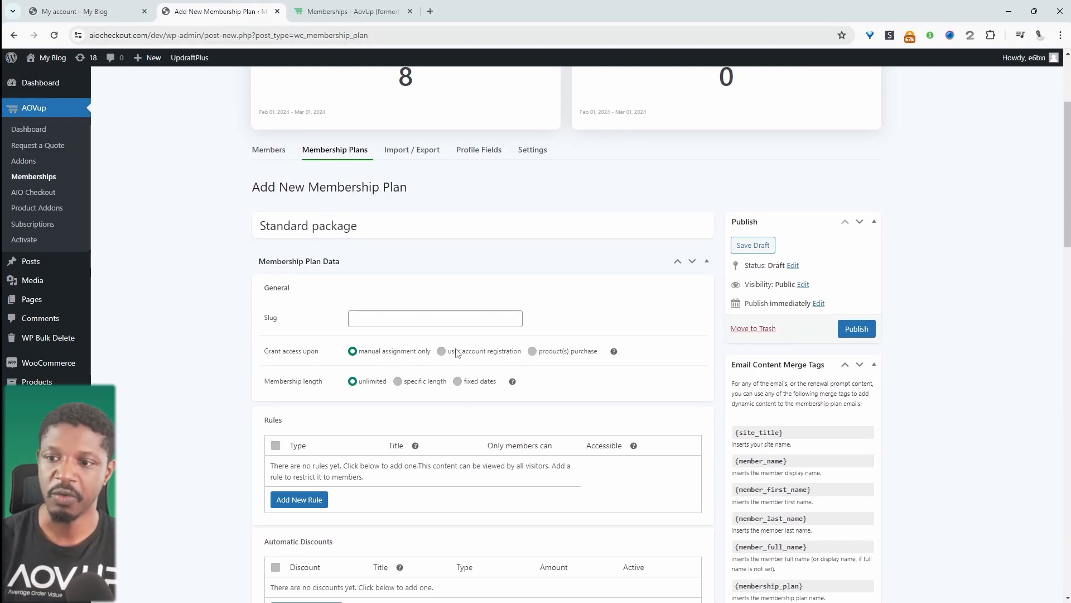
pyautogui.moveTo(479, 368)
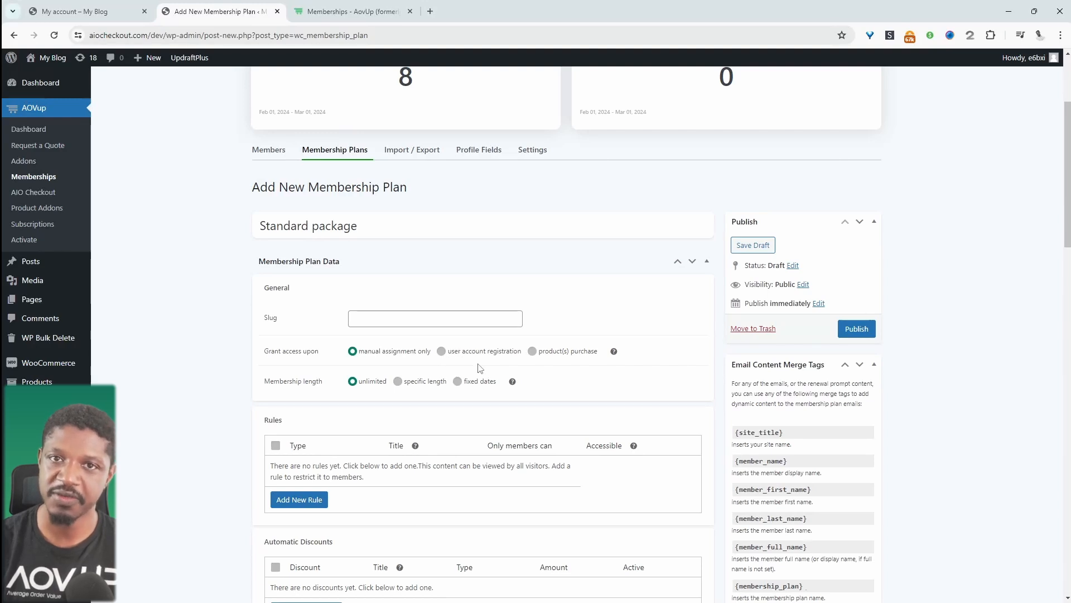
pyautogui.moveTo(470, 353)
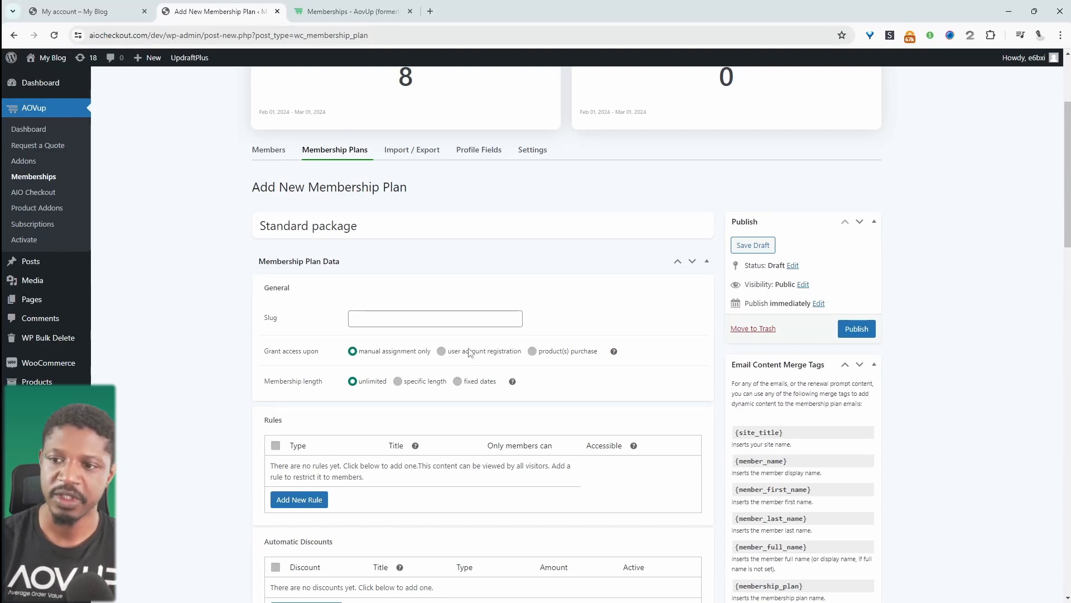
pyautogui.moveTo(462, 358)
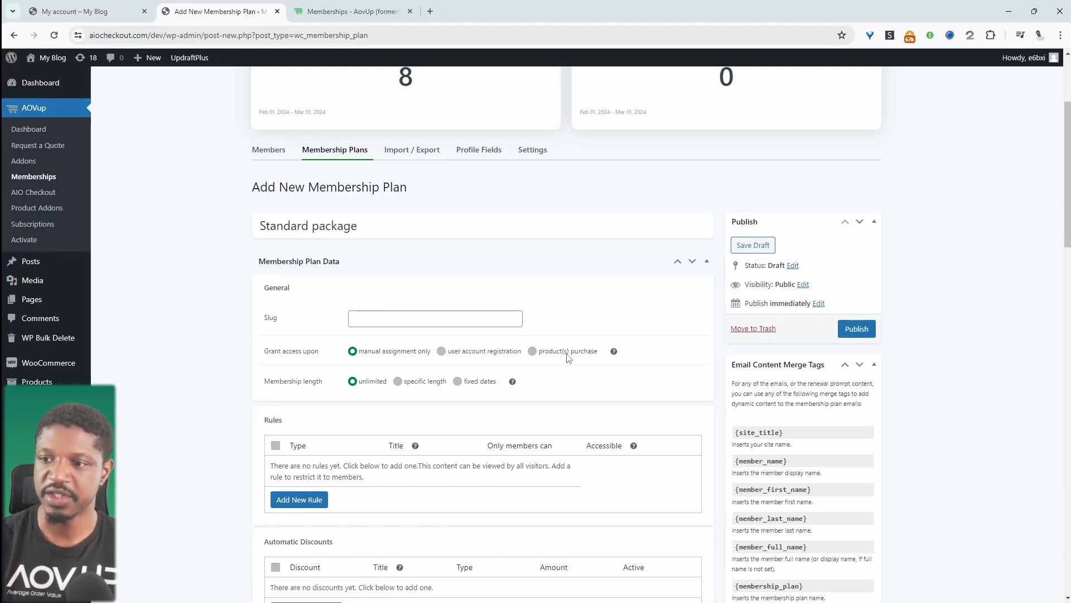
pyautogui.moveTo(562, 362)
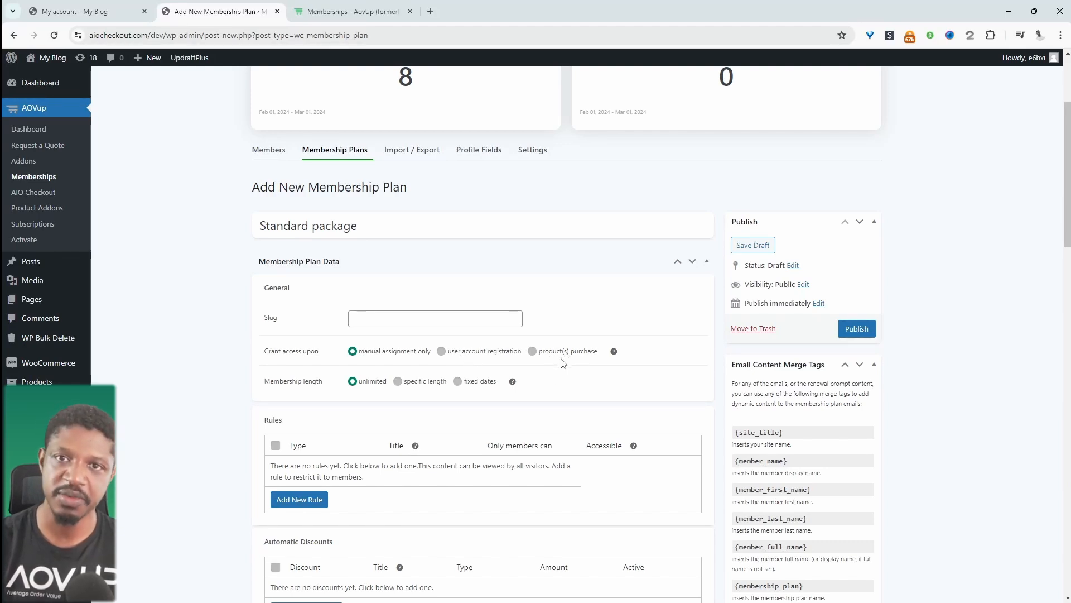
pyautogui.moveTo(565, 357)
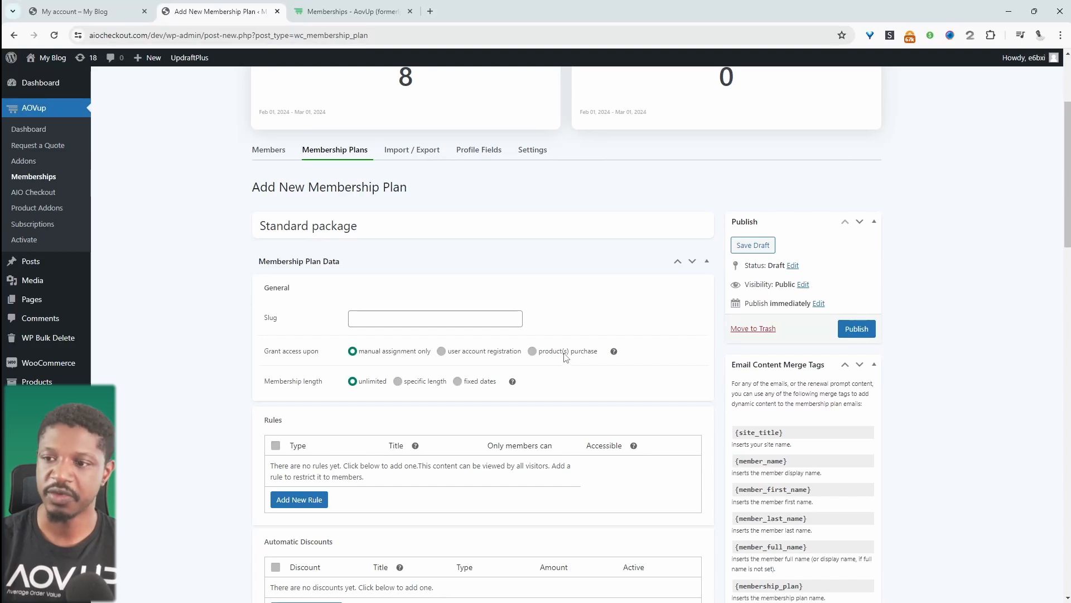
pyautogui.click(532, 351)
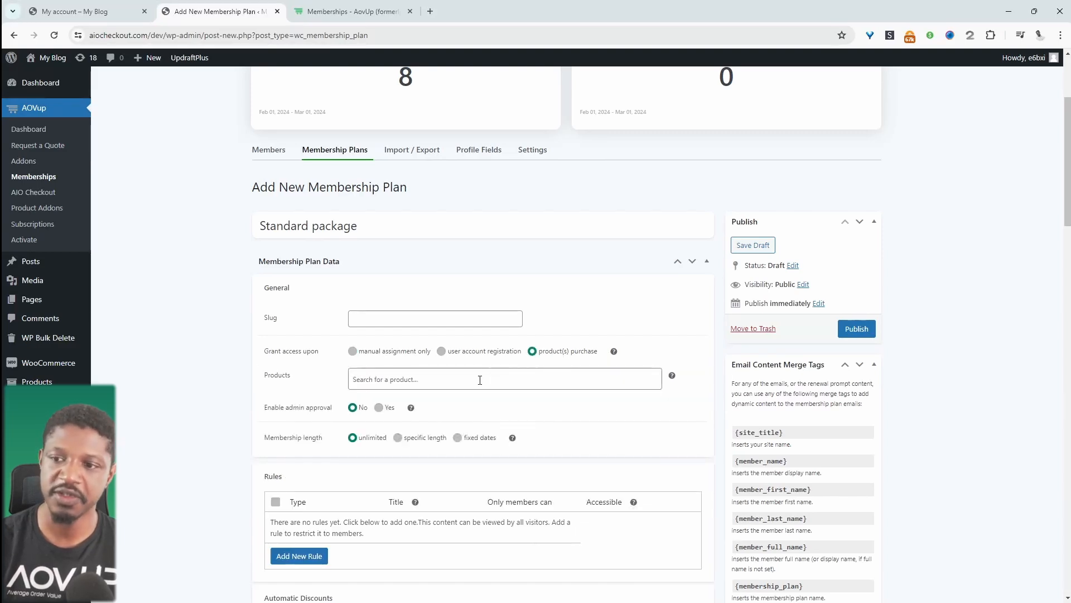
pyautogui.click(480, 379)
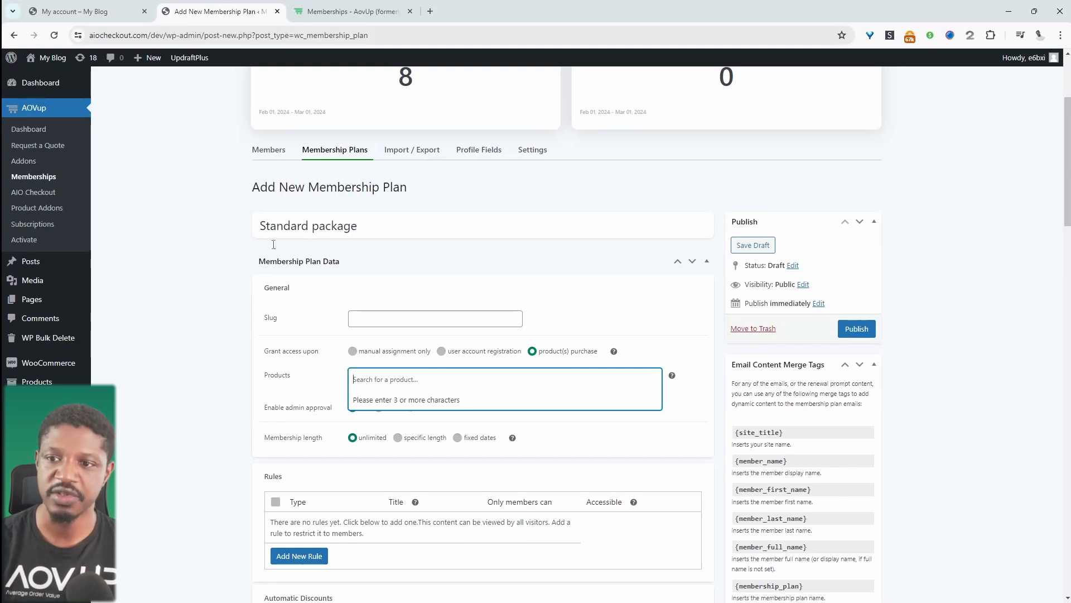
pyautogui.moveTo(515, 428)
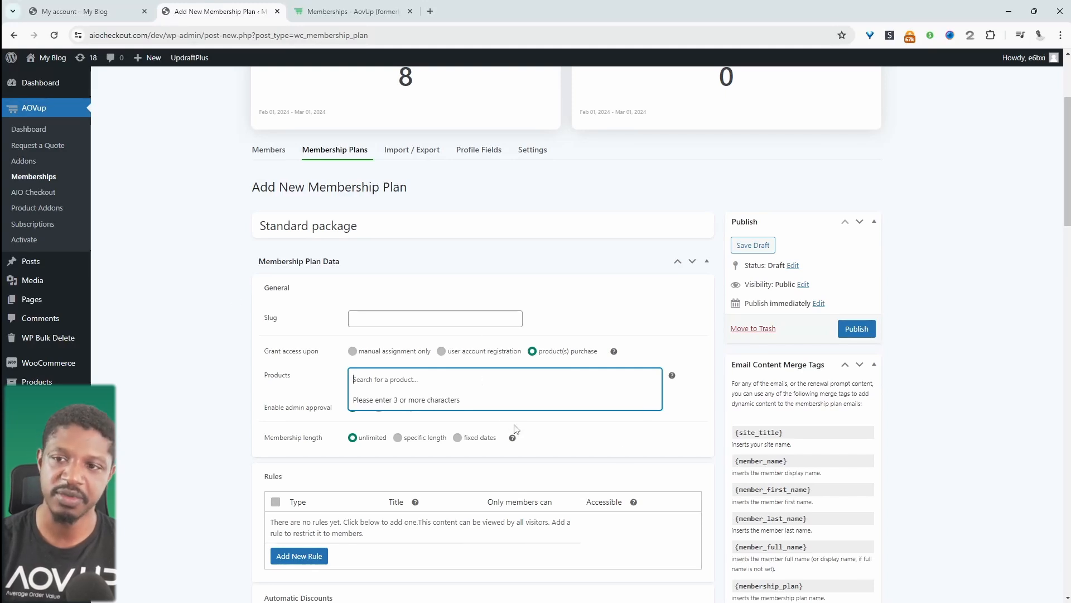
pyautogui.click(370, 226)
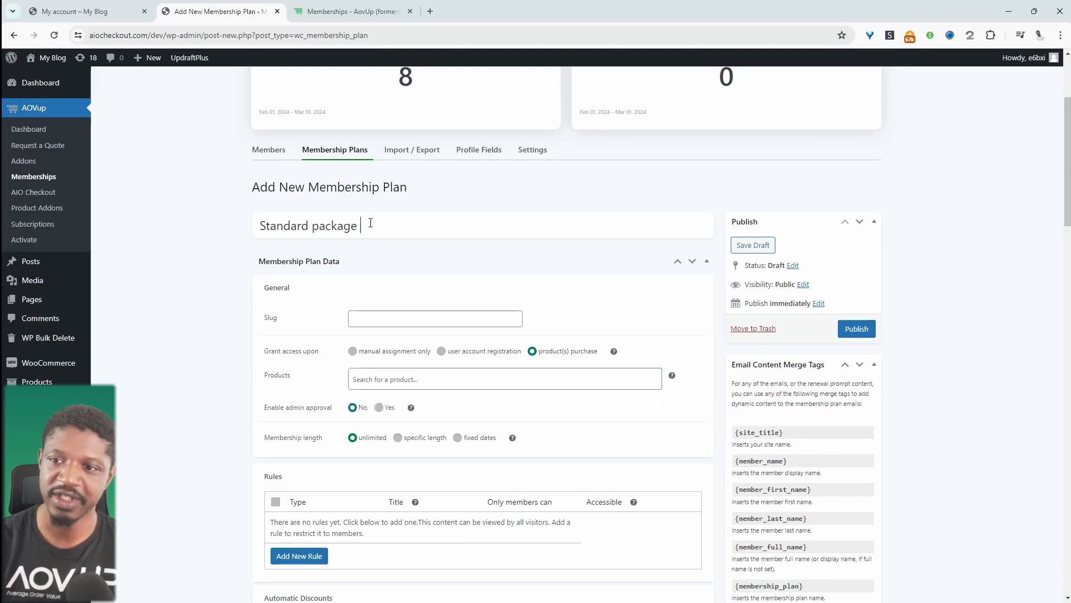
pyautogui.click(505, 378)
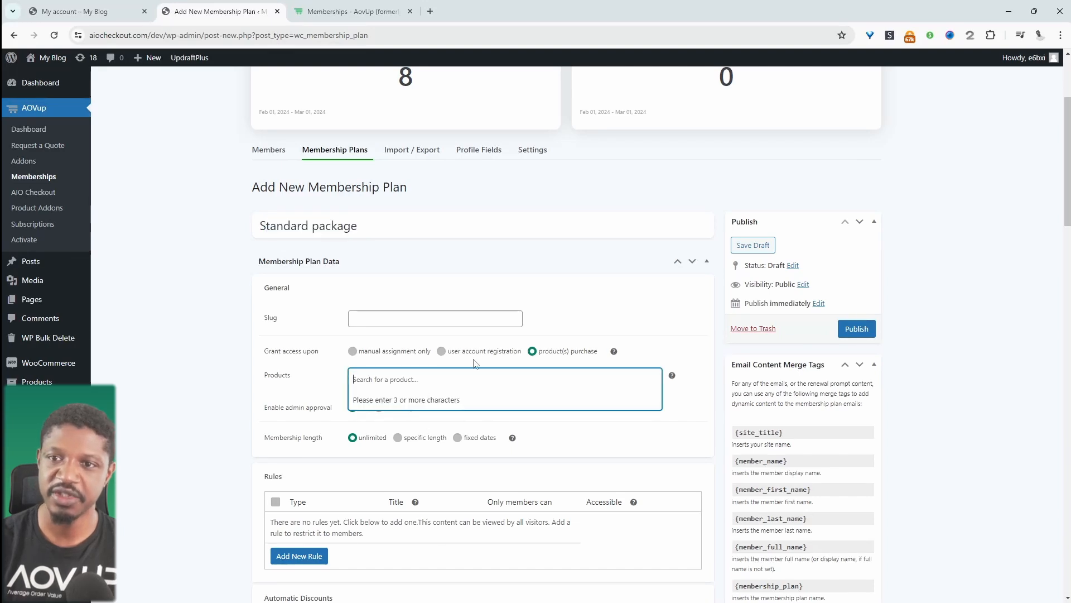
pyautogui.click(152, 57)
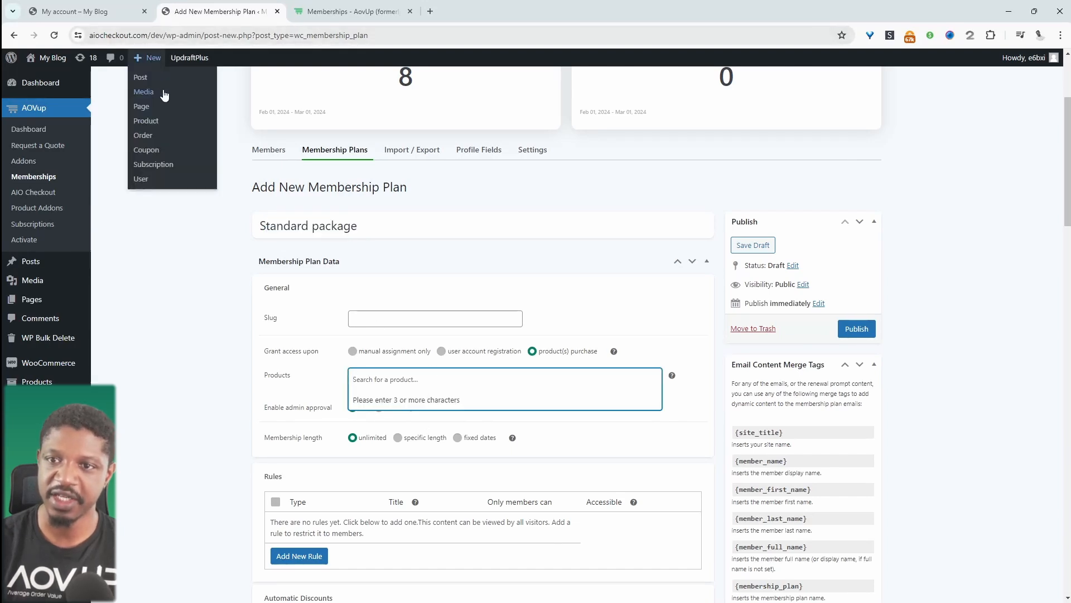
pyautogui.moveTo(328, 254)
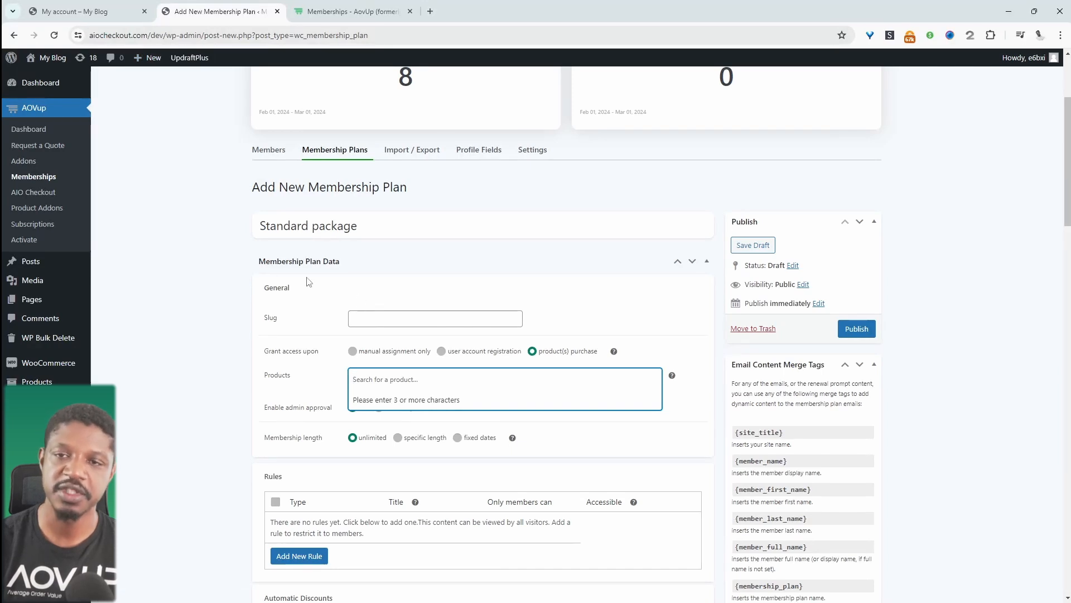
pyautogui.moveTo(404, 245)
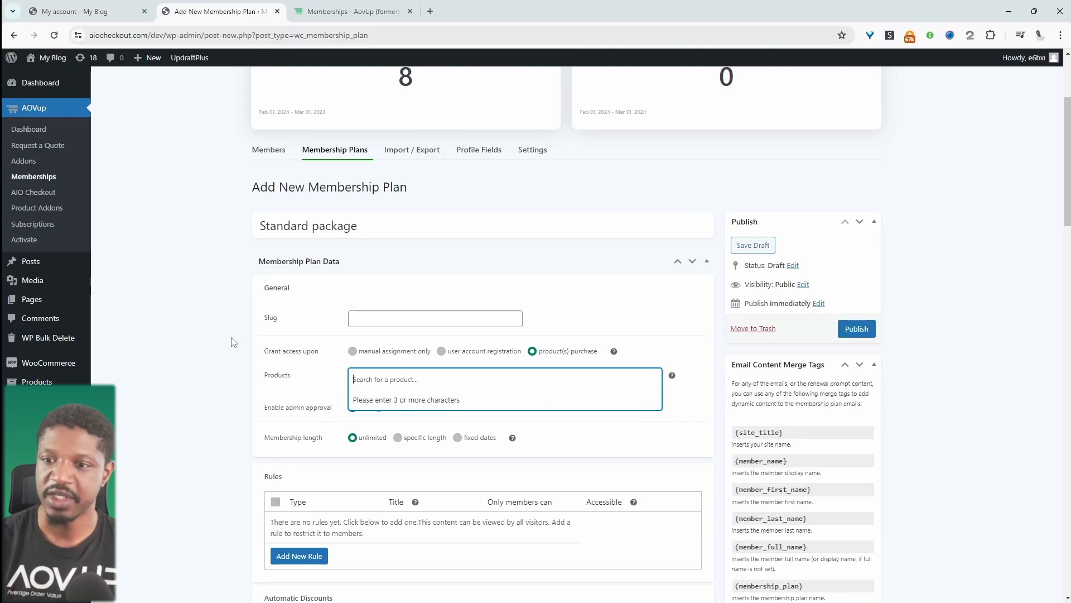
pyautogui.click(352, 351)
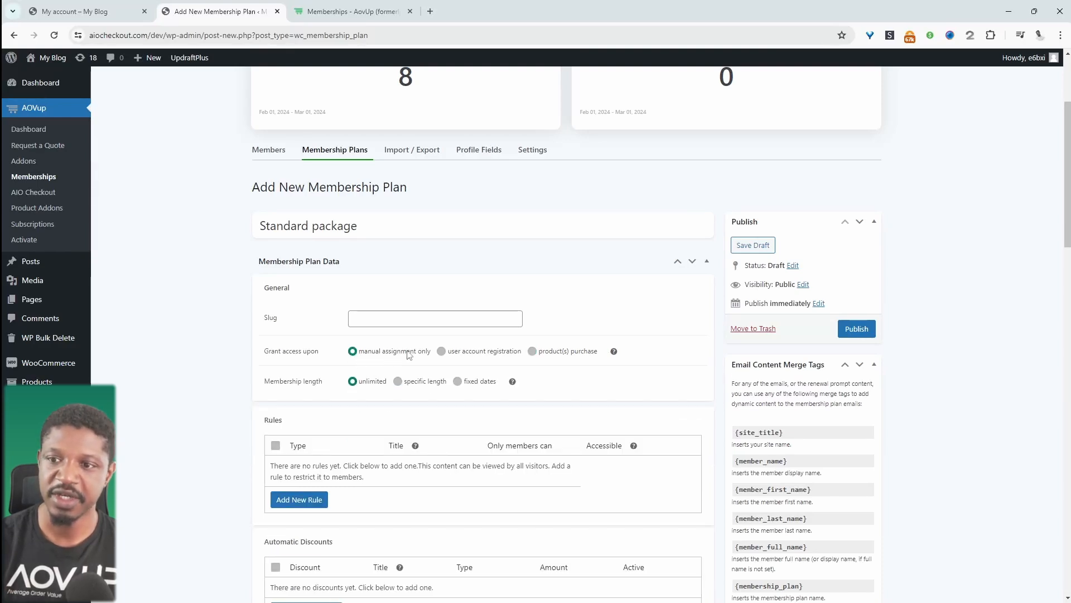
pyautogui.scroll(-3)
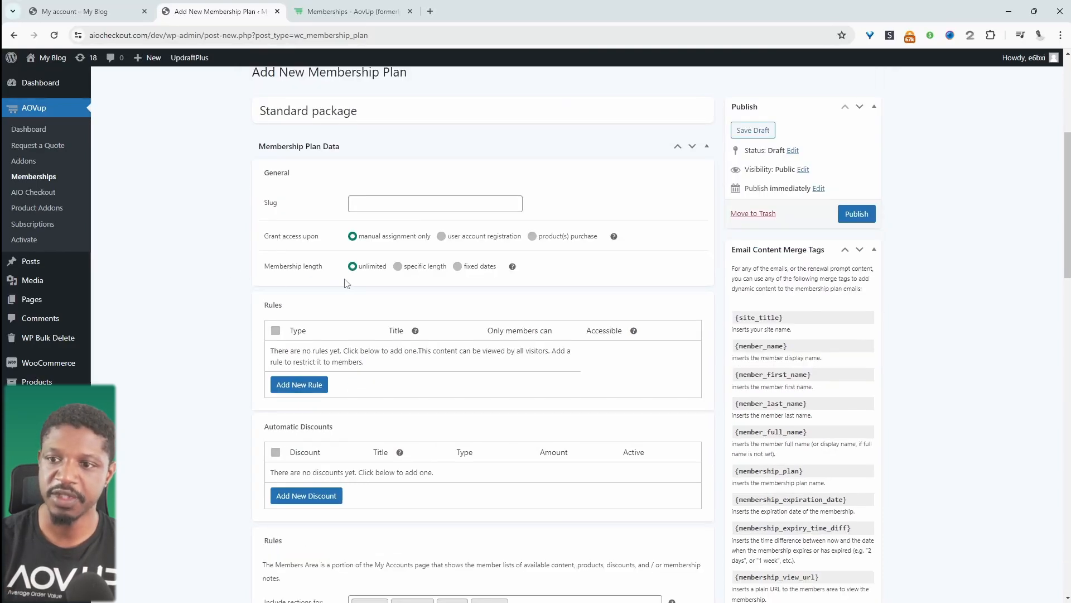
pyautogui.moveTo(419, 291)
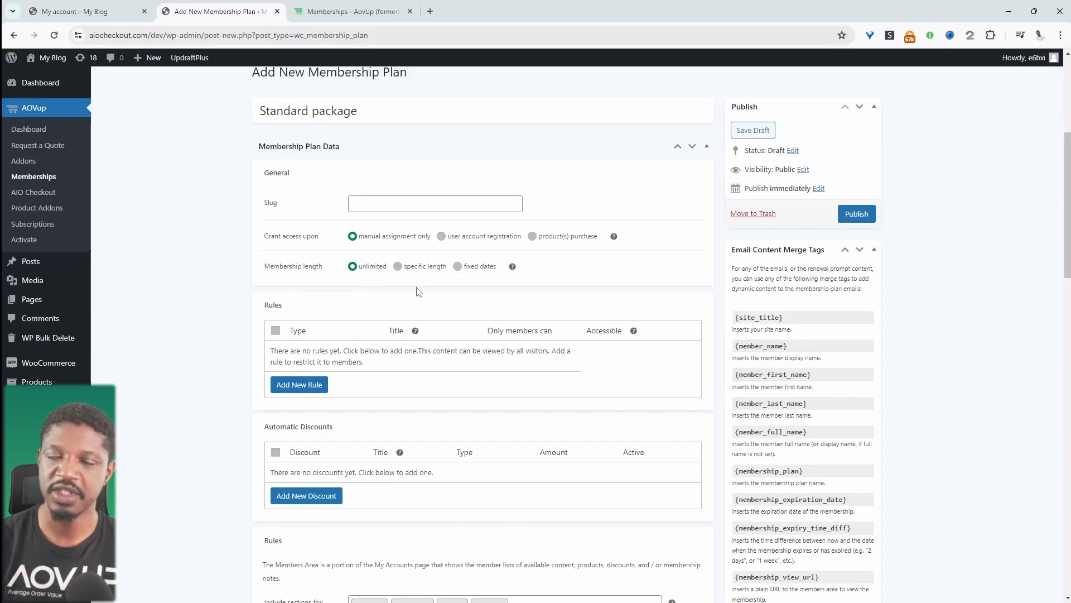
# - Add two restriction rules and set the first rule's type to Pages
pyautogui.click(299, 385)
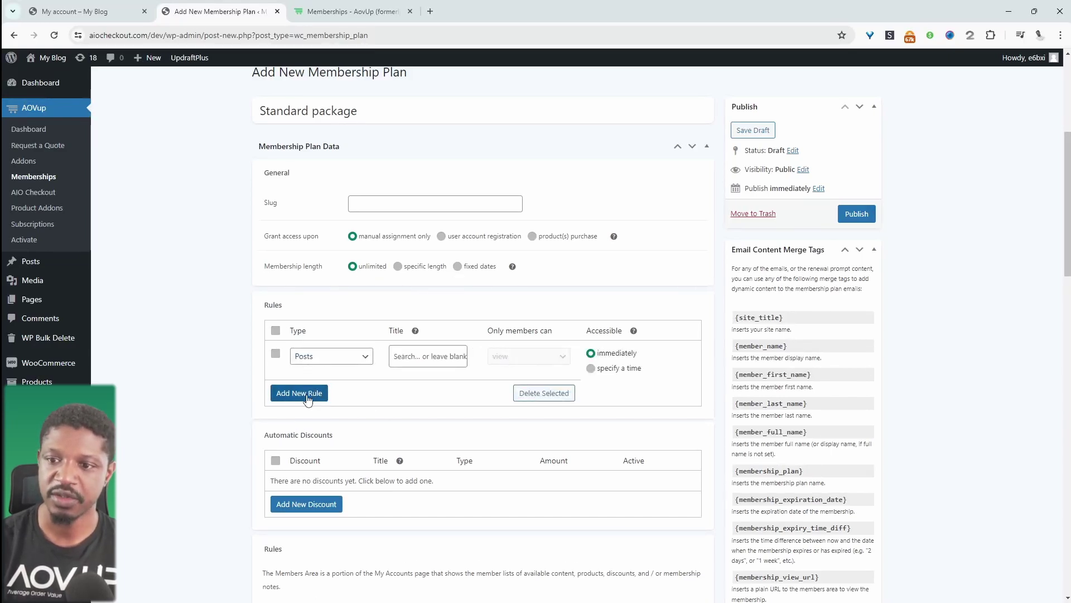
pyautogui.click(298, 393)
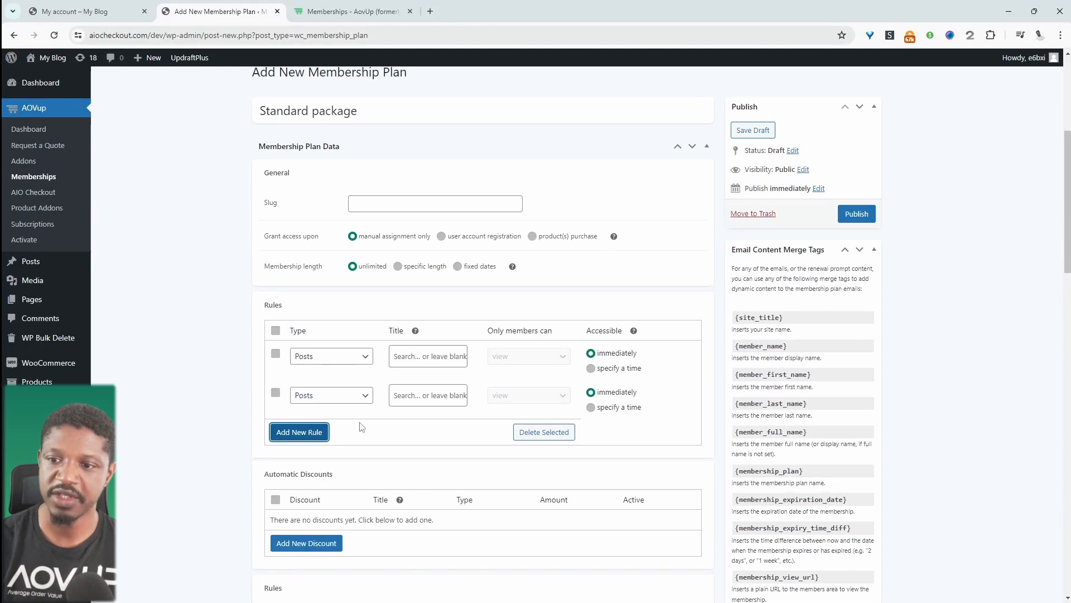
pyautogui.click(331, 356)
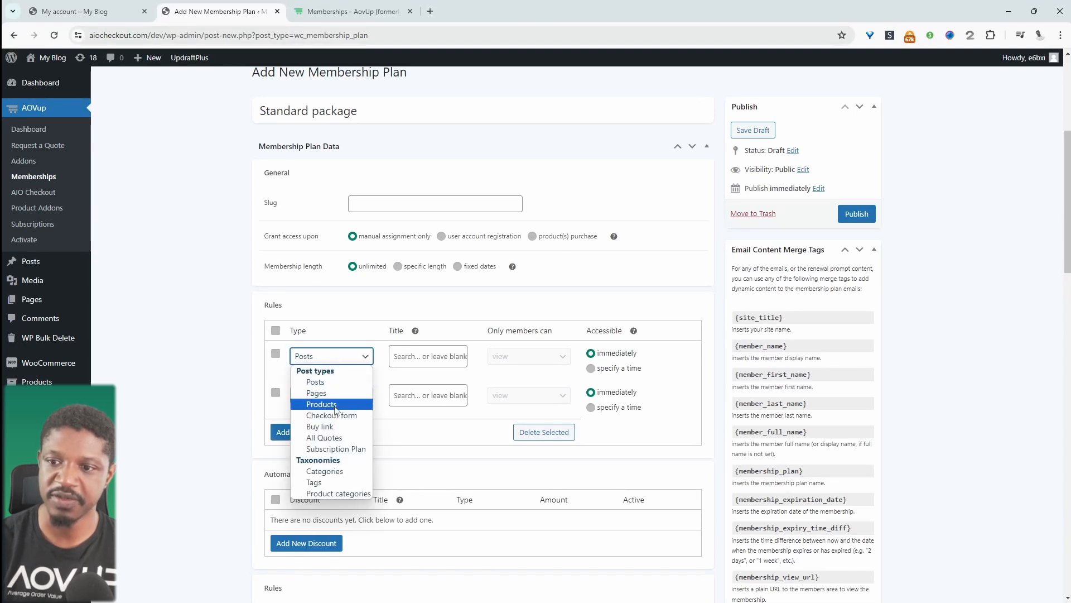
pyautogui.click(316, 393)
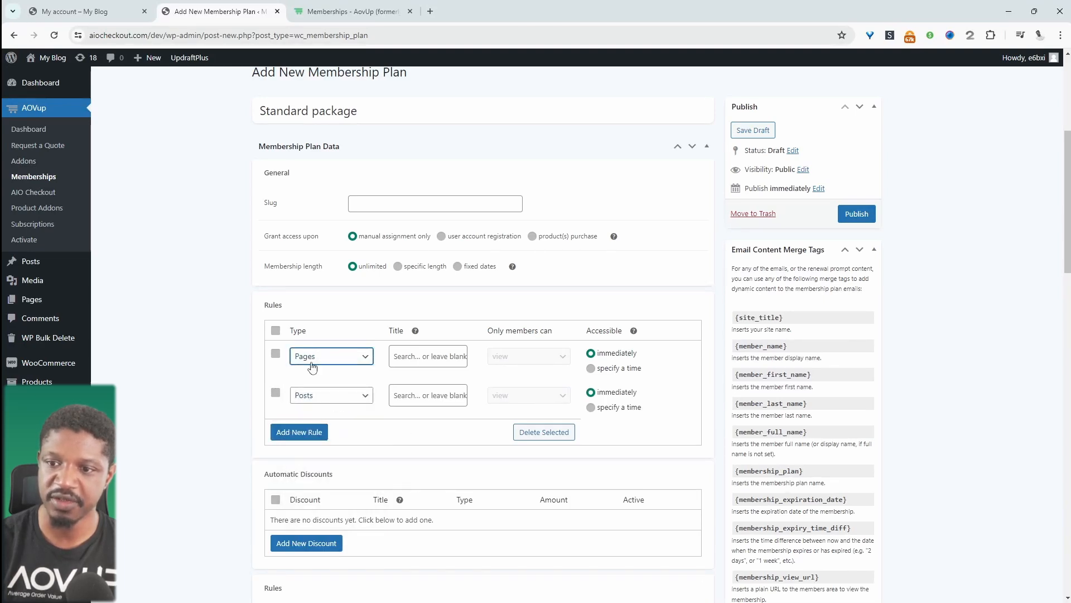
# - Pick the Courses page (#141) for the first rule and delete the empty second rule
pyautogui.click(428, 356)
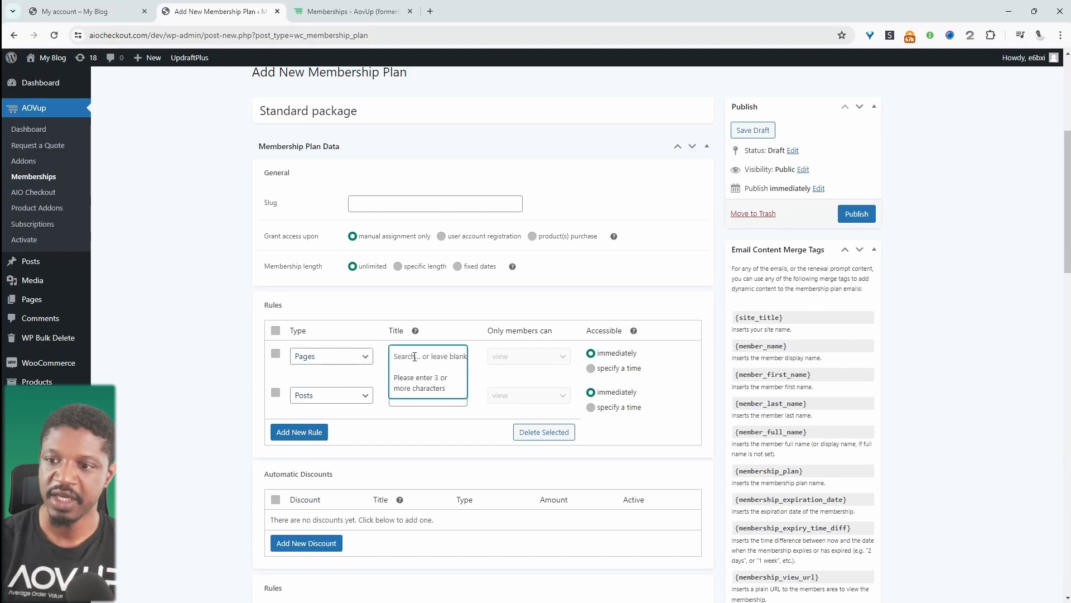
pyautogui.write('pro')
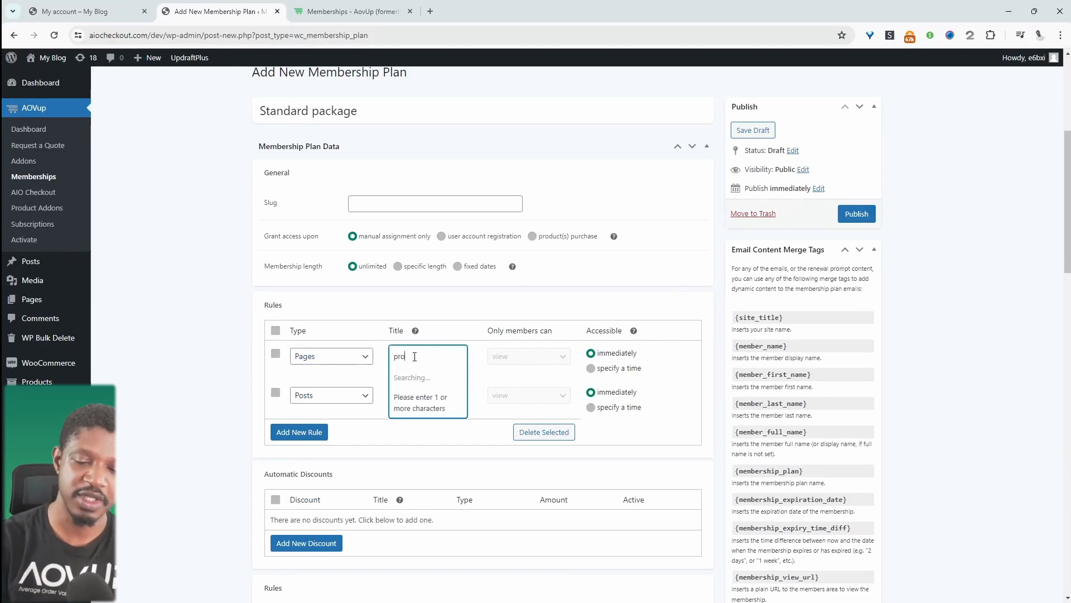
pyautogui.write('pro')
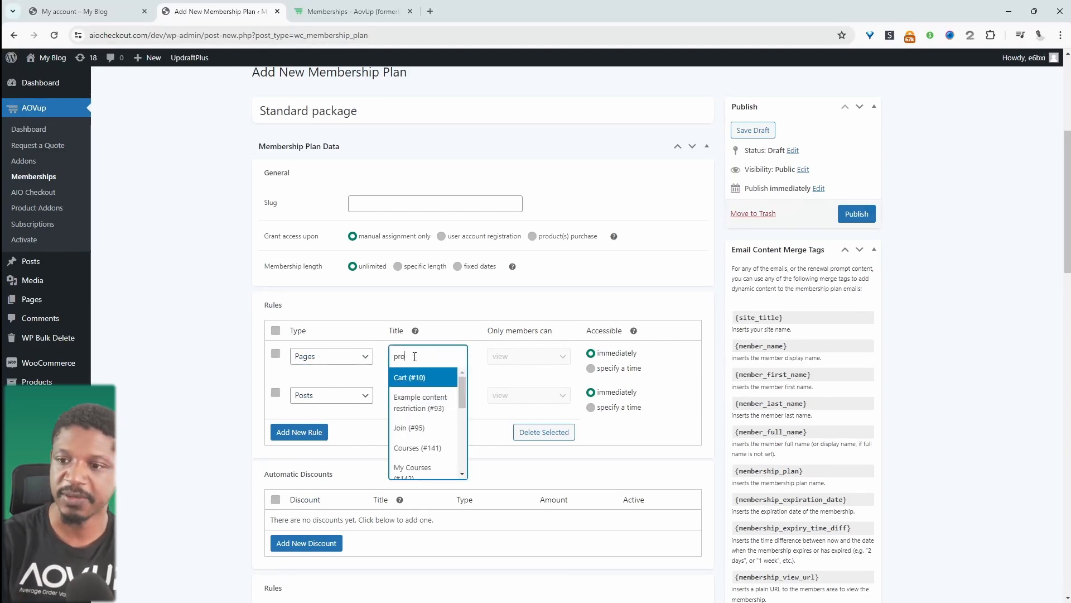
pyautogui.click(416, 448)
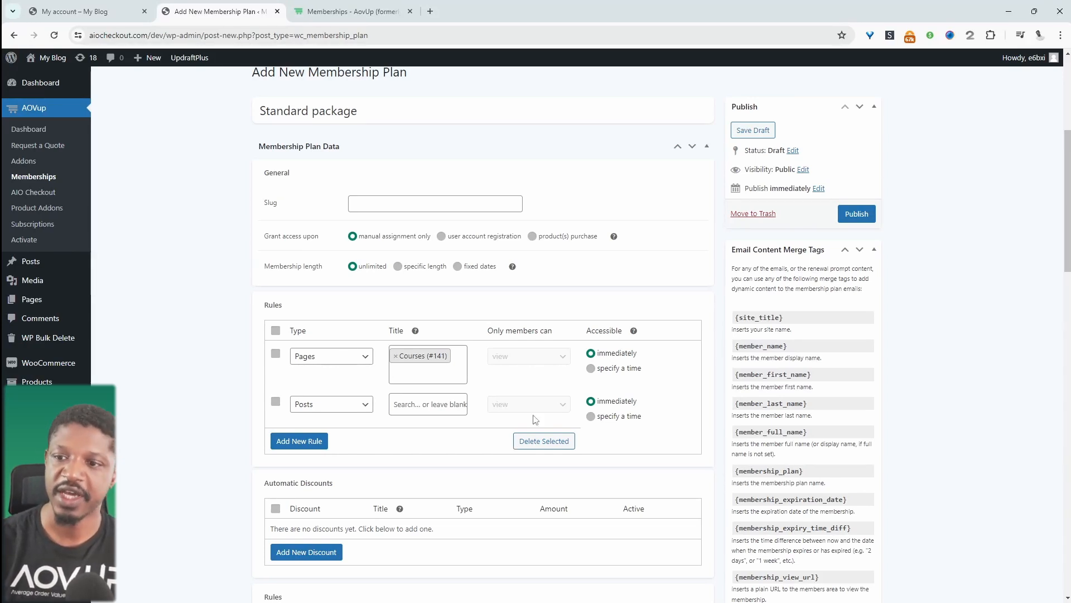
pyautogui.click(275, 330)
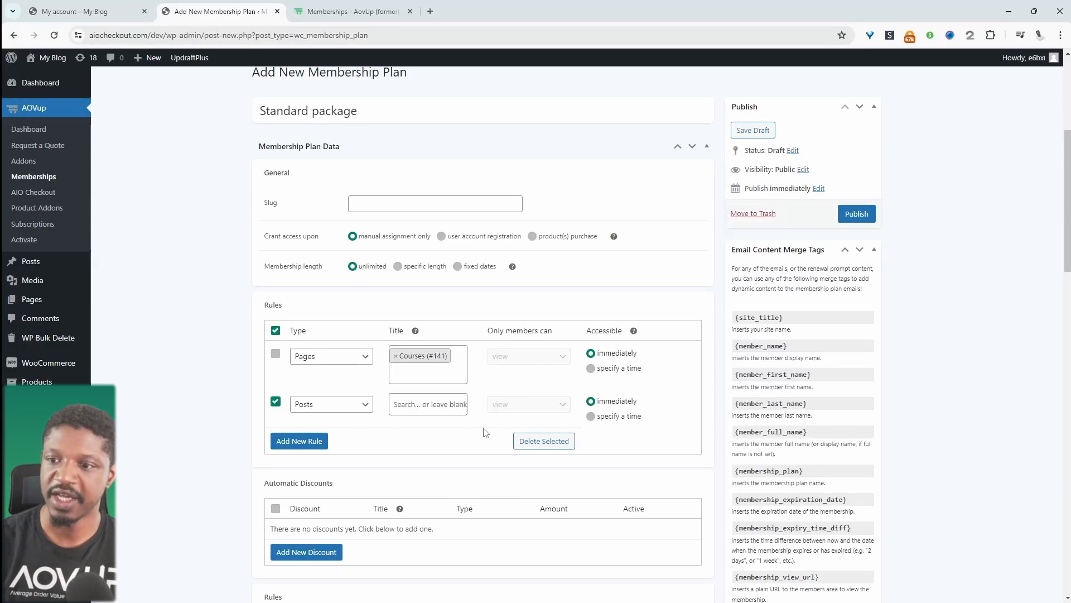
pyautogui.click(544, 441)
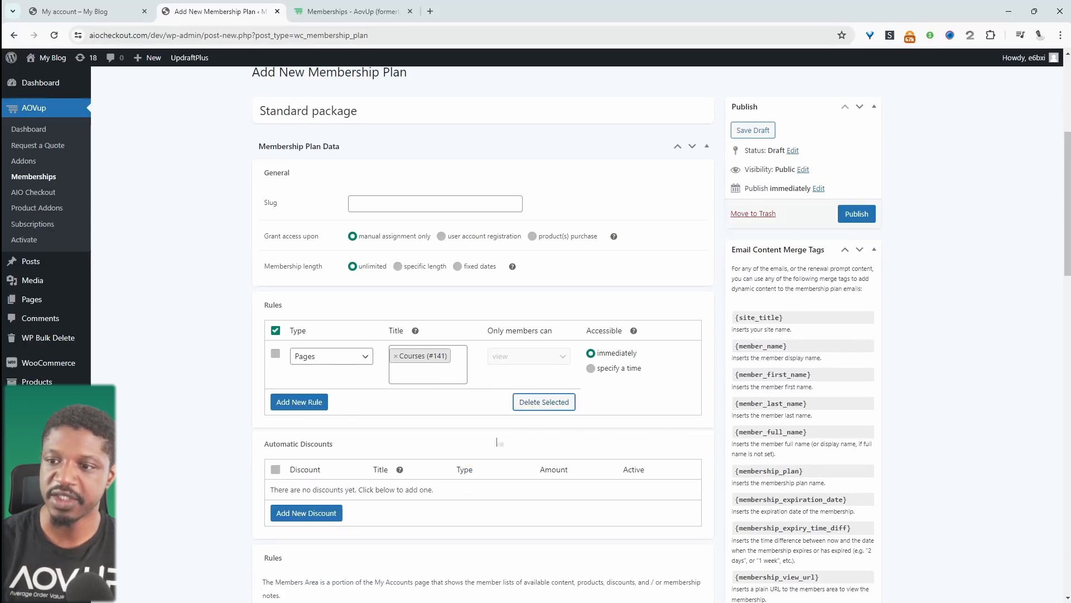
pyautogui.moveTo(624, 382)
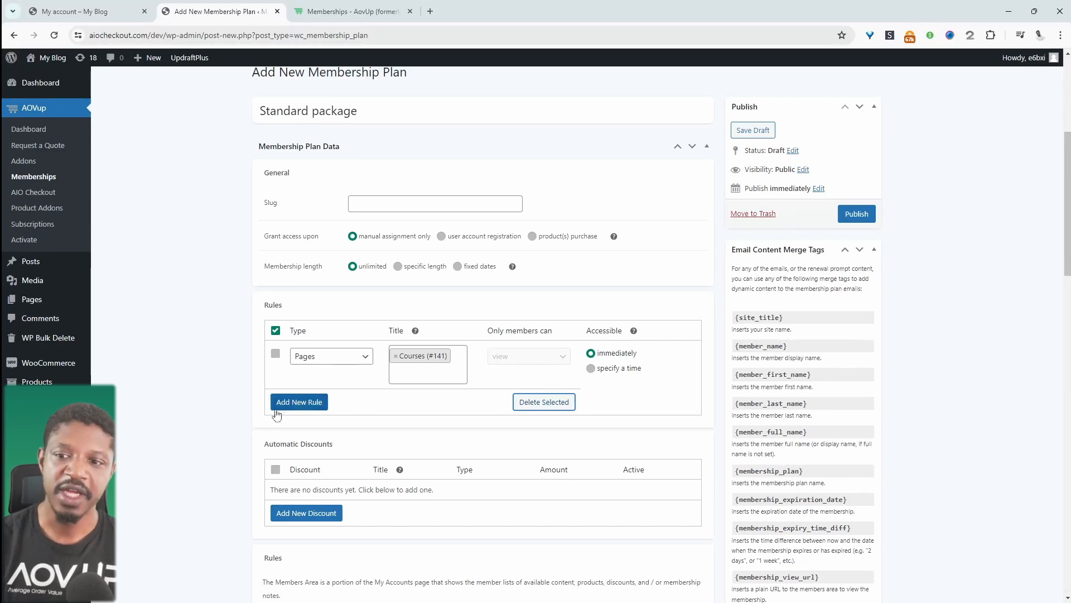
pyautogui.moveTo(340, 439)
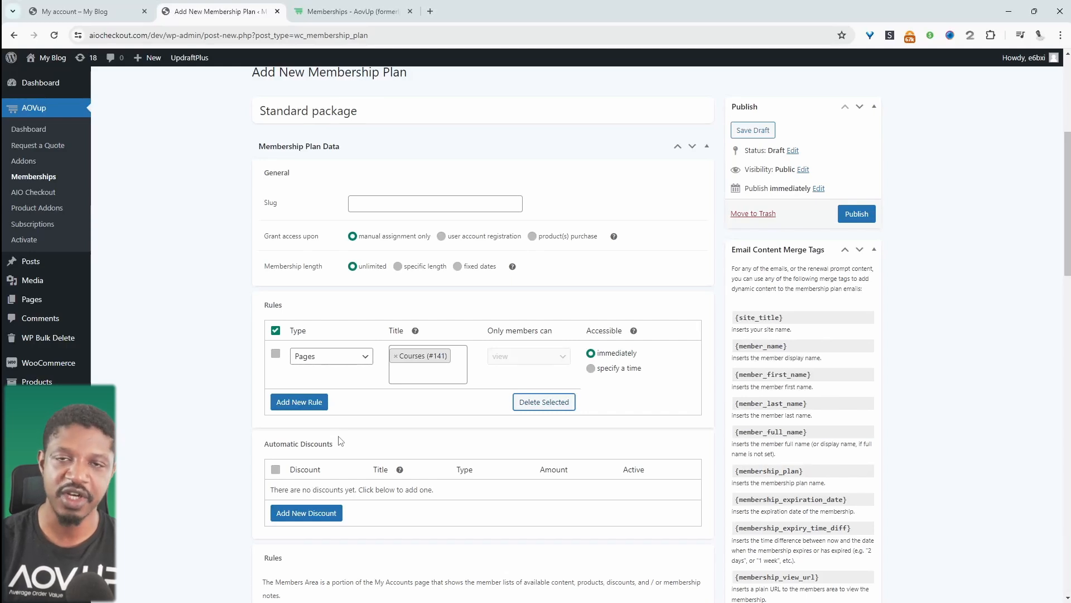
pyautogui.moveTo(488, 444)
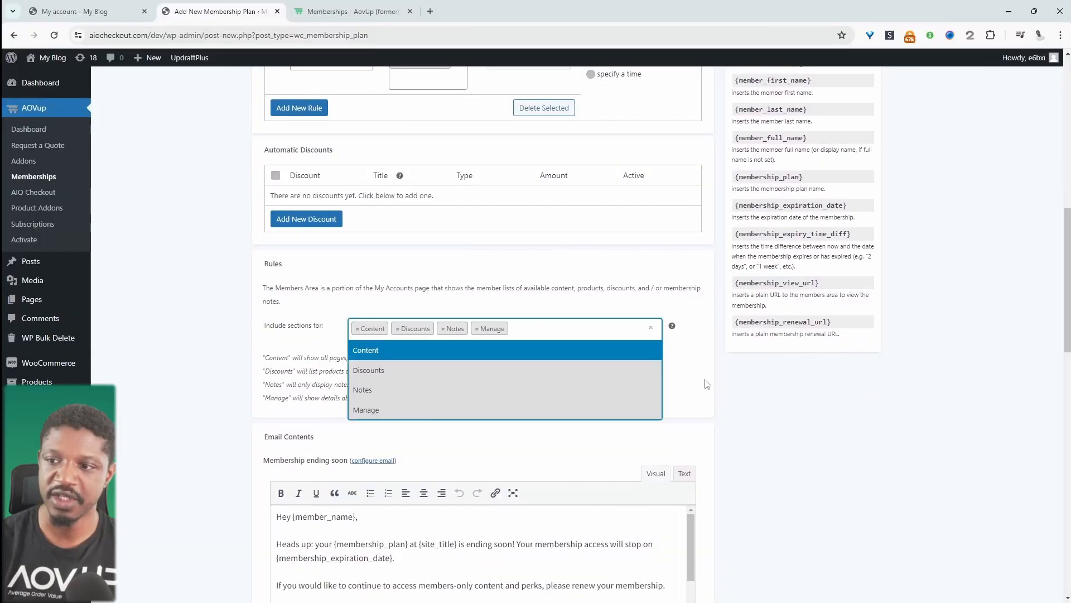
# - Include Content, Discounts, Notes and Manage in the plan's members area sections
pyautogui.click(463, 377)
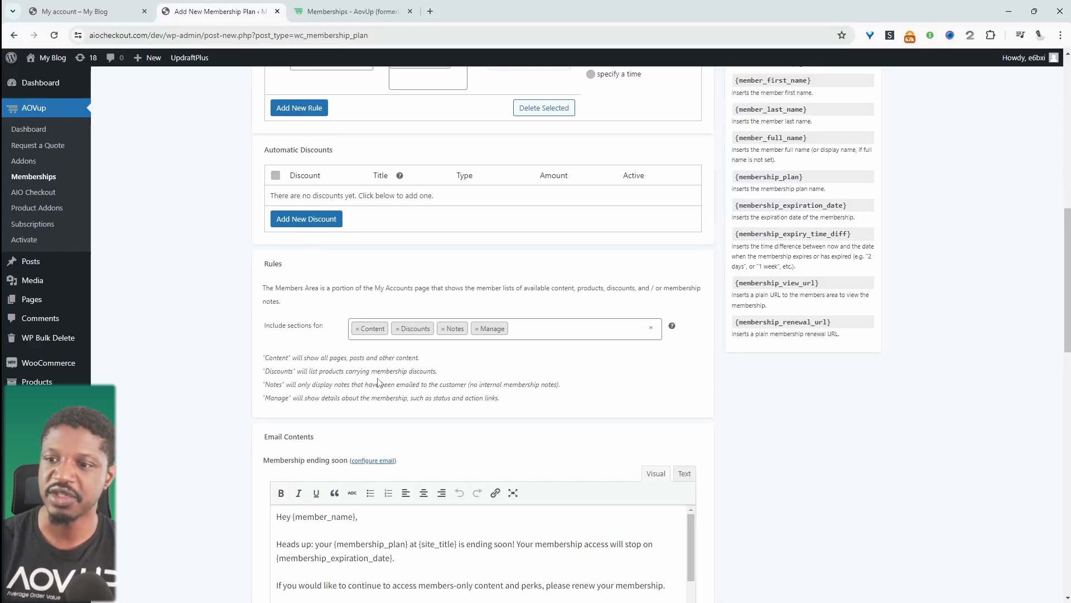
pyautogui.click(554, 329)
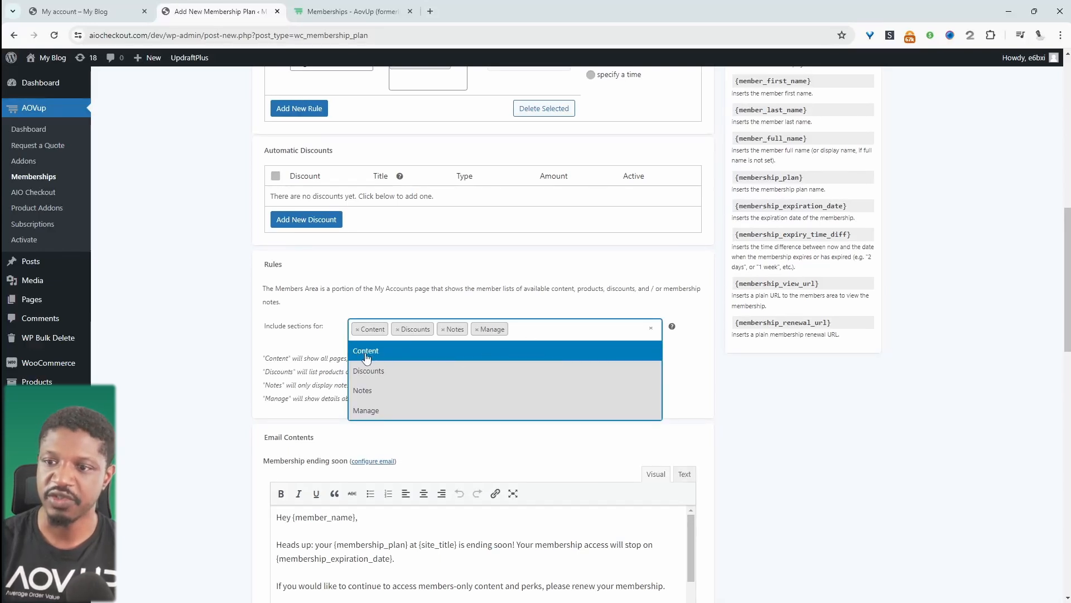
pyautogui.moveTo(404, 361)
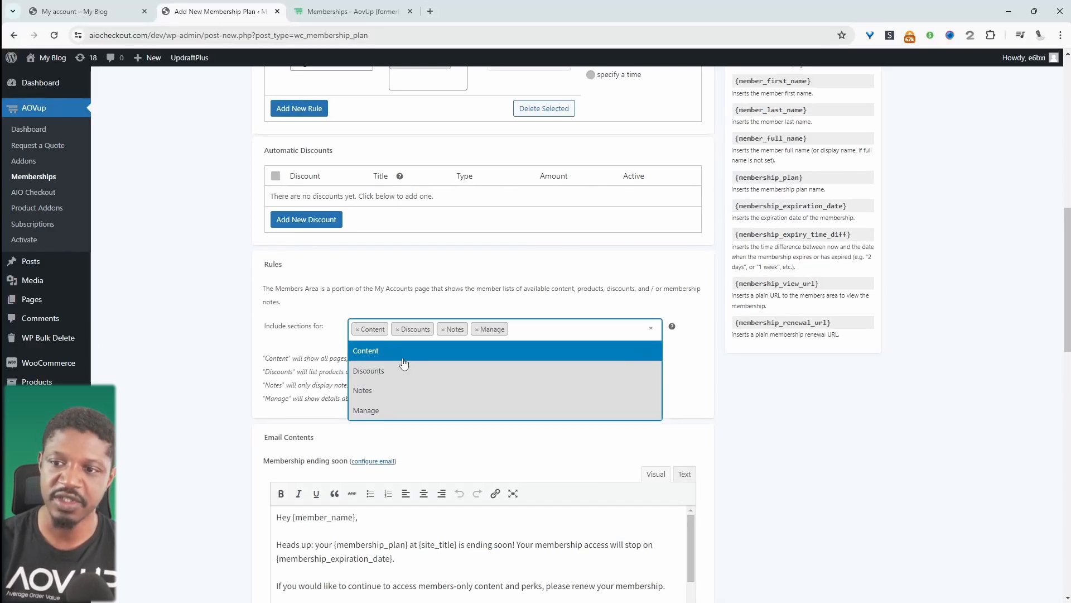
pyautogui.moveTo(402, 376)
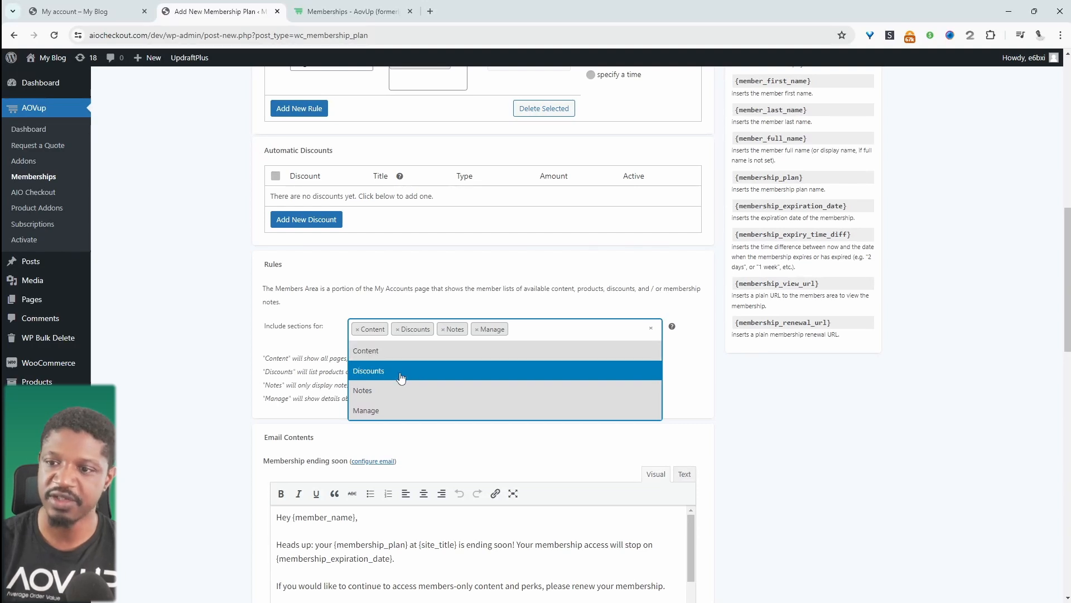
pyautogui.moveTo(385, 415)
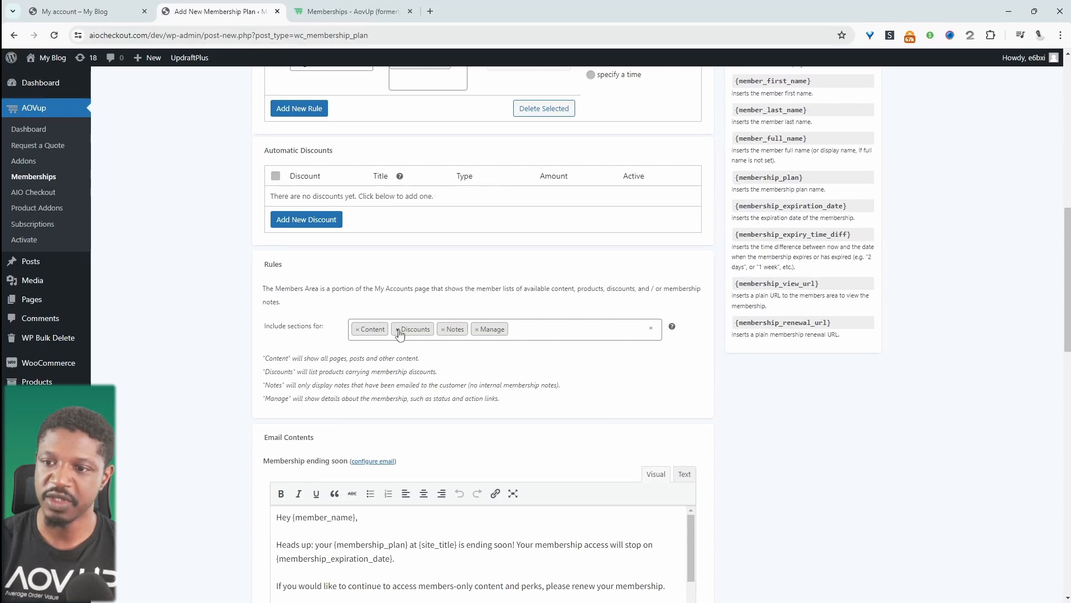
pyautogui.click(400, 329)
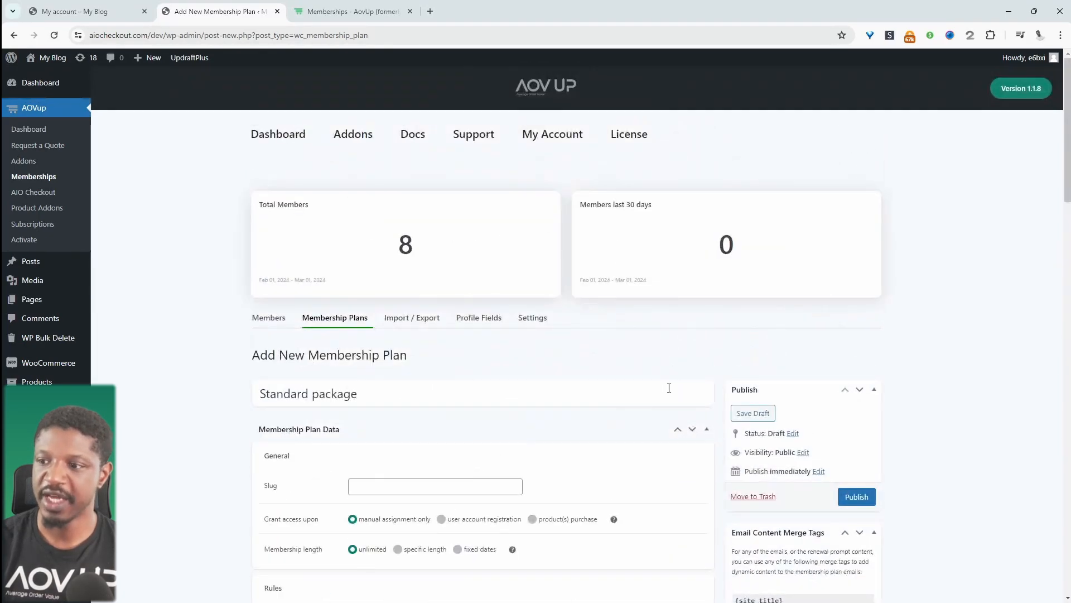
# - Publish the Standard package plan so it saves with slug standard-package
pyautogui.click(856, 497)
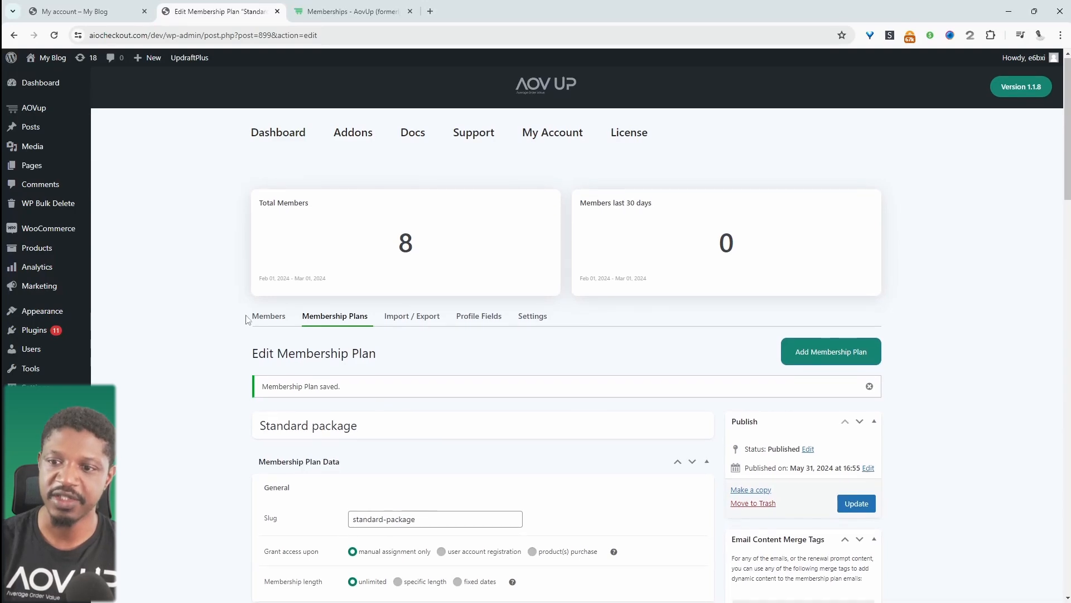
# - Show the Members list, trying the Add Member dialog's user options before closing it
pyautogui.click(269, 316)
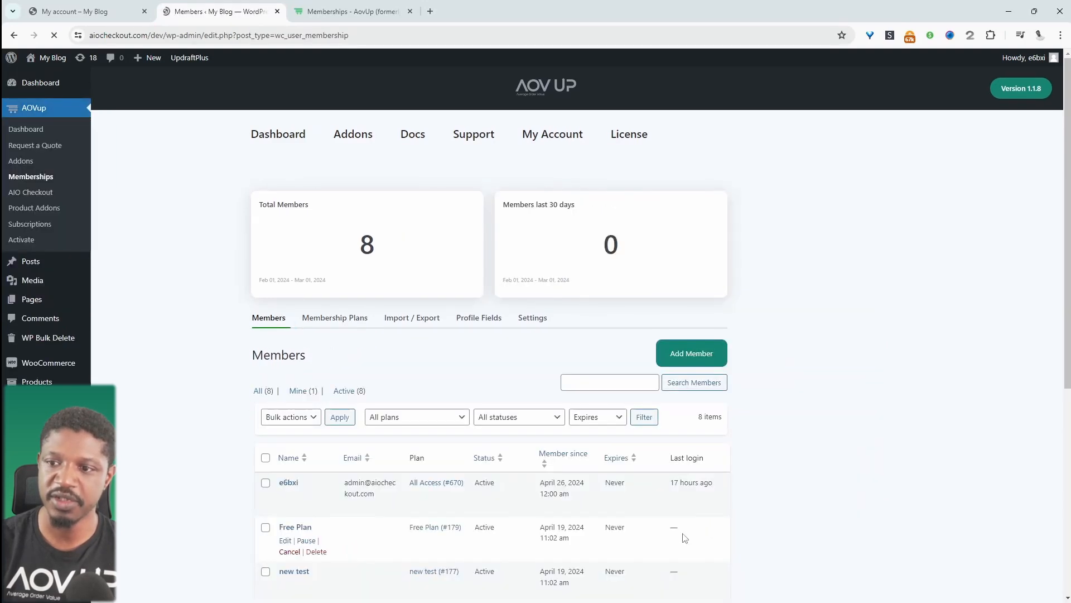
pyautogui.click(691, 353)
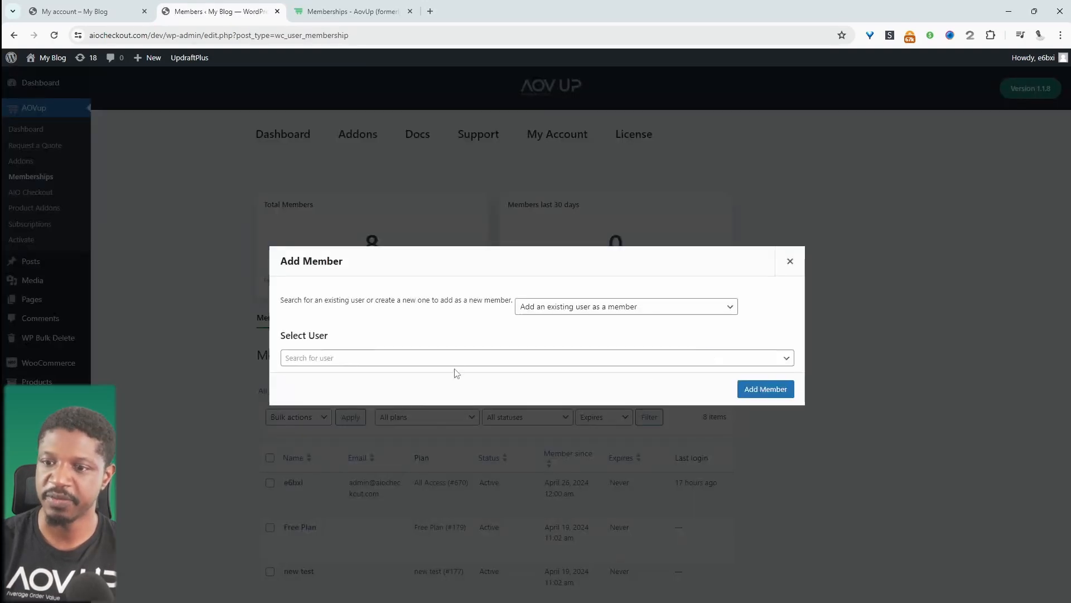
pyautogui.click(535, 354)
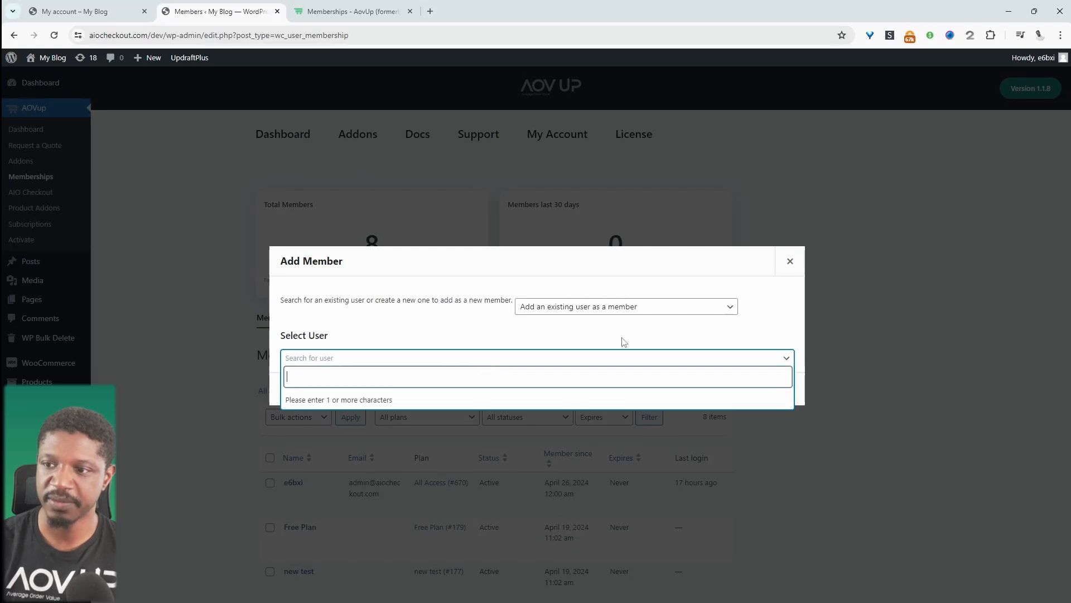
pyautogui.click(626, 306)
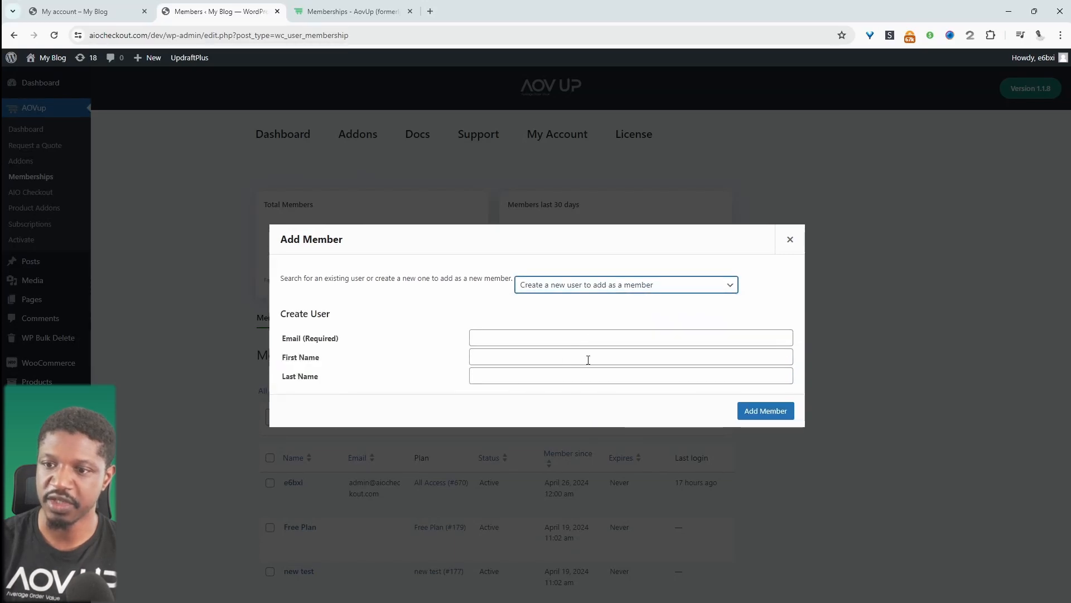
pyautogui.click(790, 239)
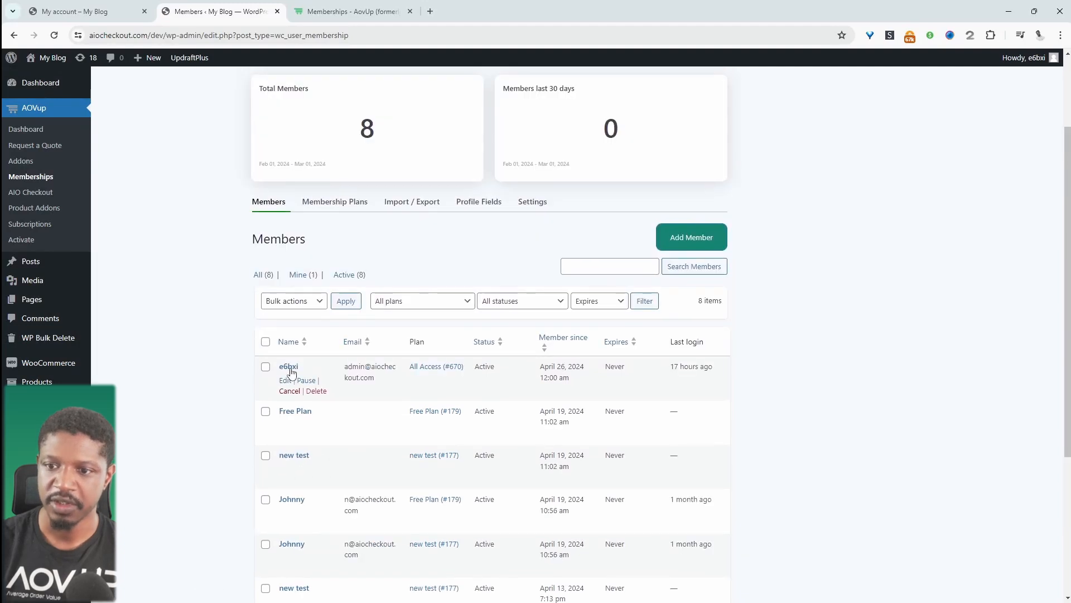
# - Add an active Standard package plan to member e6bxi and save it
pyautogui.click(289, 366)
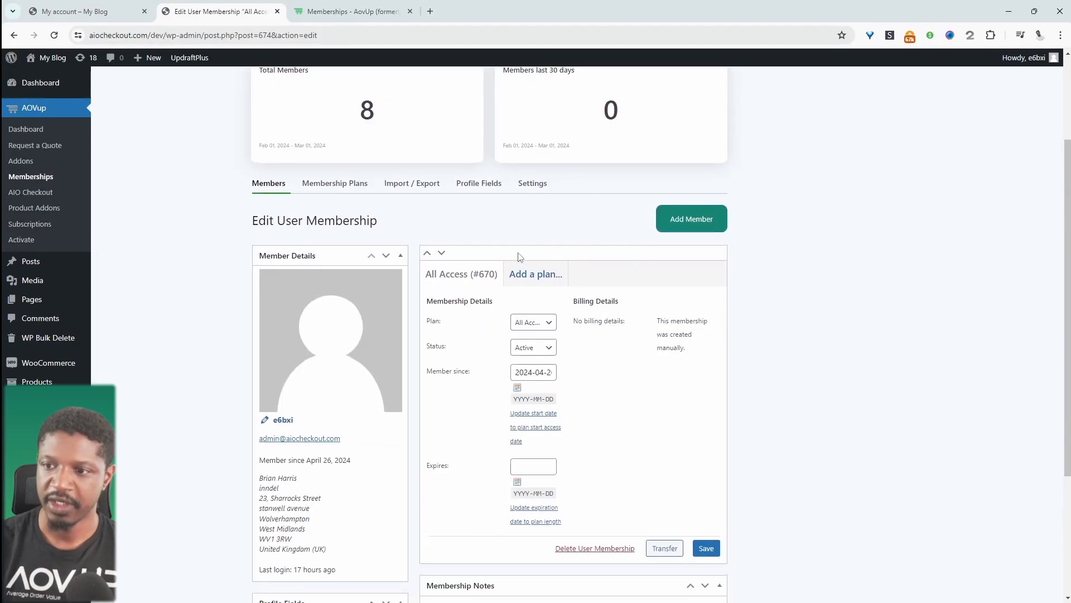
pyautogui.click(692, 218)
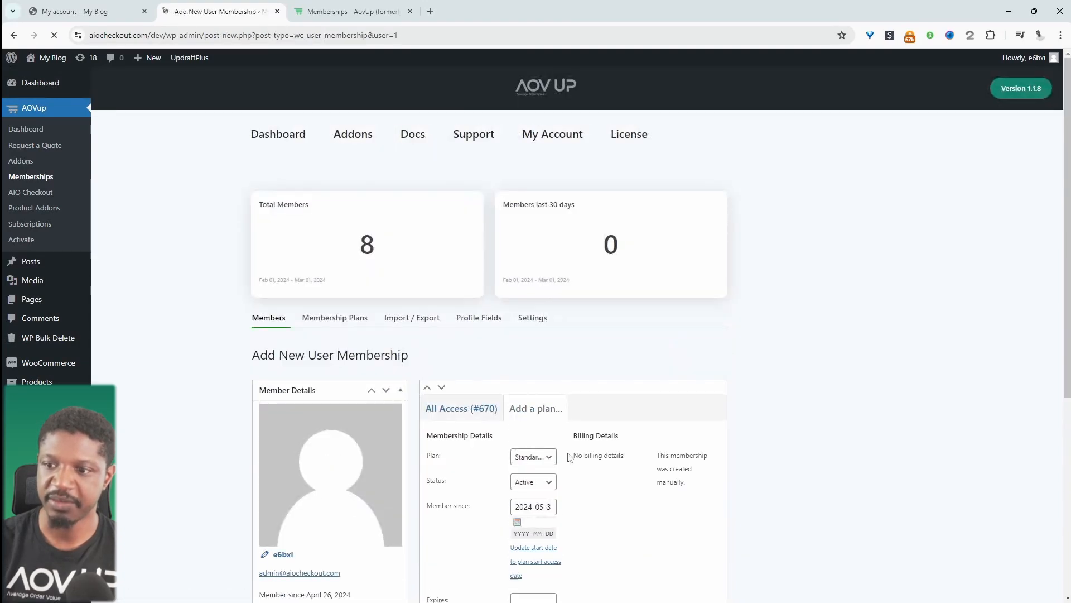
pyautogui.scroll(-3)
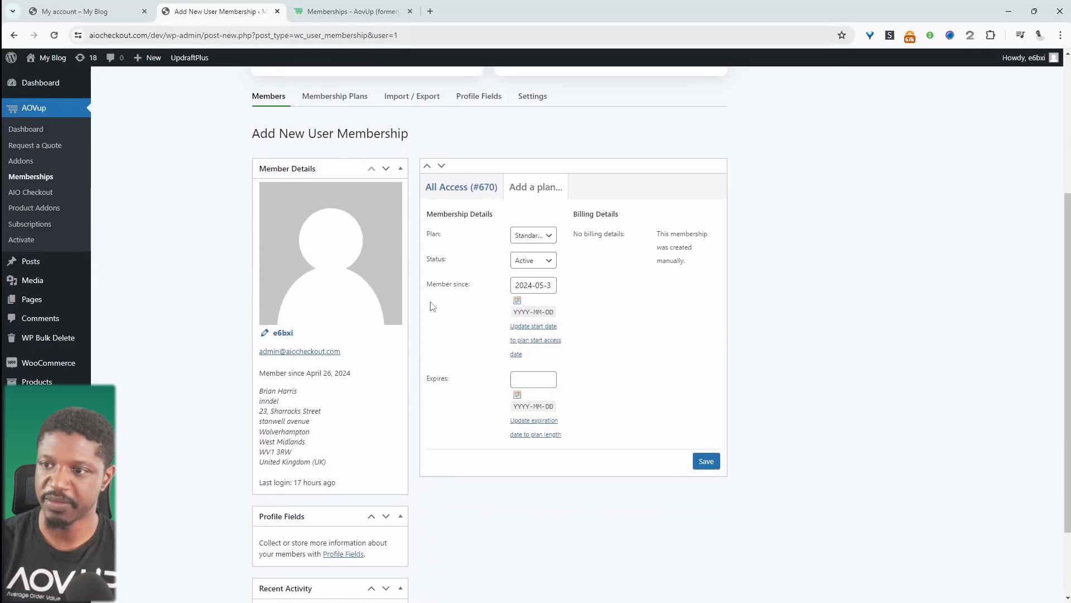
pyautogui.click(532, 235)
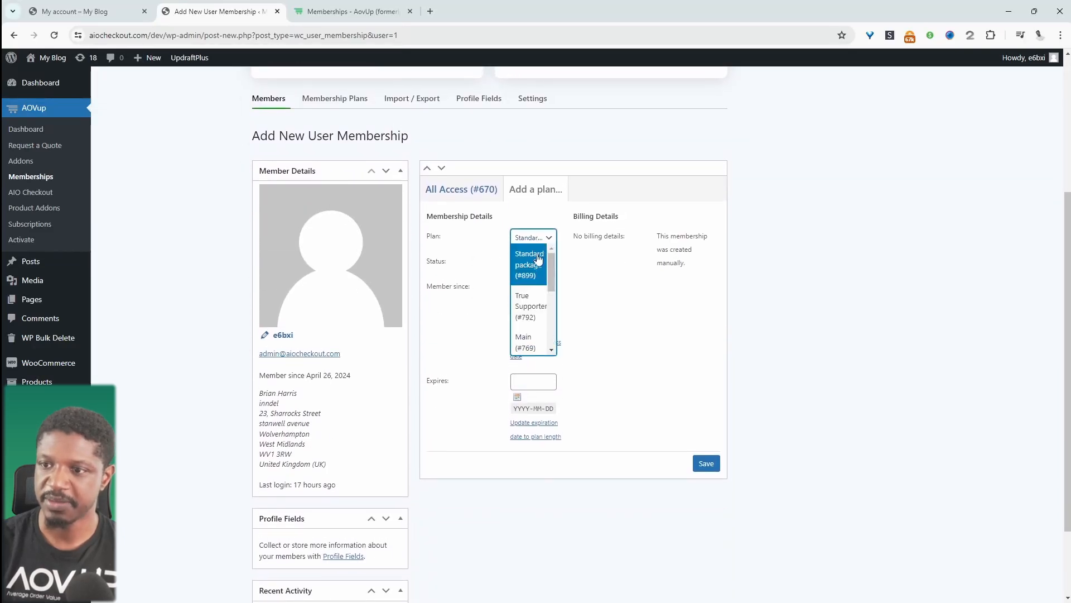
pyautogui.click(527, 264)
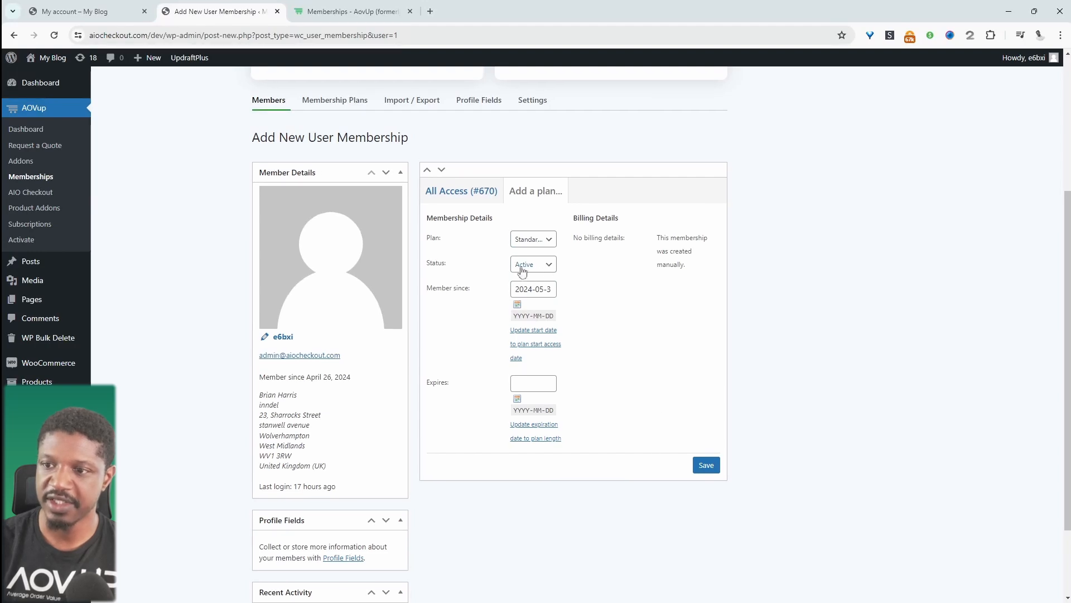
pyautogui.click(705, 464)
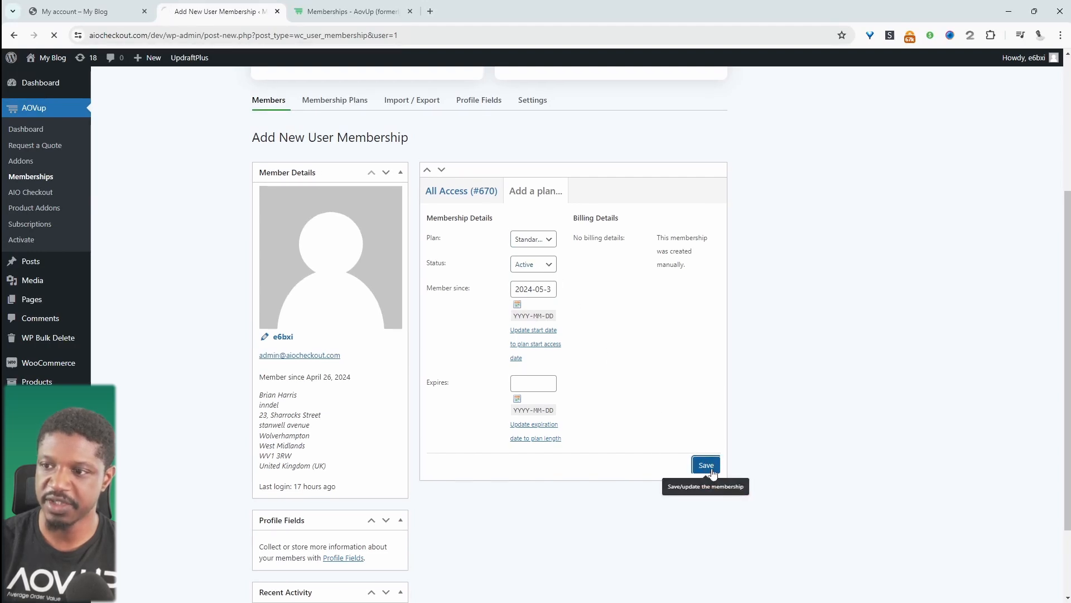
pyautogui.click(705, 465)
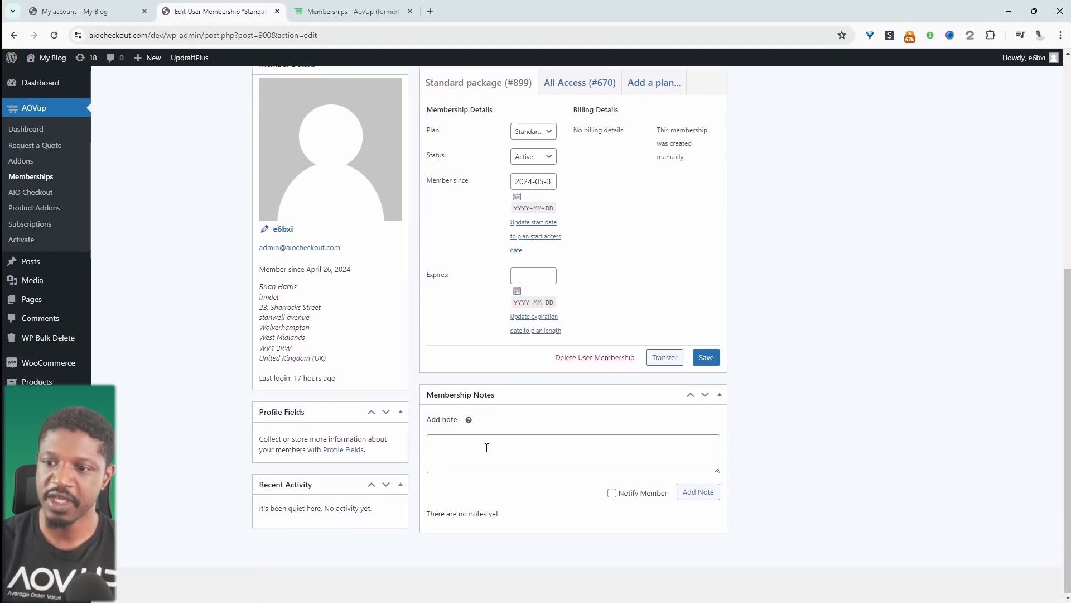
# - Add 'Testing note' to e6bxi's Standard package membership with member notification enabled
pyautogui.click(573, 453)
pyautogui.write('Testing note')
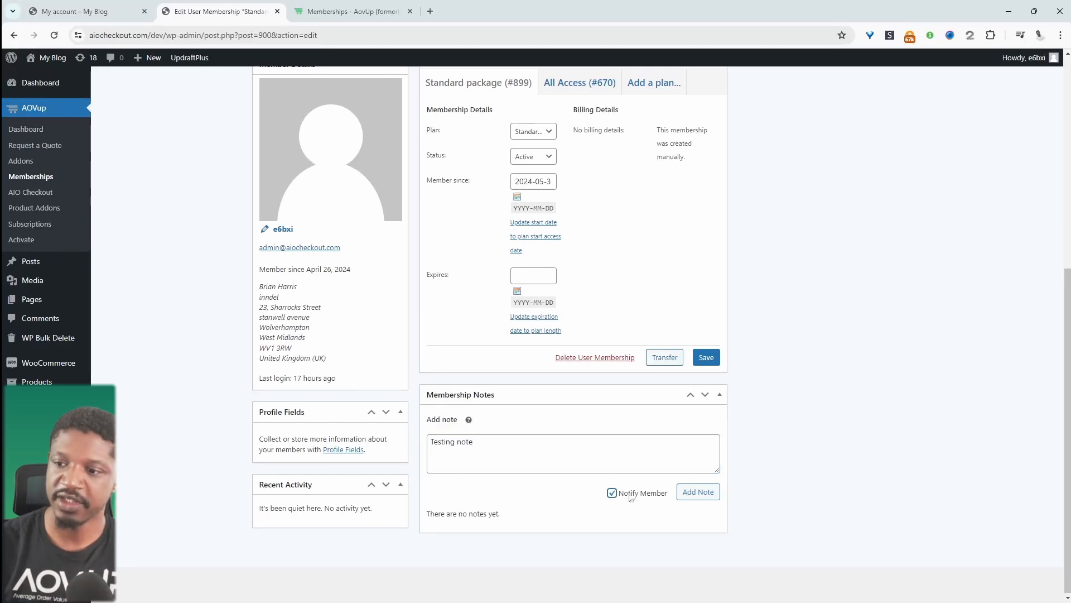
pyautogui.click(698, 491)
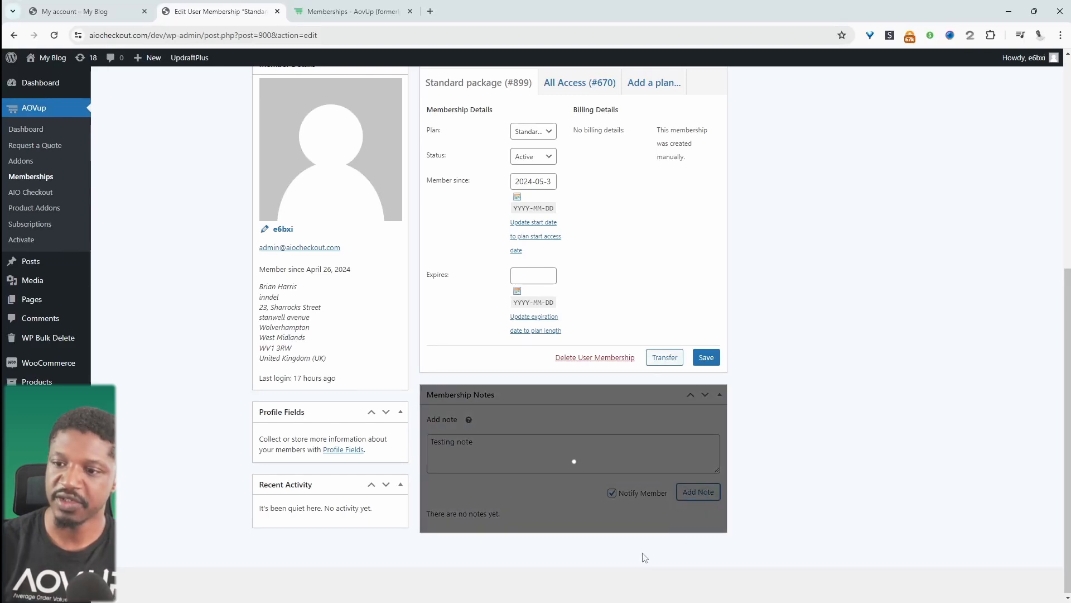
pyautogui.click(697, 492)
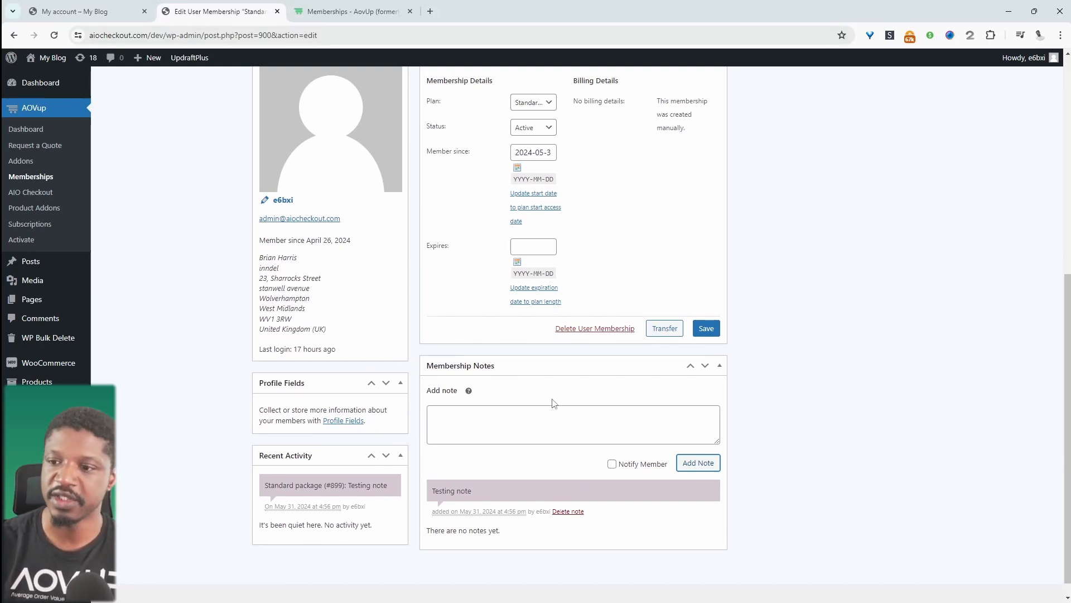
pyautogui.click(573, 424)
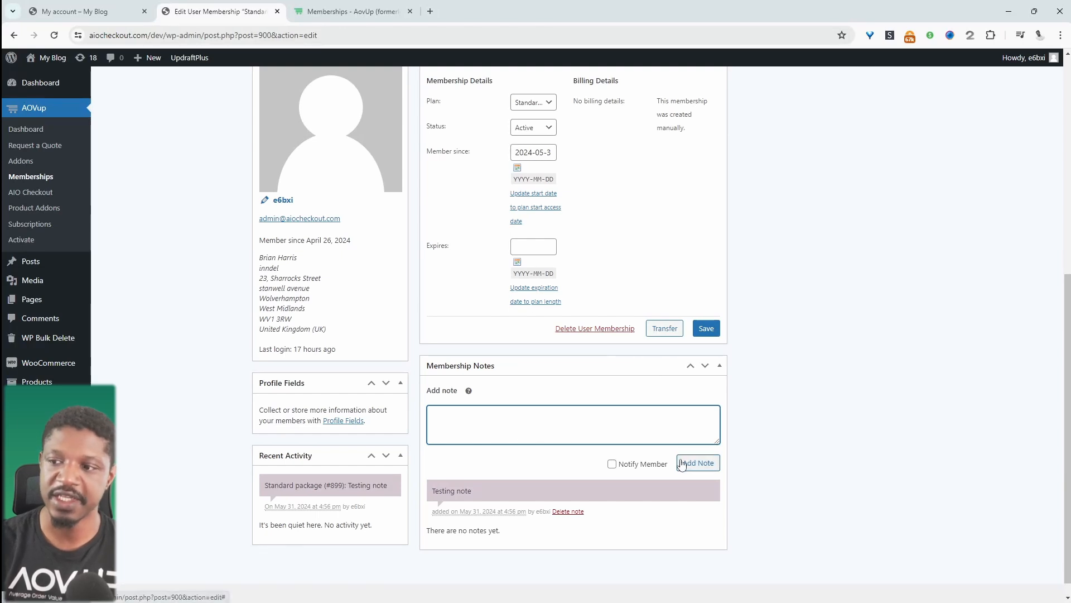
pyautogui.moveTo(667, 408)
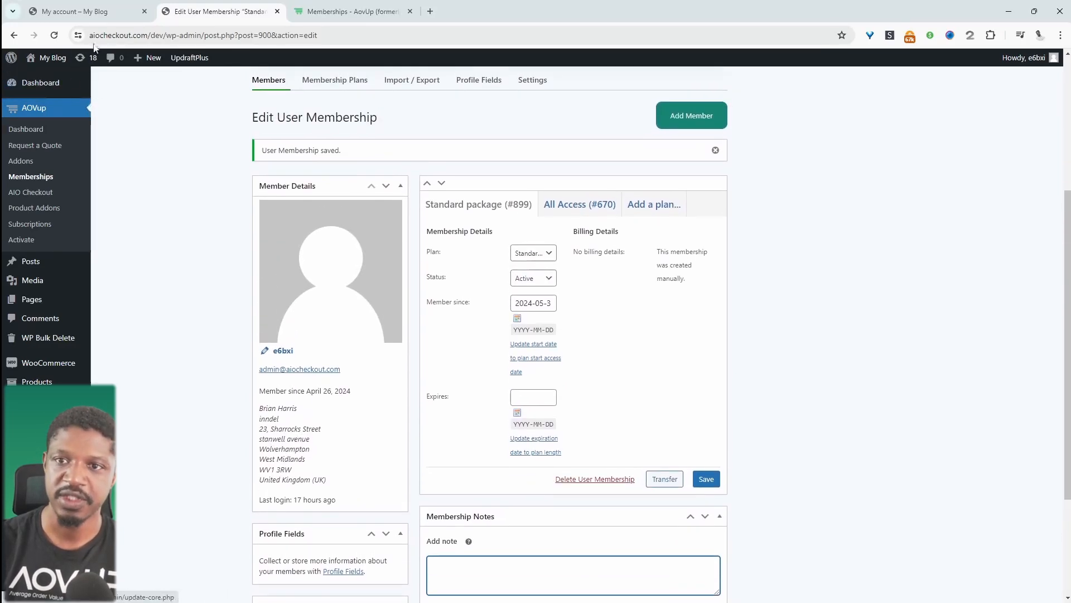
# - From My account, open Members area > Standard package > Notes showing the Testing note
pyautogui.click(84, 11)
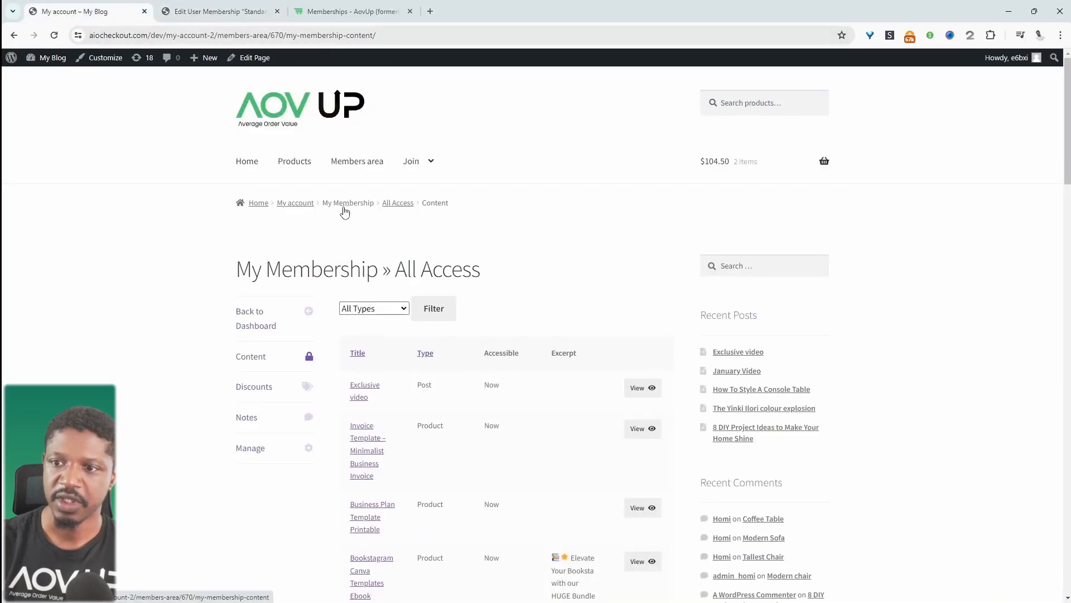
pyautogui.click(347, 203)
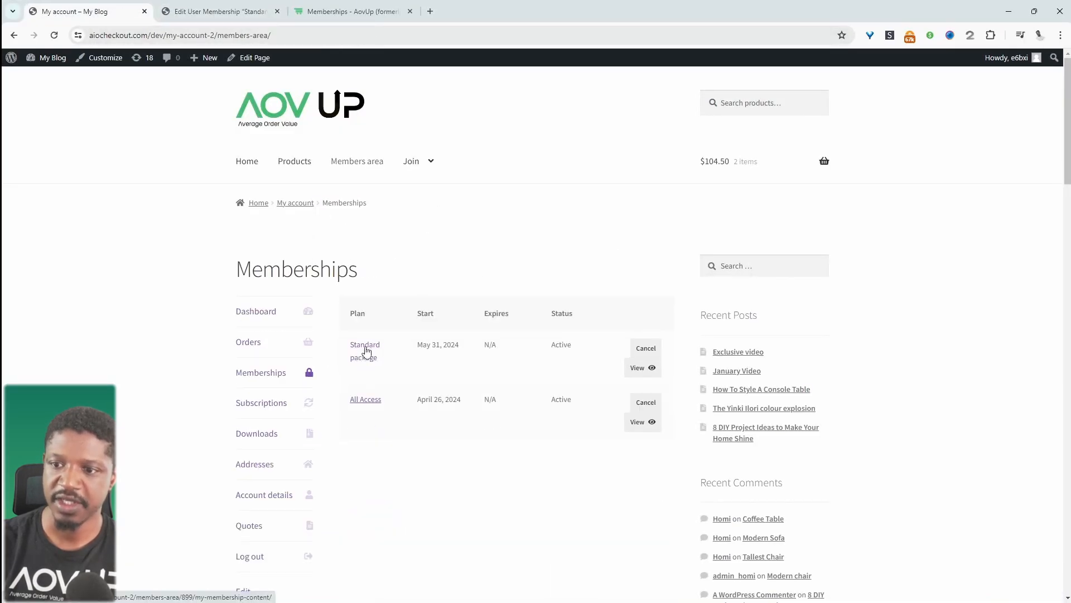
pyautogui.click(364, 344)
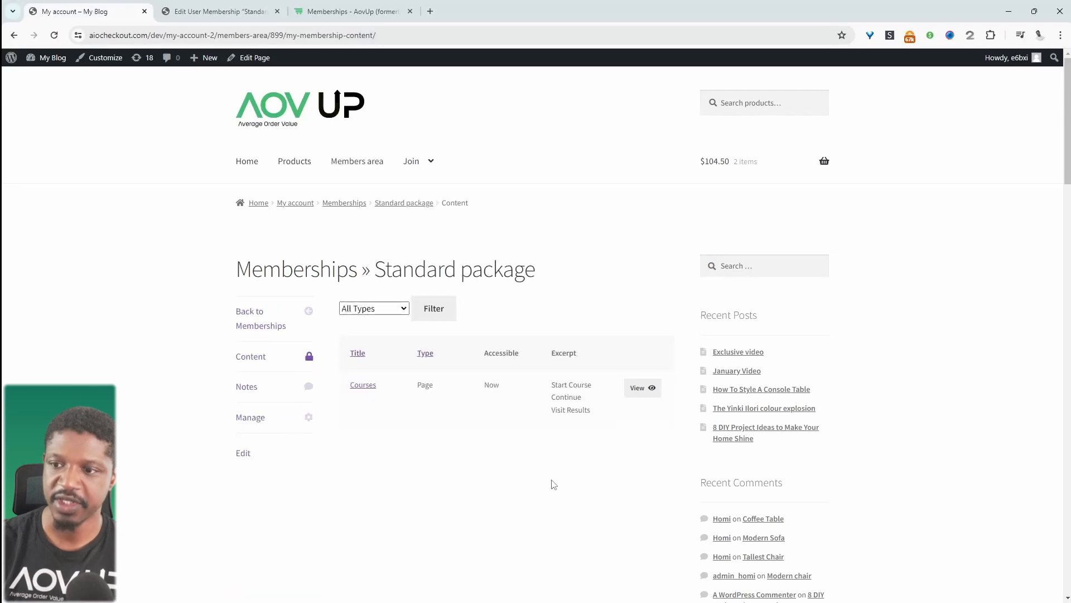
pyautogui.scroll(-3)
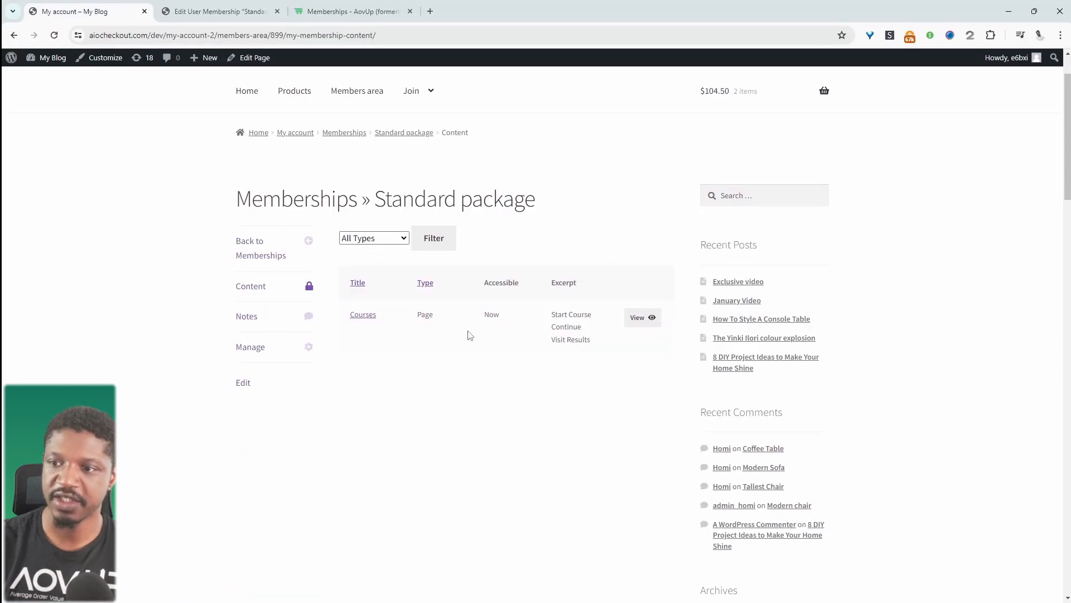
pyautogui.moveTo(254, 319)
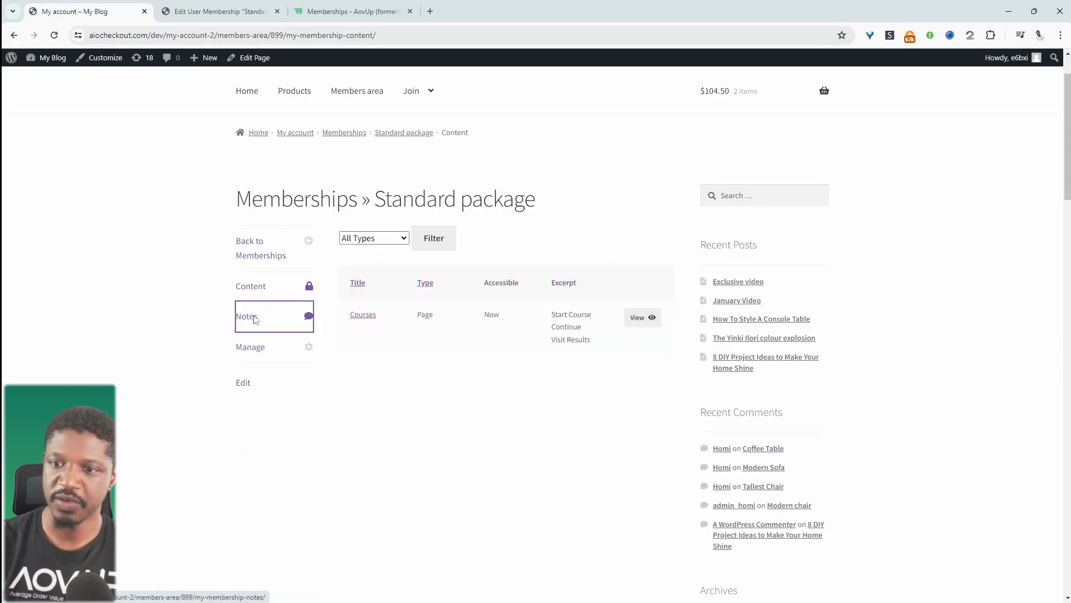
pyautogui.click(246, 316)
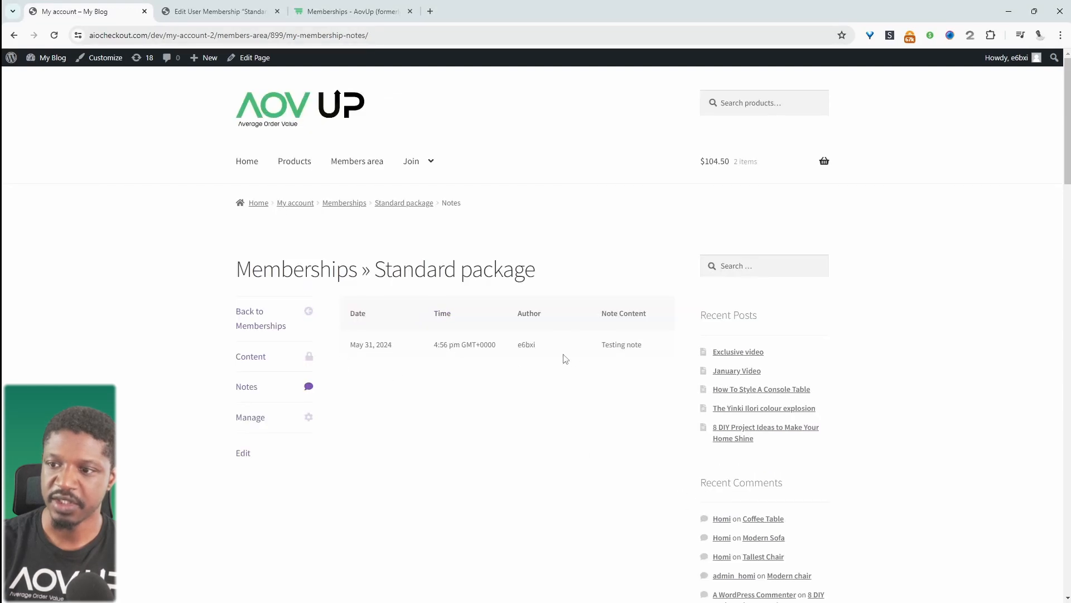
pyautogui.moveTo(617, 344)
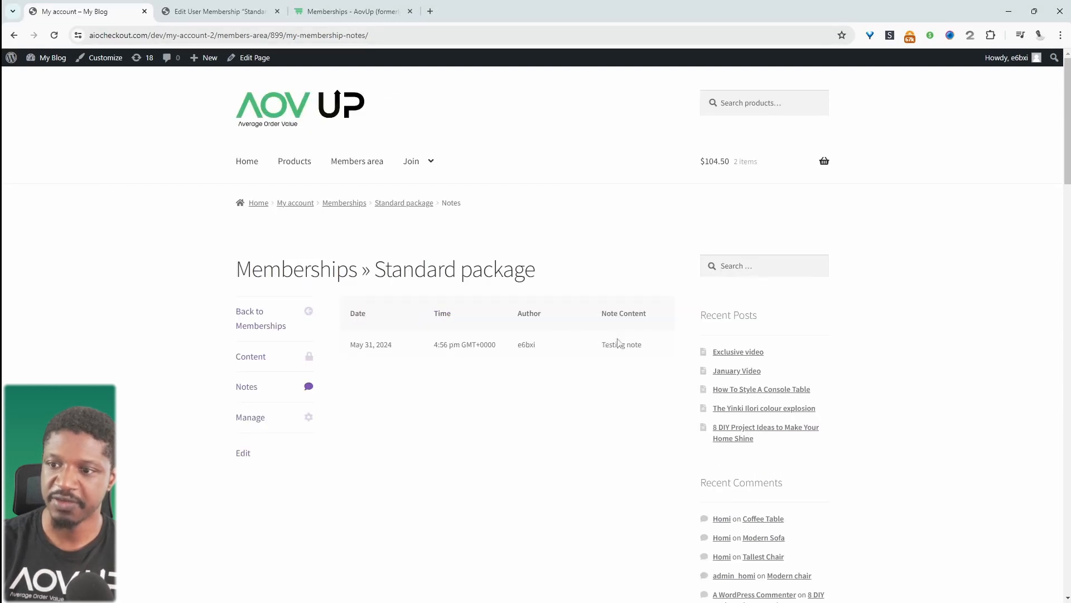
pyautogui.moveTo(574, 366)
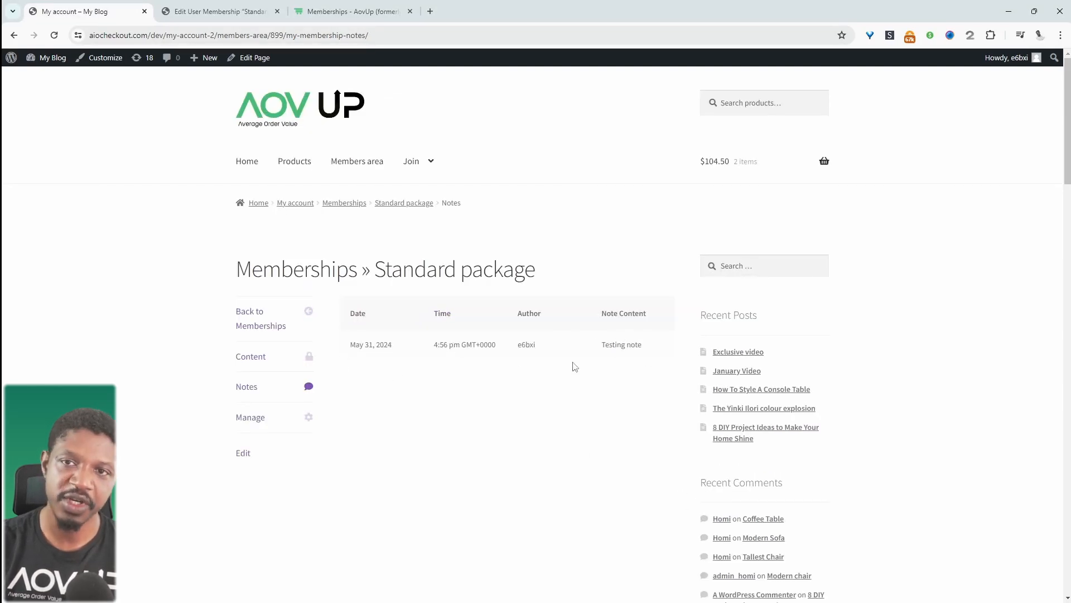
pyautogui.moveTo(651, 358)
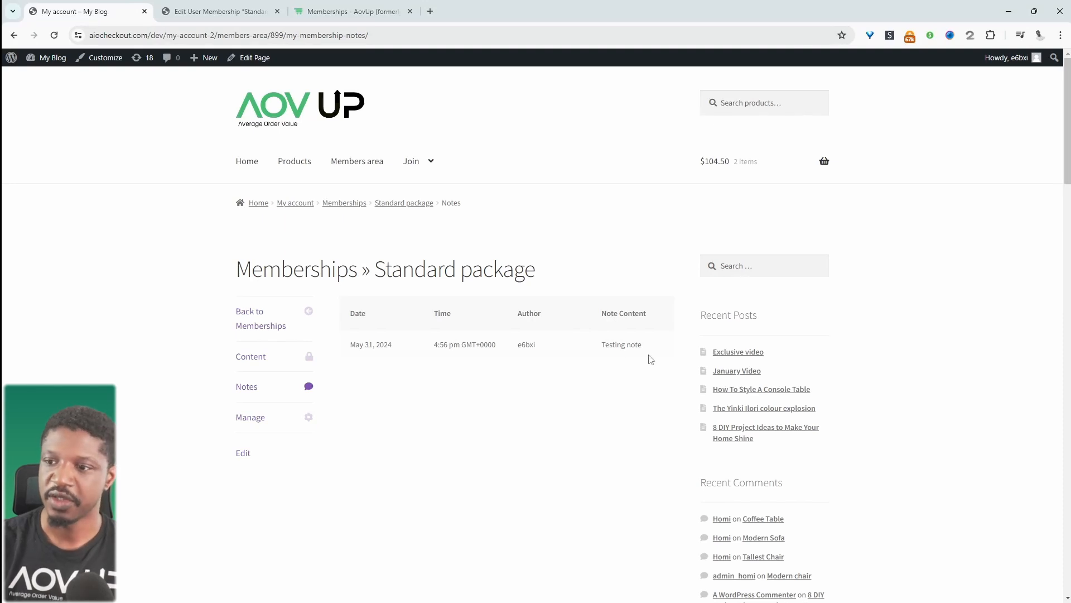
pyautogui.moveTo(581, 414)
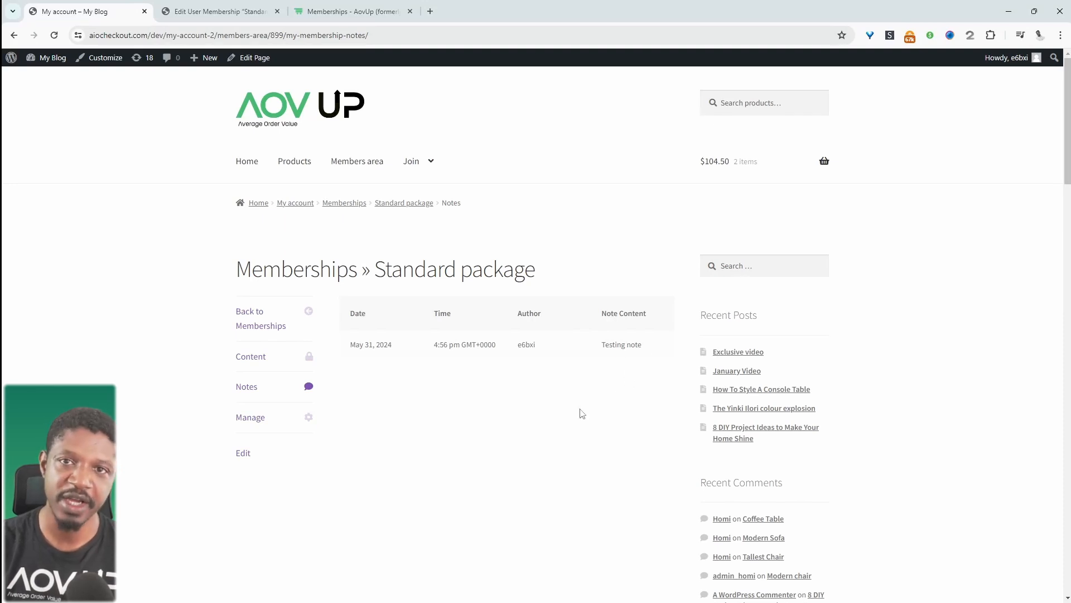
pyautogui.moveTo(457, 422)
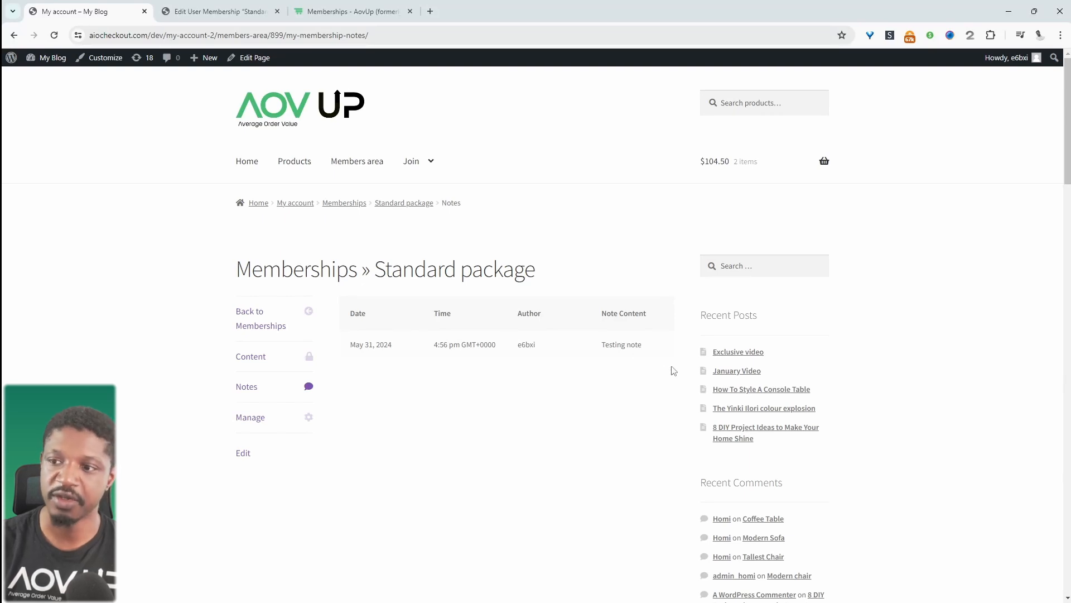
pyautogui.moveTo(577, 397)
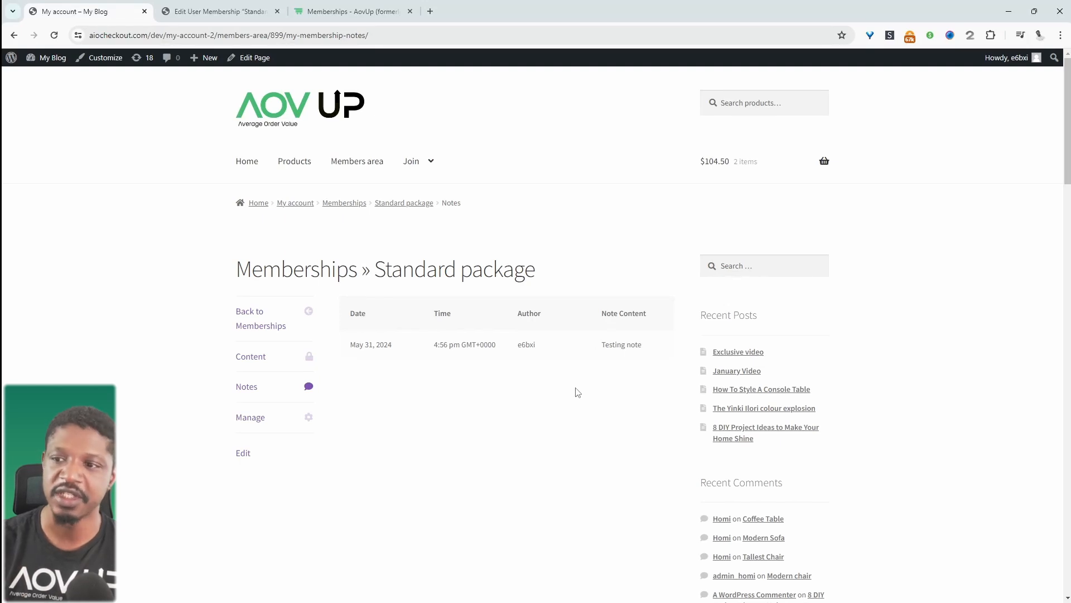
pyautogui.moveTo(441, 344)
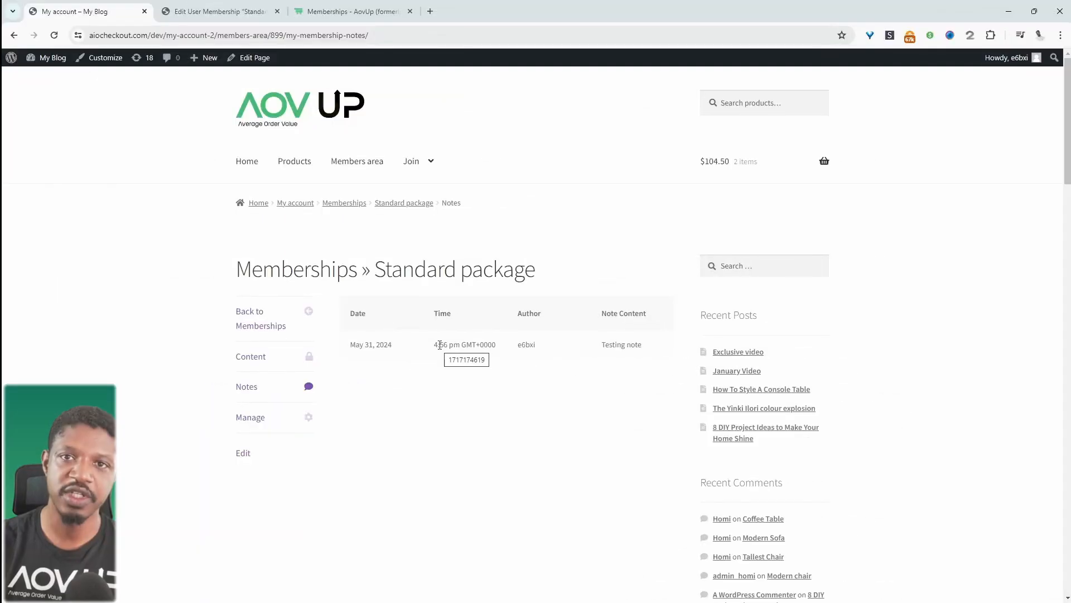
pyautogui.moveTo(82, 122)
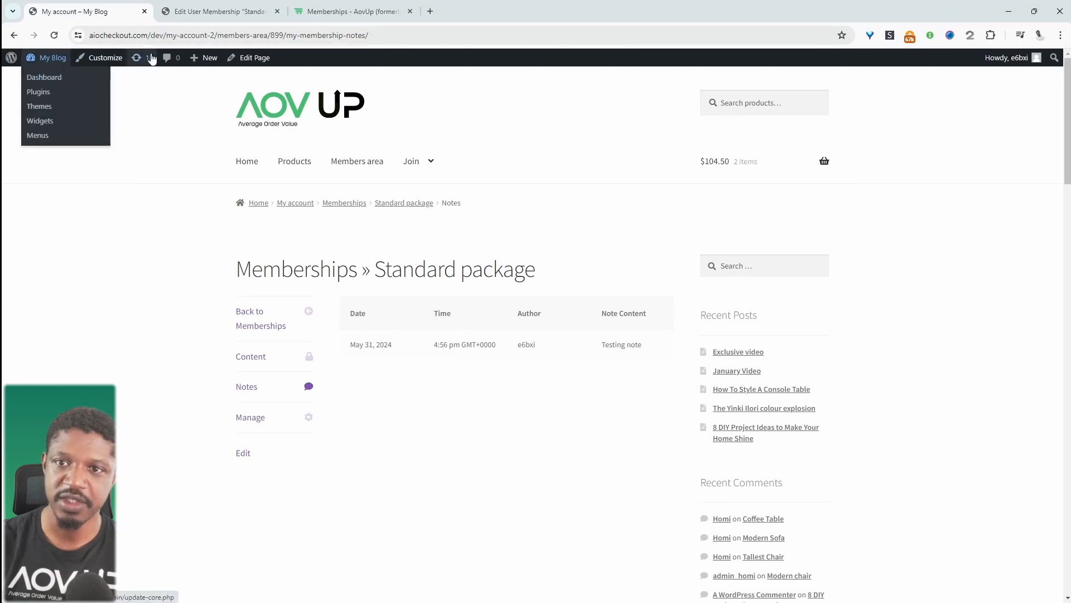
# - Publish a 'Confidential' page with a Standard package rule granting immediate view access
pyautogui.click(209, 57)
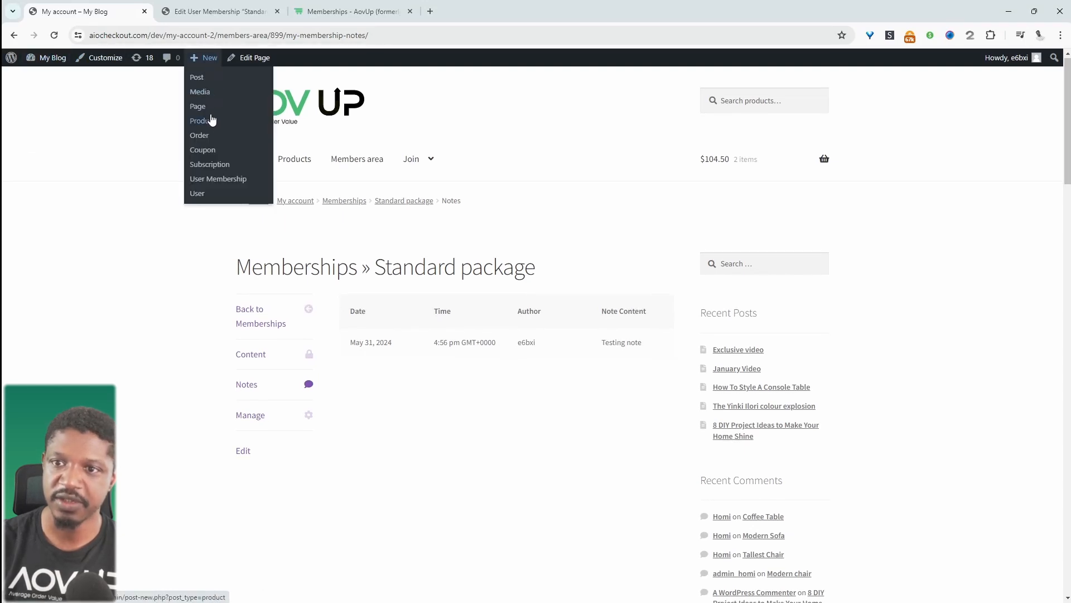
pyautogui.click(198, 106)
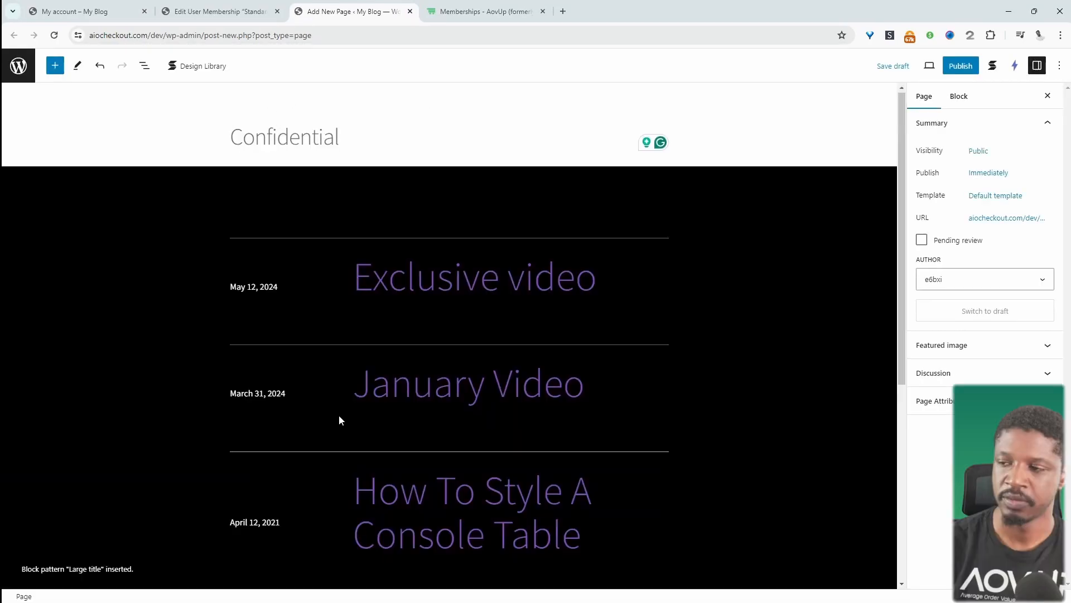
pyautogui.scroll(-3)
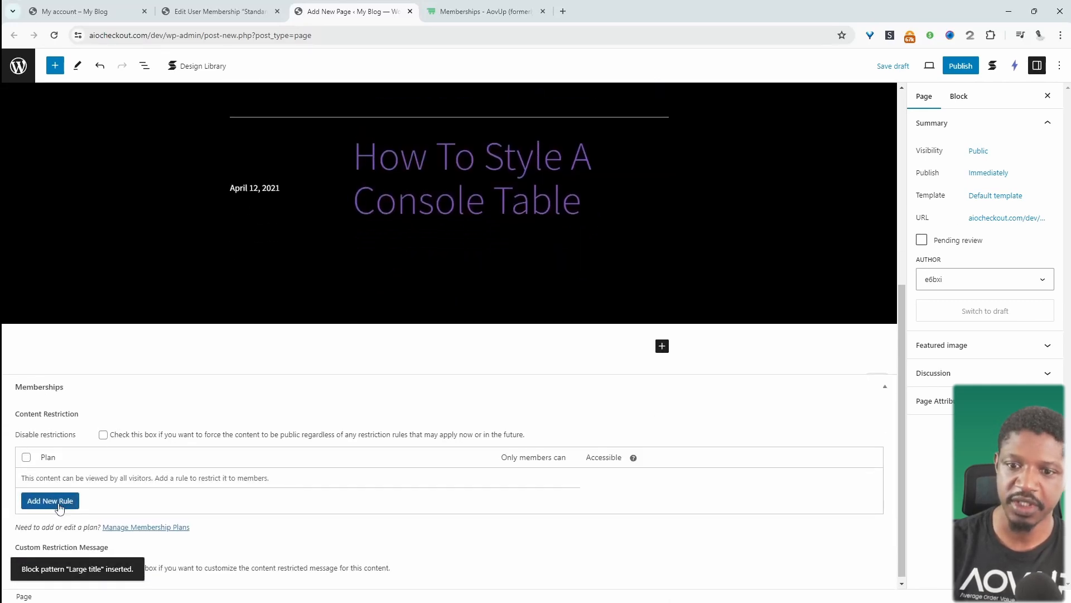
pyautogui.click(49, 501)
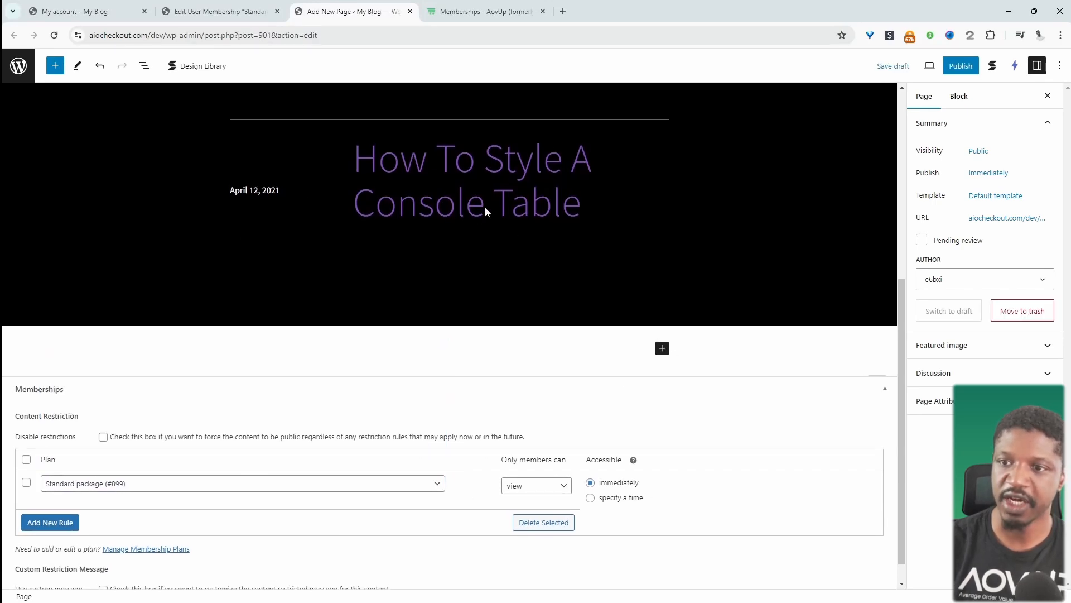
pyautogui.click(589, 498)
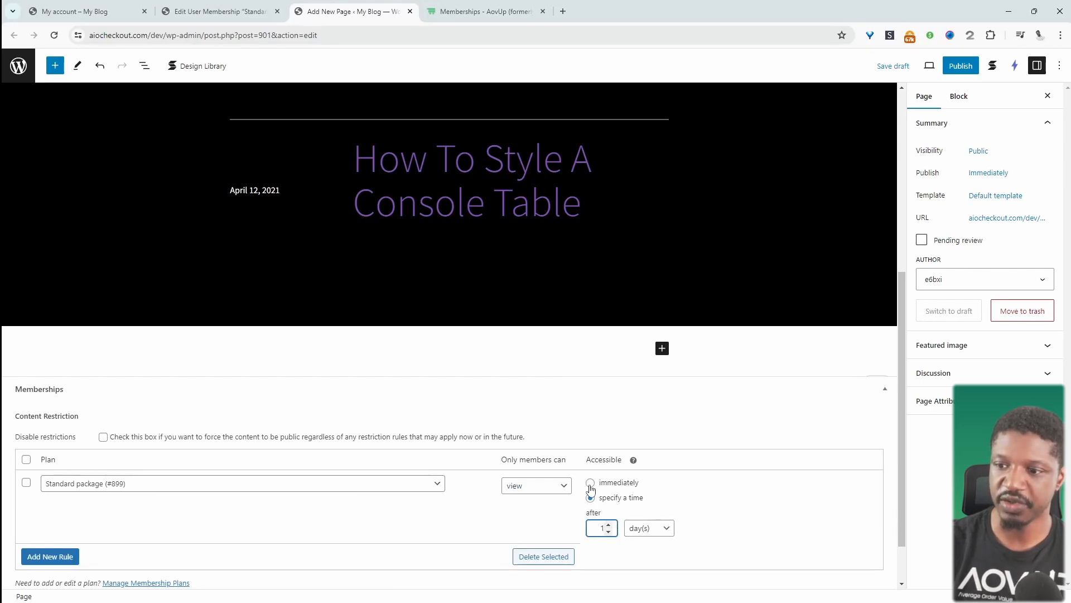
pyautogui.click(590, 482)
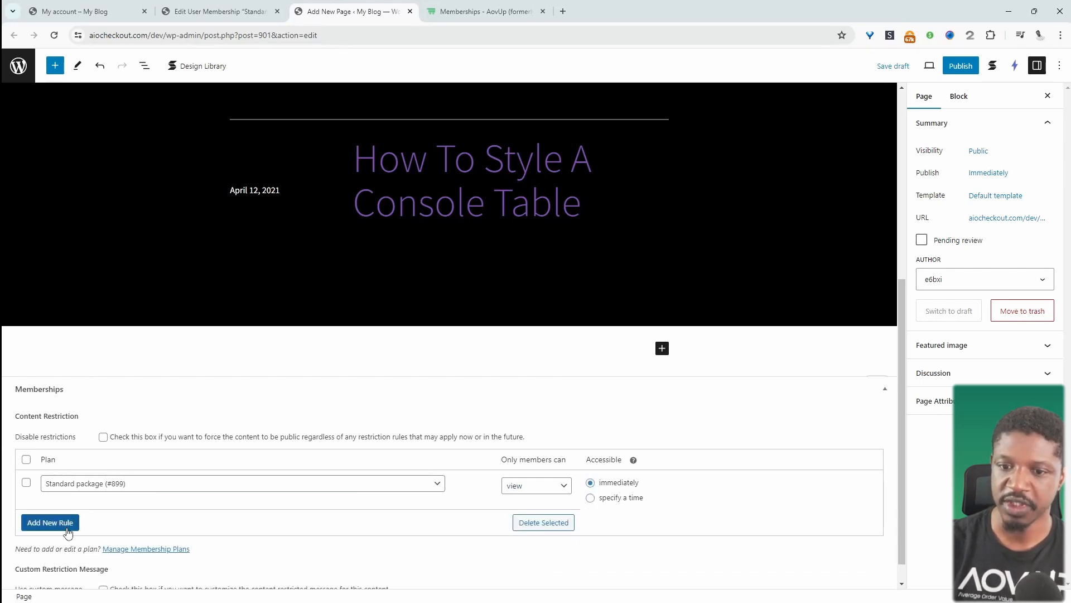
pyautogui.click(50, 522)
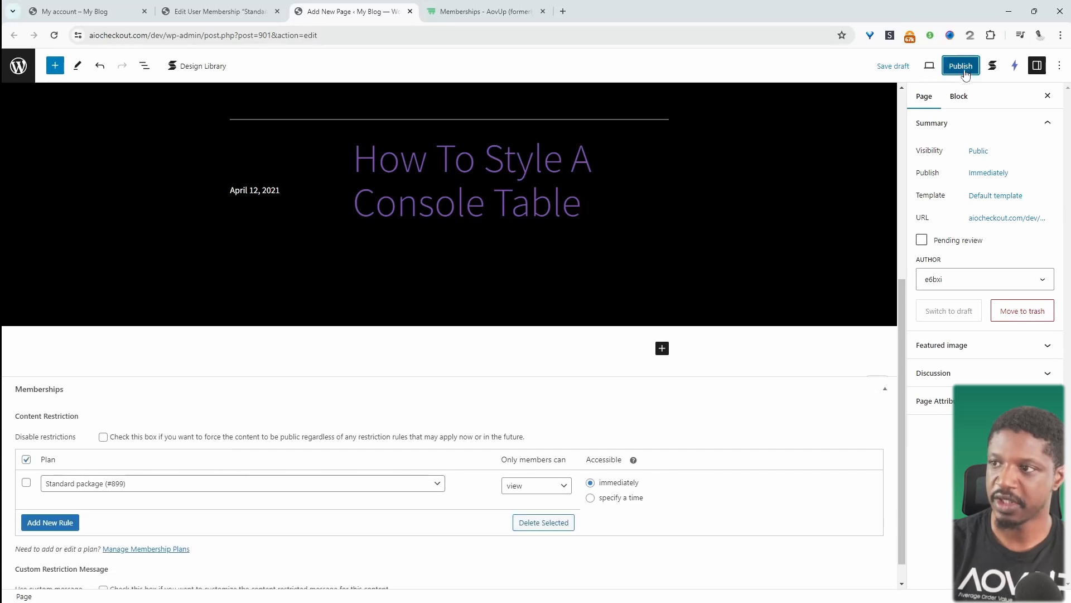
pyautogui.click(217, 11)
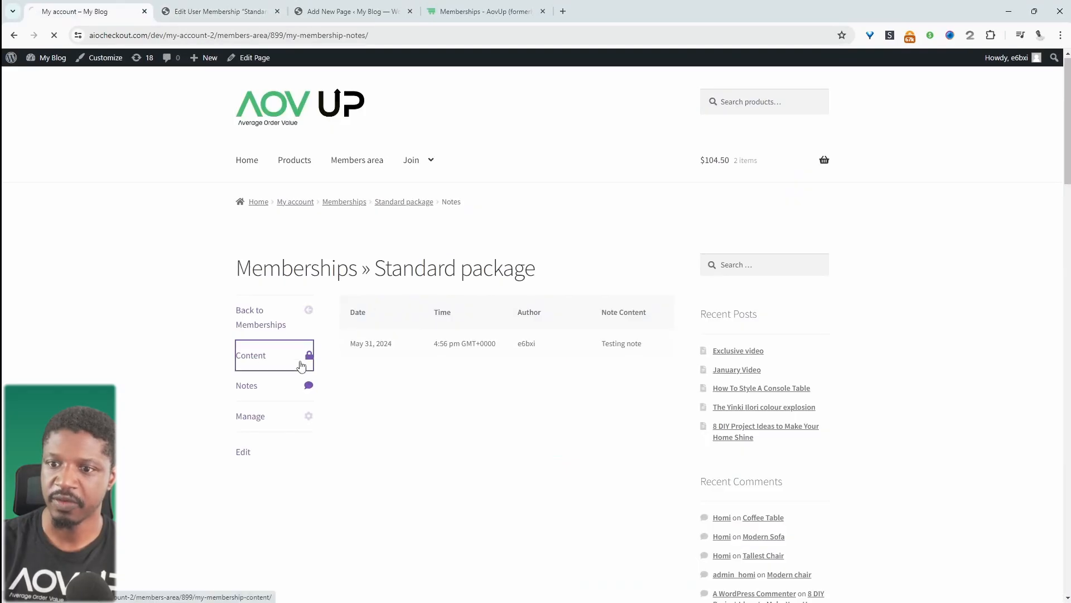
# - Confirm Confidential appears in the Standard package content list, then view the published page
pyautogui.click(250, 356)
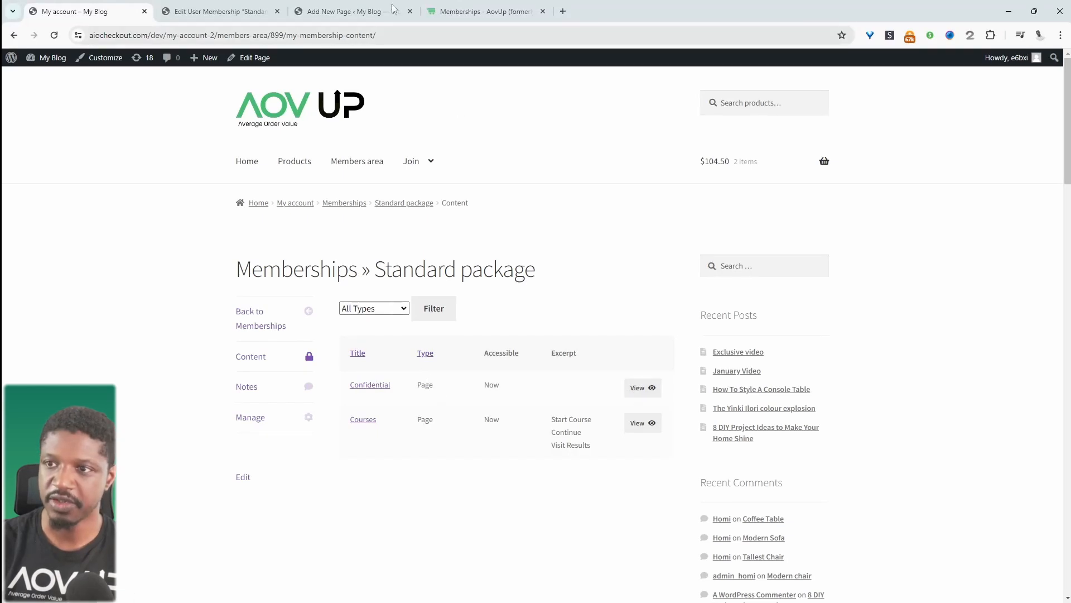
pyautogui.click(345, 11)
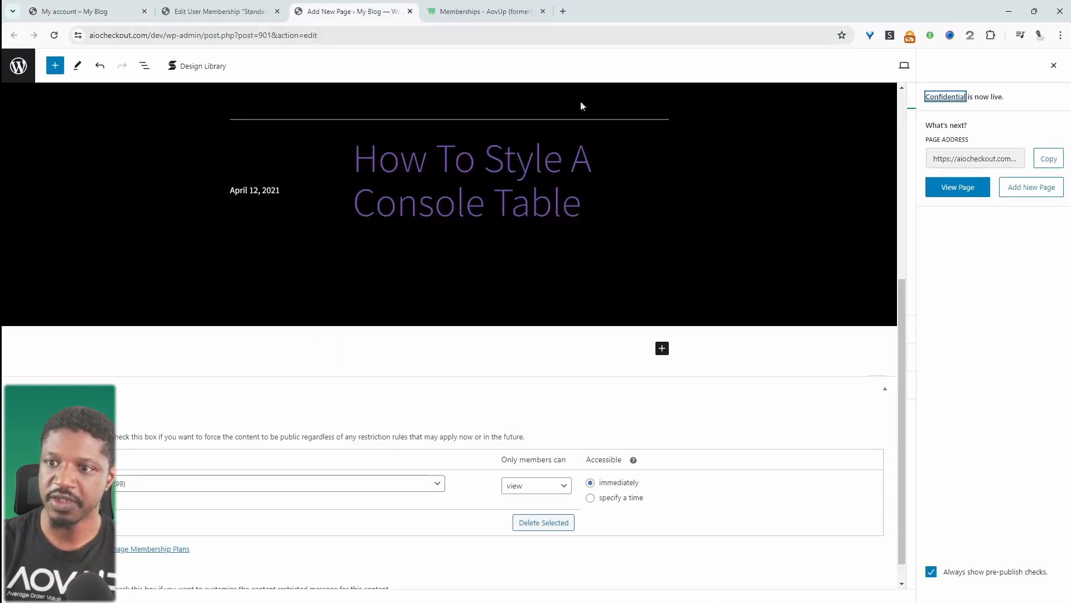
pyautogui.moveTo(958, 184)
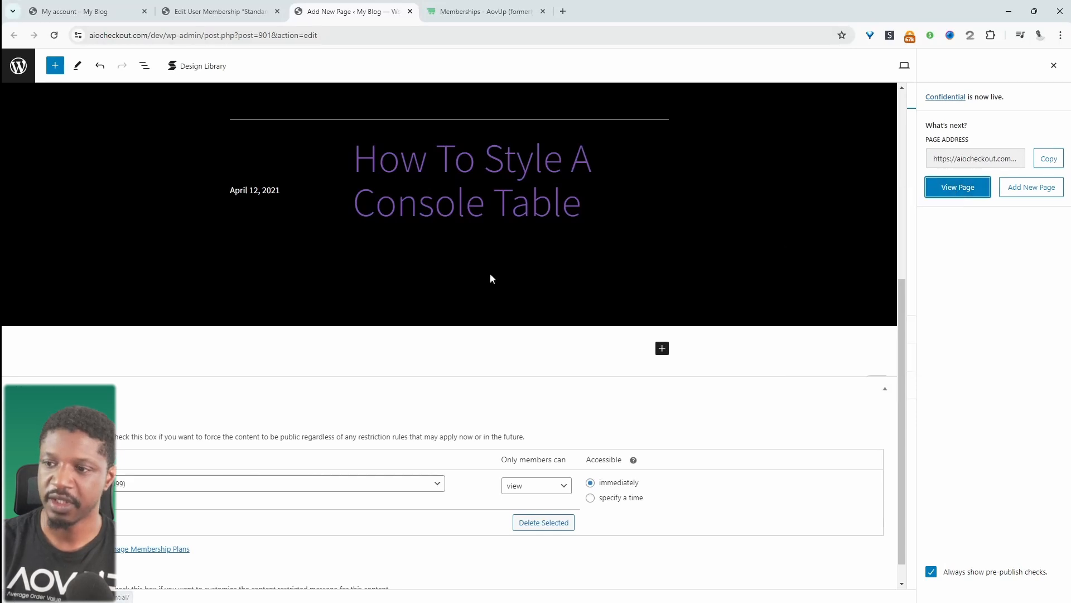
pyautogui.click(957, 187)
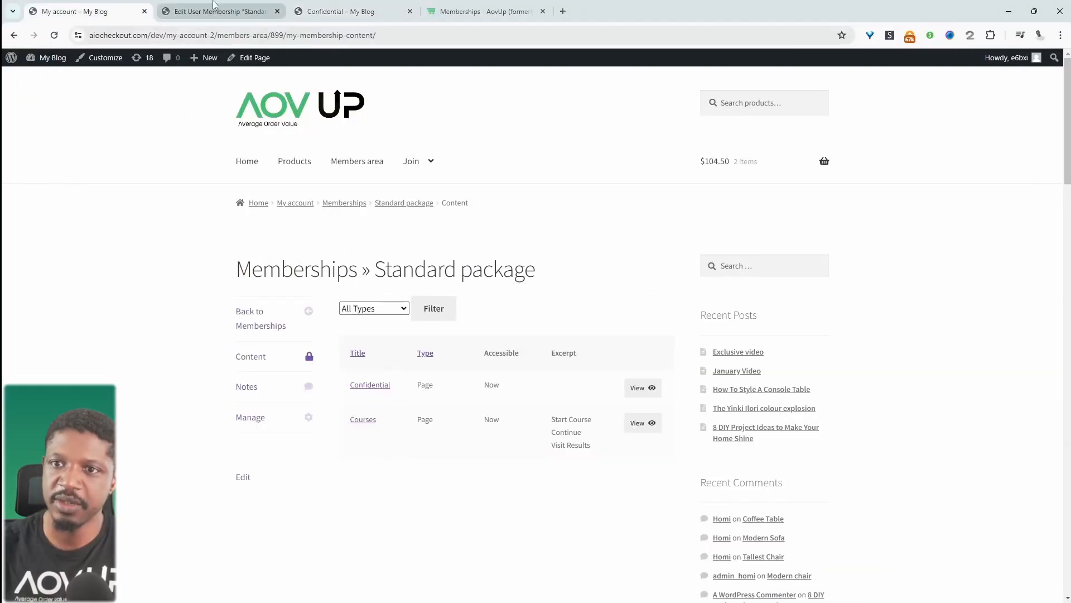
# - In Memberships general settings, set restriction mode to Hide completely and redirect to My account
pyautogui.click(218, 12)
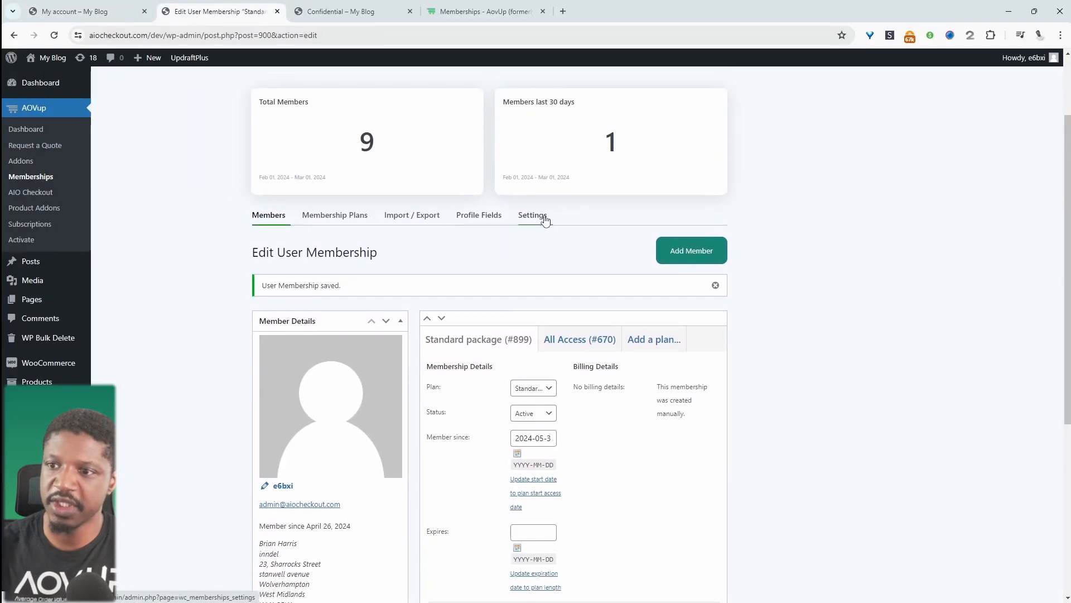
pyautogui.click(532, 215)
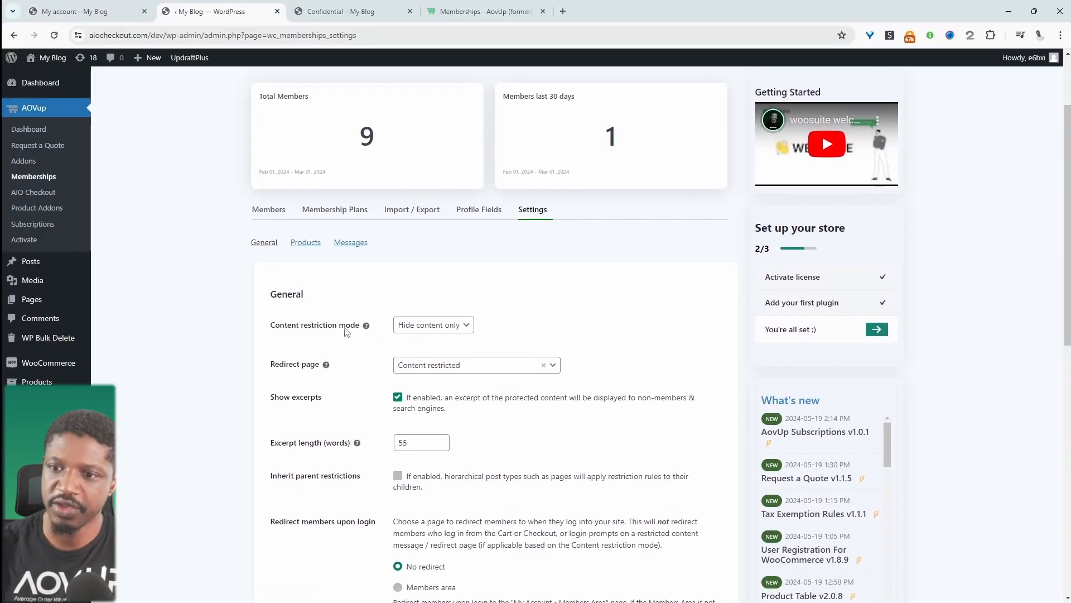
pyautogui.click(433, 324)
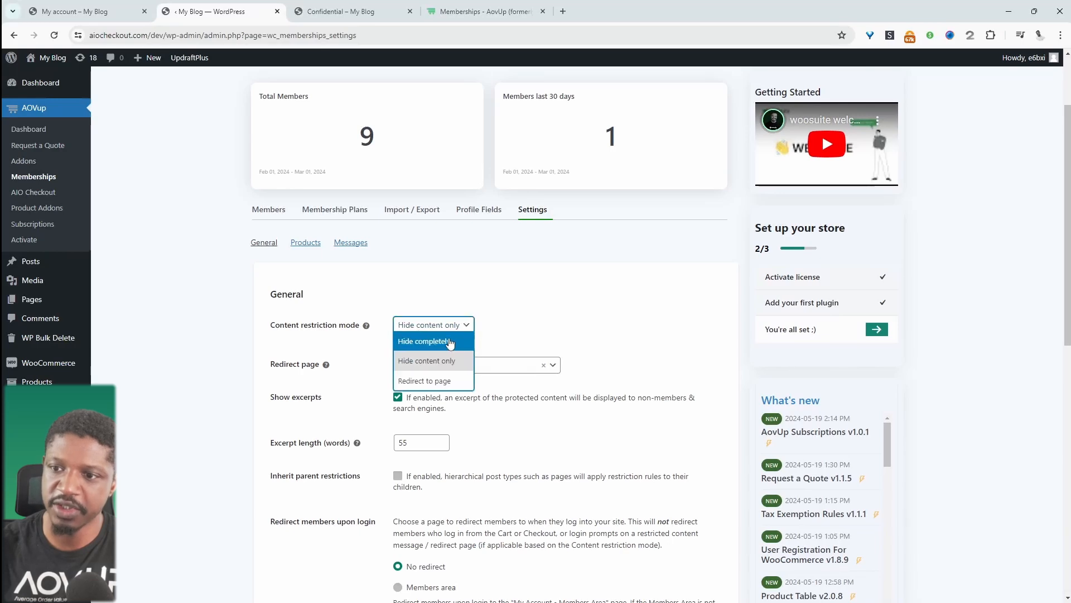
pyautogui.click(424, 340)
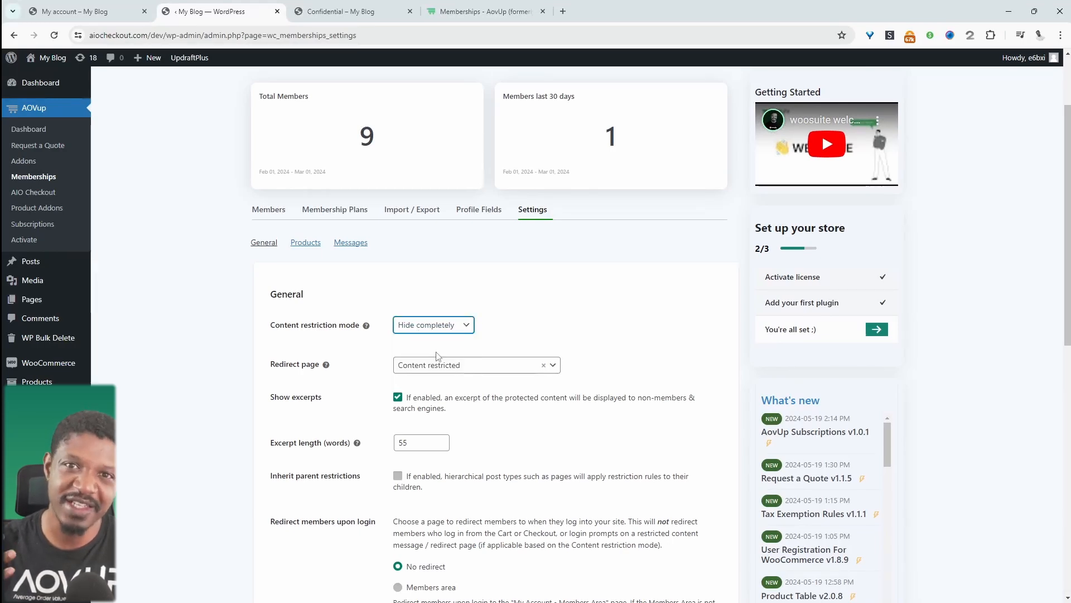
pyautogui.click(433, 325)
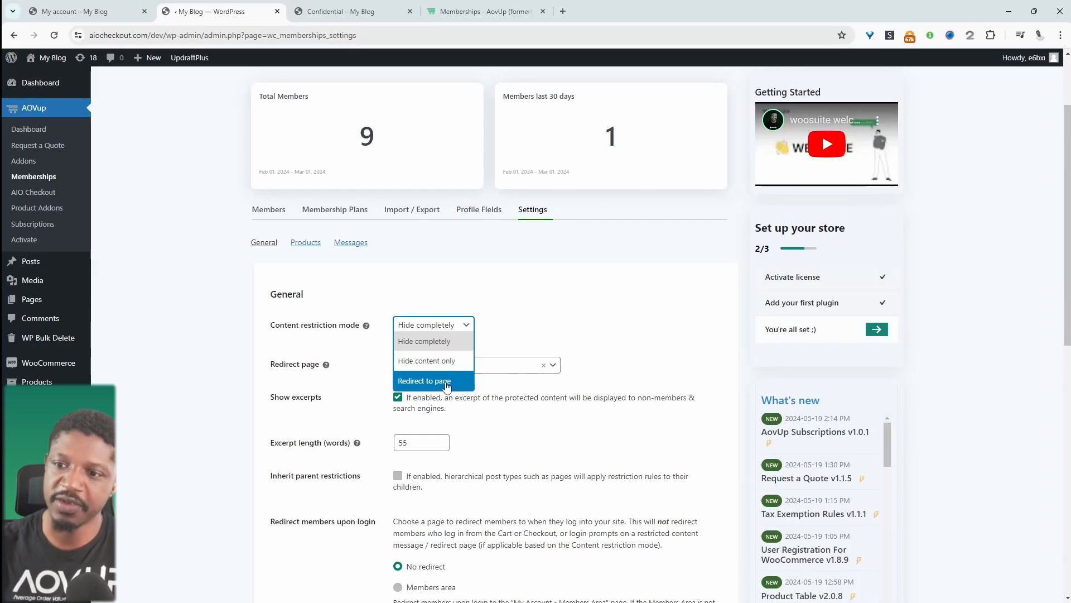
pyautogui.click(424, 380)
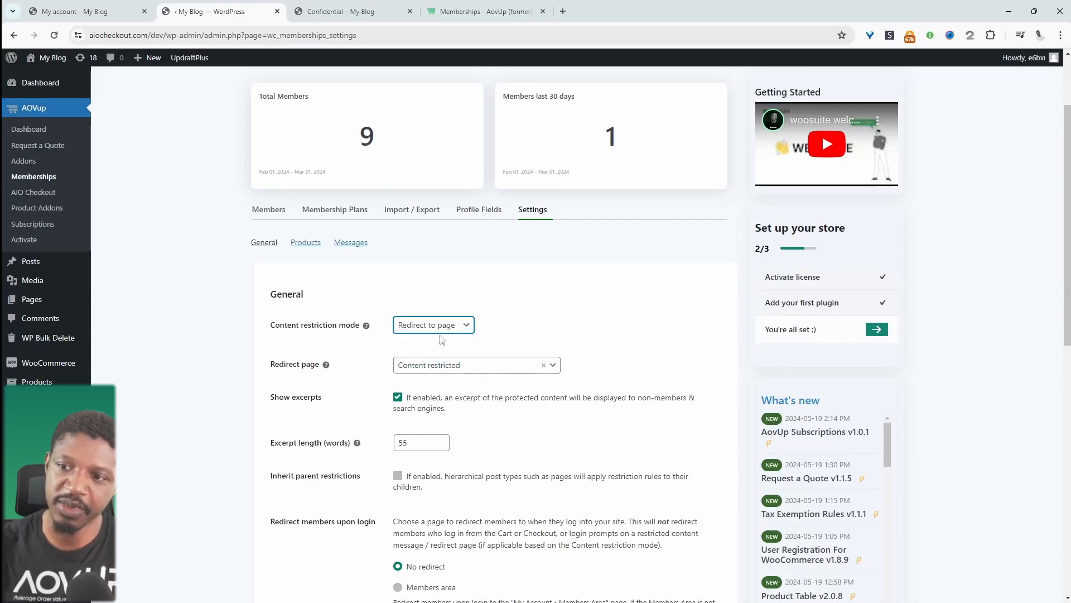
pyautogui.click(475, 365)
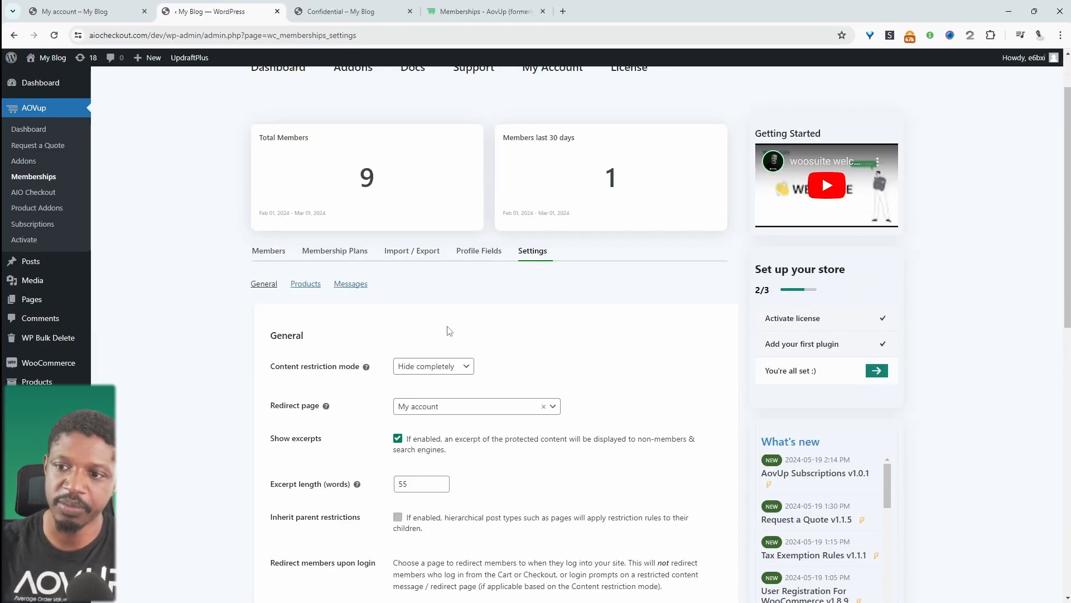
pyautogui.scroll(-3)
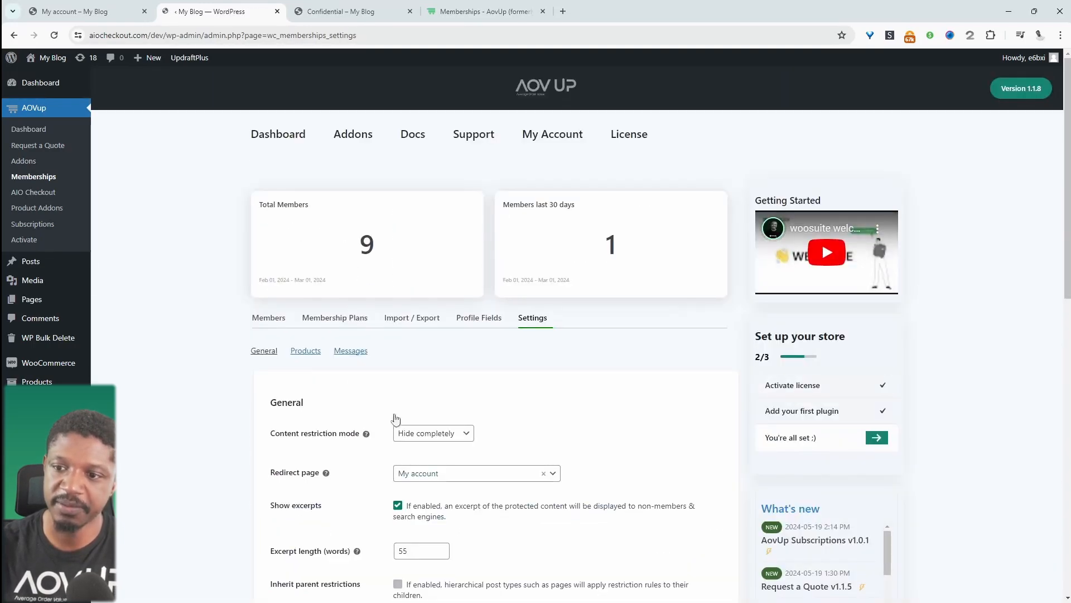
pyautogui.scroll(-3)
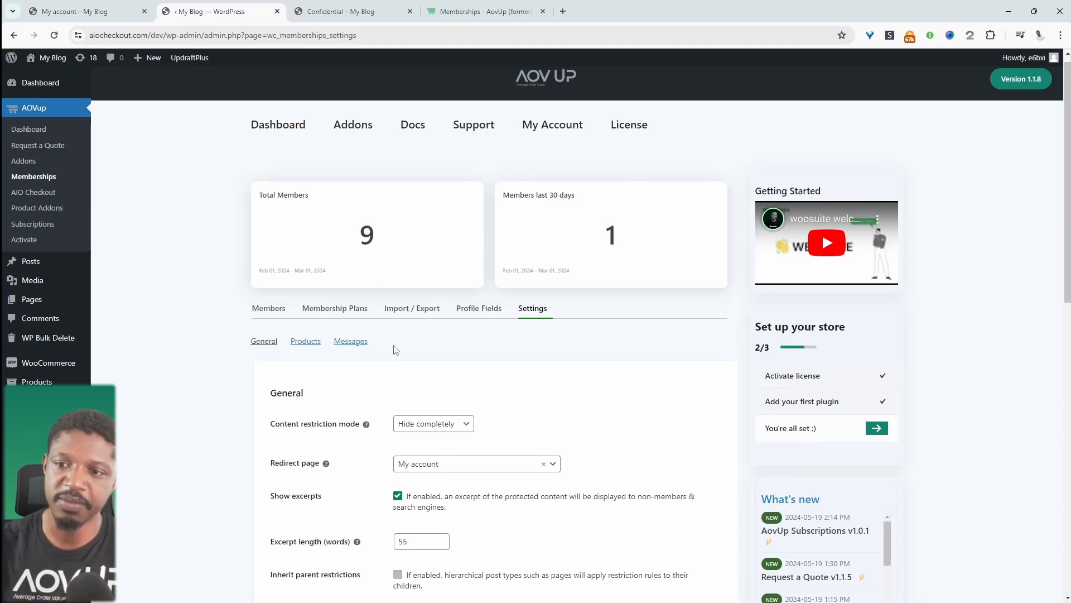
pyautogui.moveTo(389, 354)
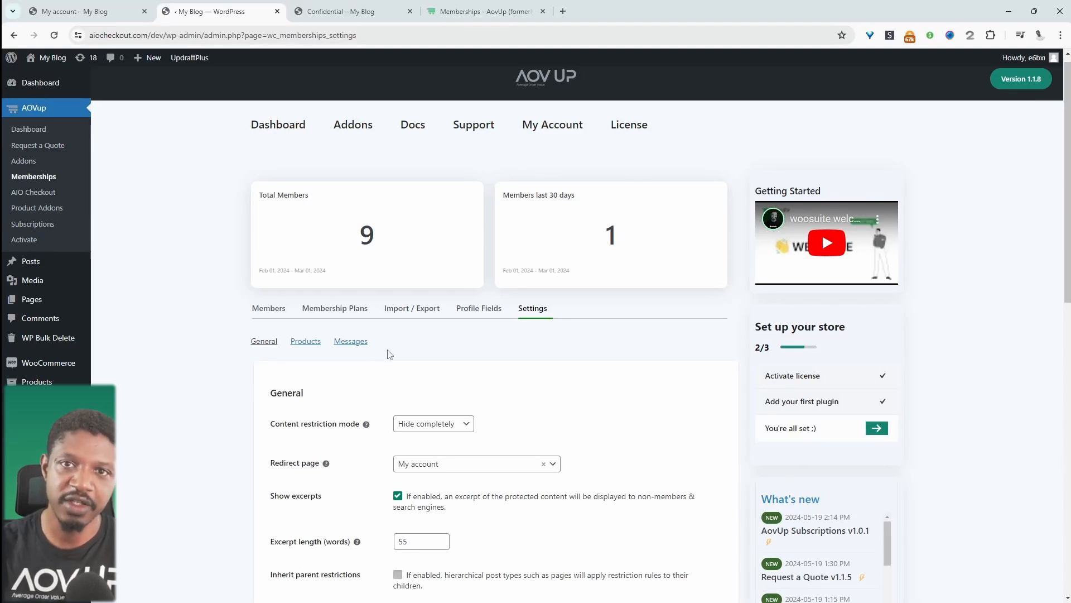